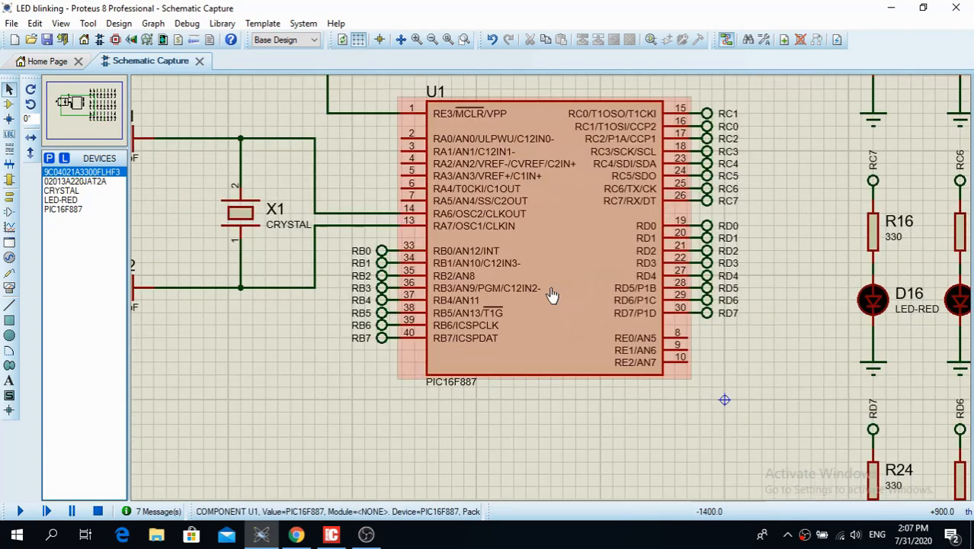
pyautogui.moveTo(469, 157)
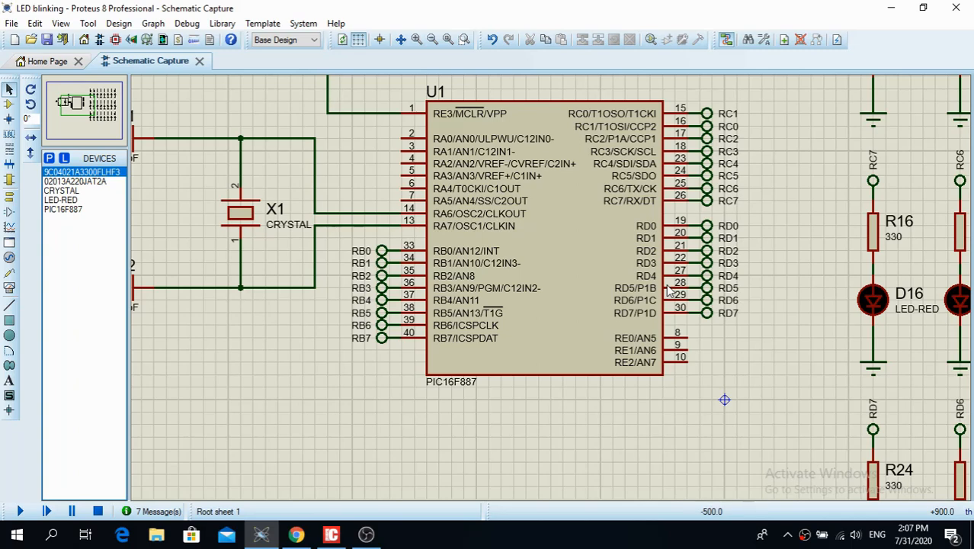
# Zoom out to the full schematic and start the simulation so the red LEDs blink.
pyautogui.click(534, 228)
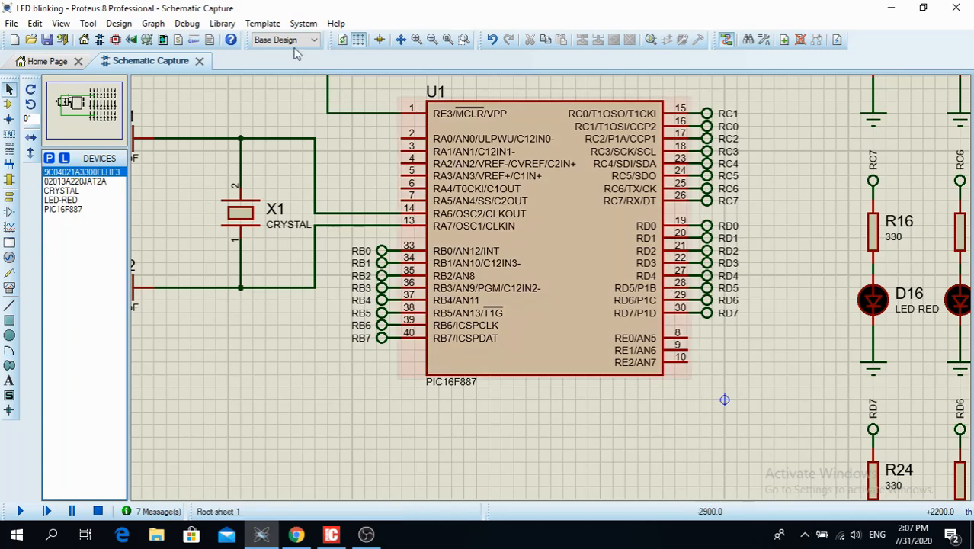
pyautogui.click(494, 164)
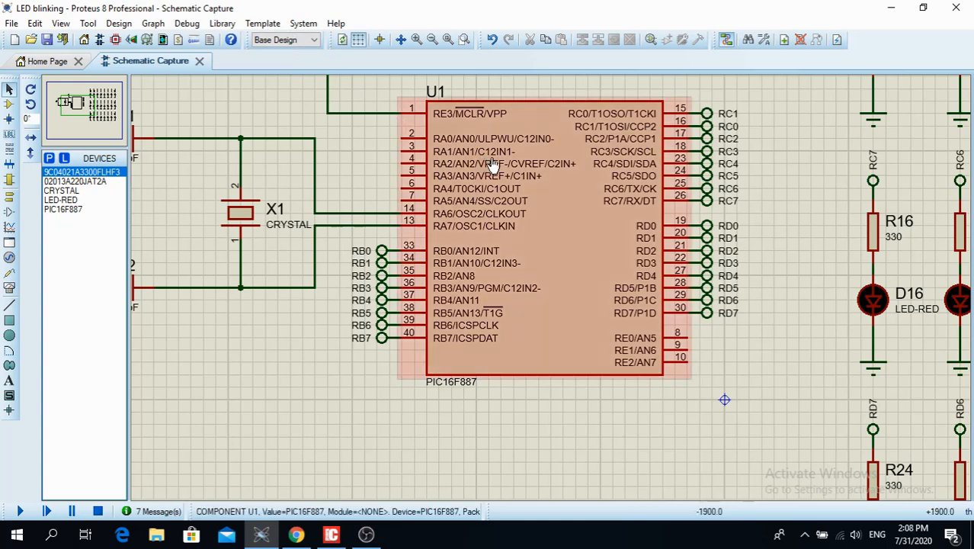
pyautogui.moveTo(657, 128)
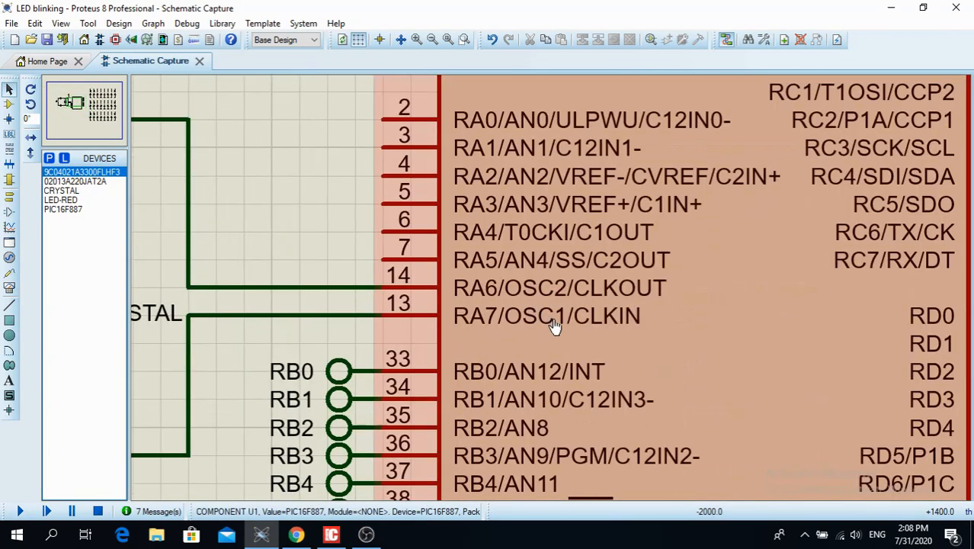
pyautogui.moveTo(541, 305)
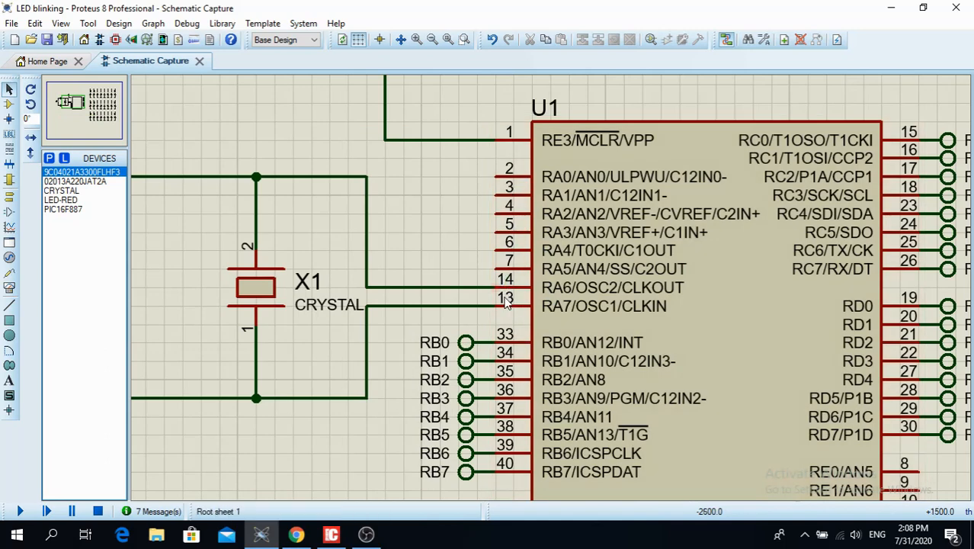
pyautogui.moveTo(494, 294)
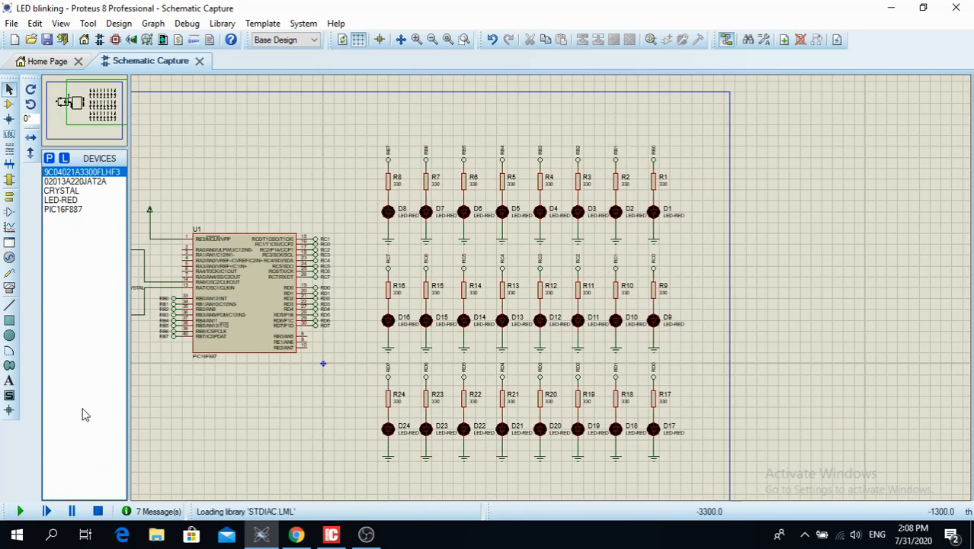
pyautogui.click(24, 512)
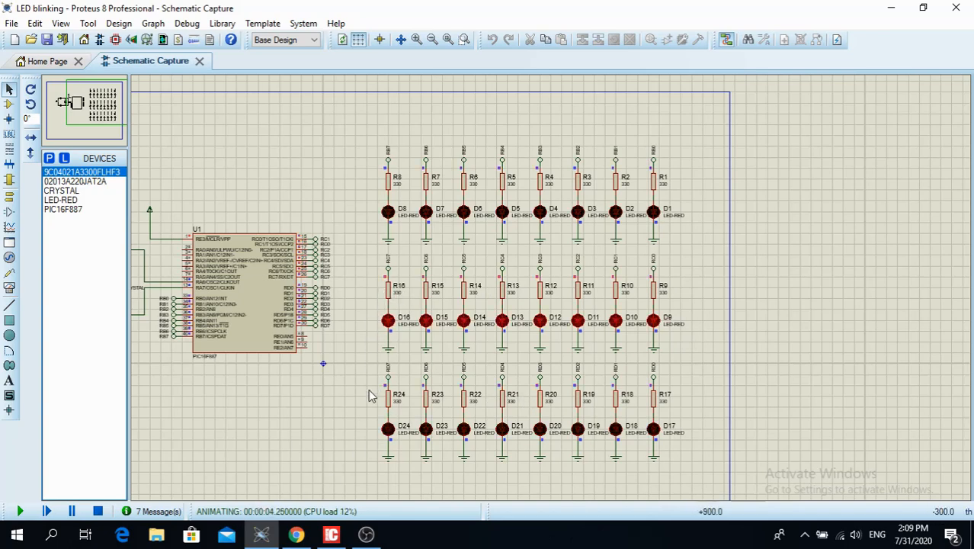
pyautogui.moveTo(395, 345)
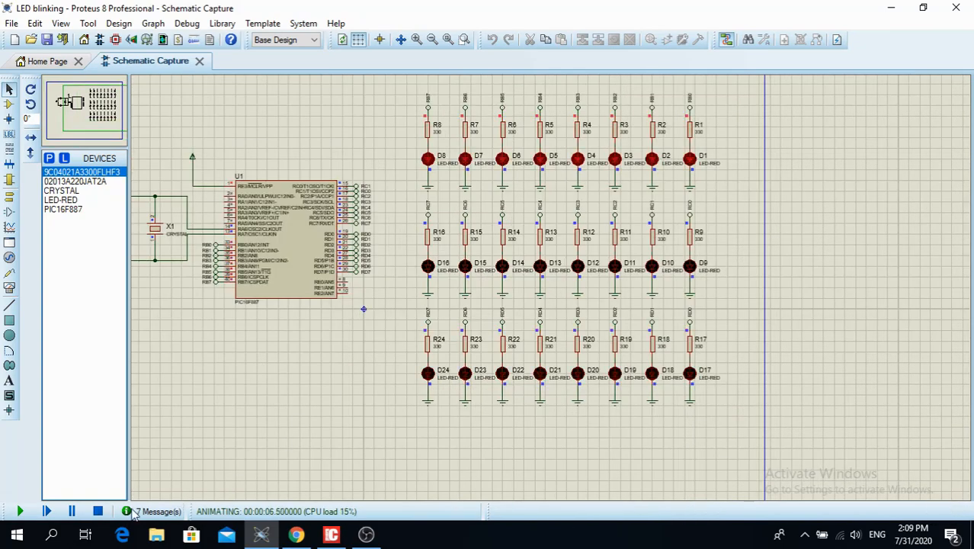
pyautogui.moveTo(297, 533)
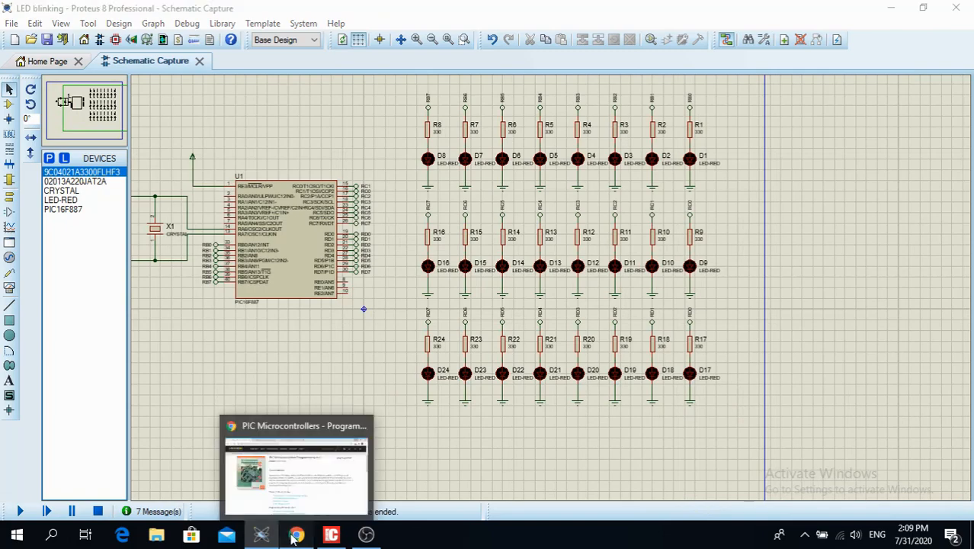
# Switch to the MikroE 'PIC Microcontrollers Programming in C' ebook and scroll to its table of contents.
pyautogui.click(295, 535)
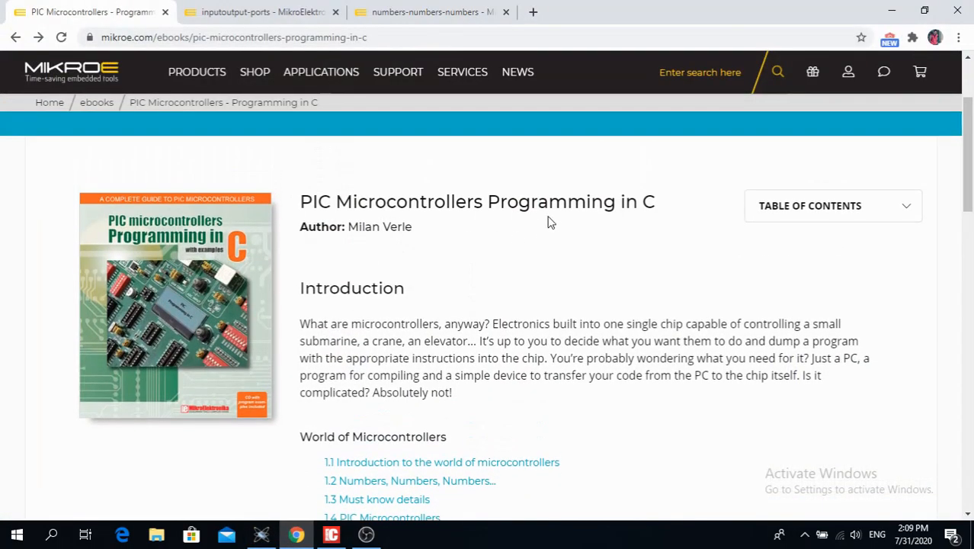
pyautogui.scroll(-3)
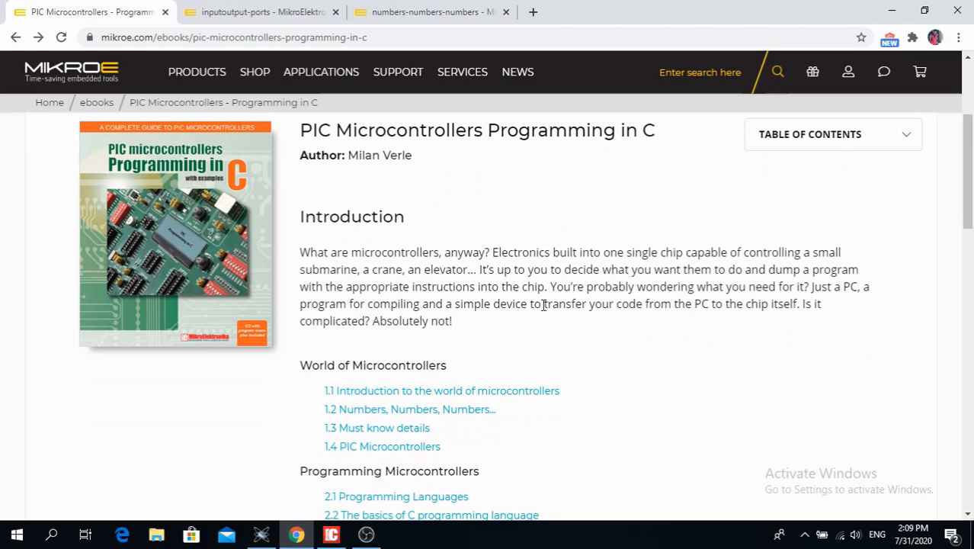
pyautogui.moveTo(534, 303)
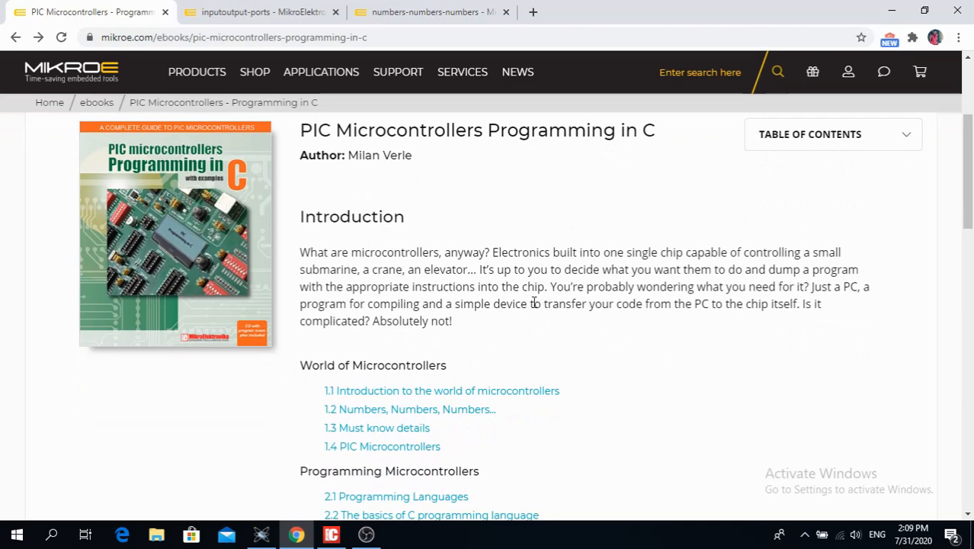
pyautogui.scroll(-3)
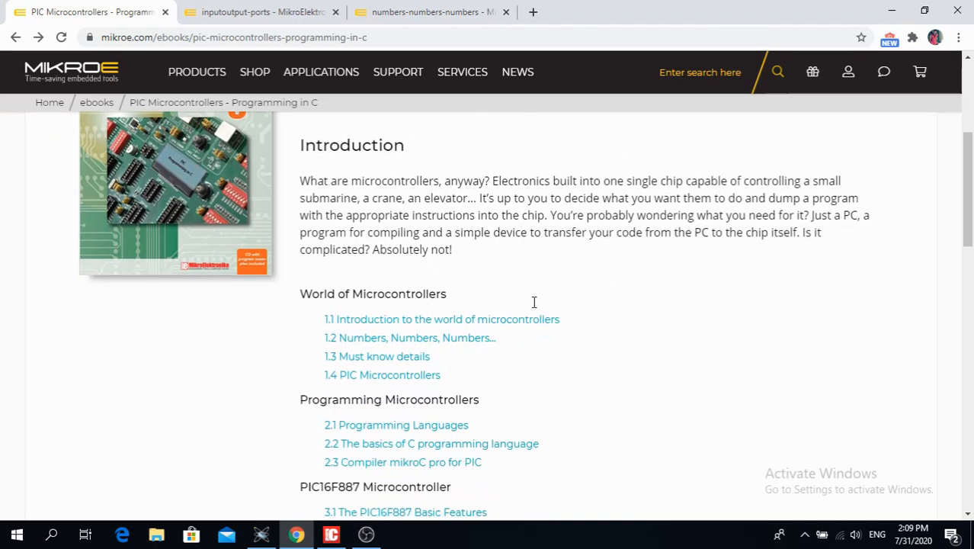
pyautogui.scroll(-3)
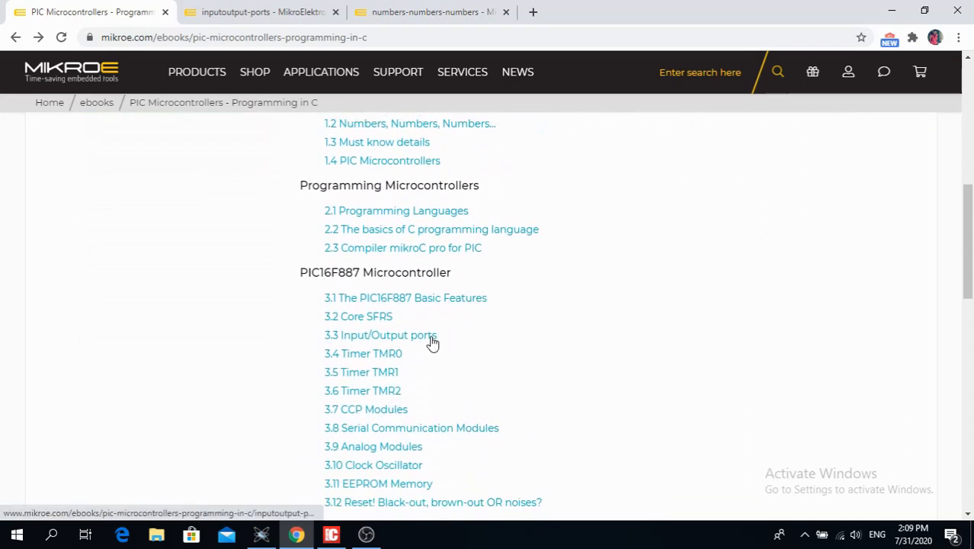
# Go into the 3.3 Input/Output ports chapter and scroll to the TRISA/PORTA register diagram.
pyautogui.click(380, 335)
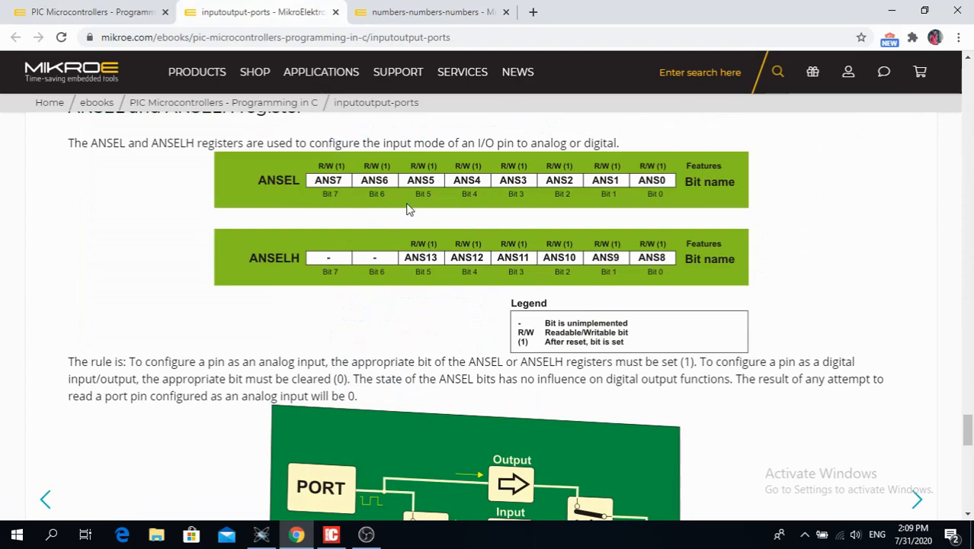
pyautogui.scroll(-3)
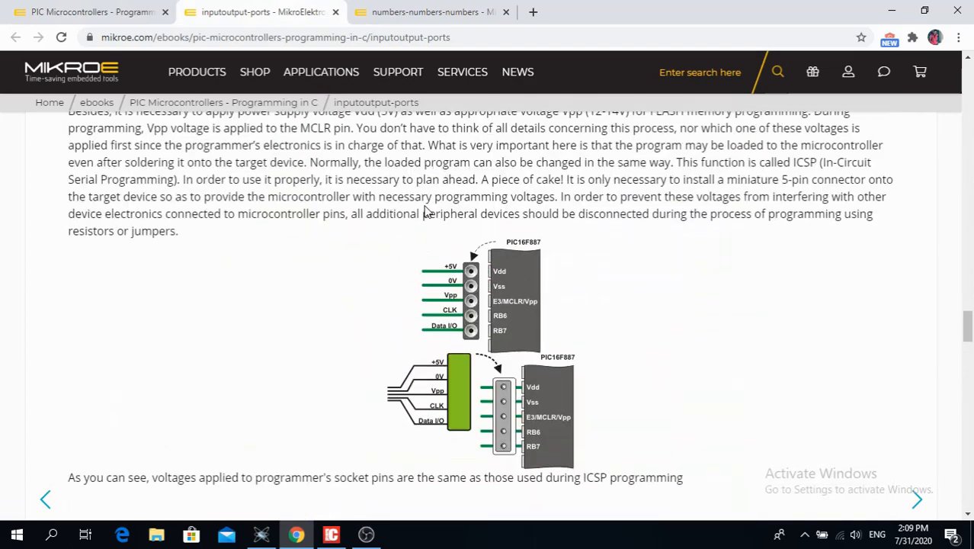
pyautogui.scroll(-3)
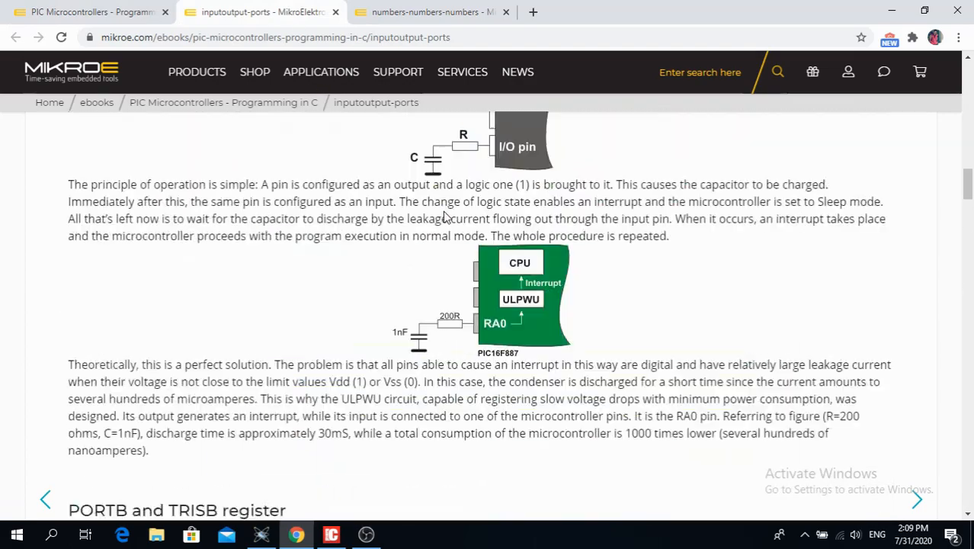
pyautogui.scroll(-3)
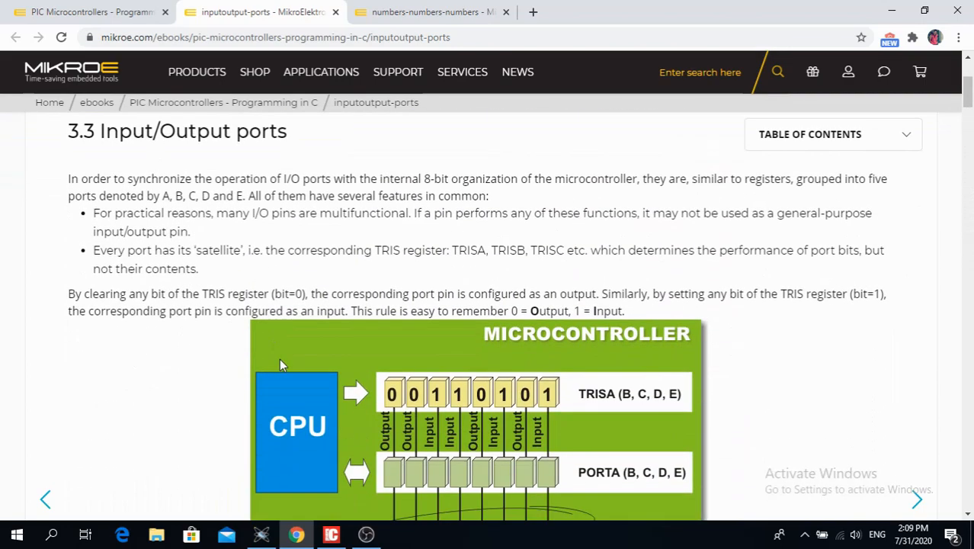
pyautogui.moveTo(421, 388)
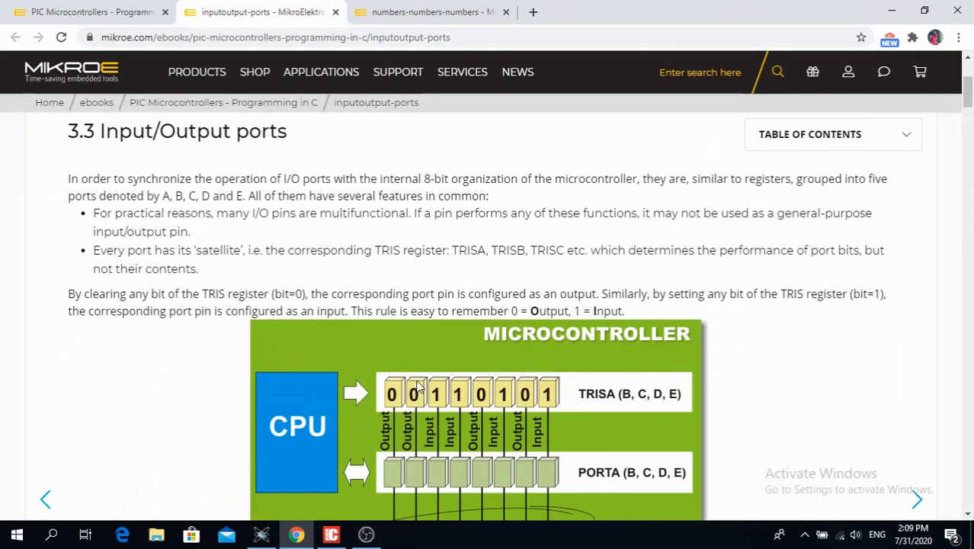
pyautogui.scroll(-3)
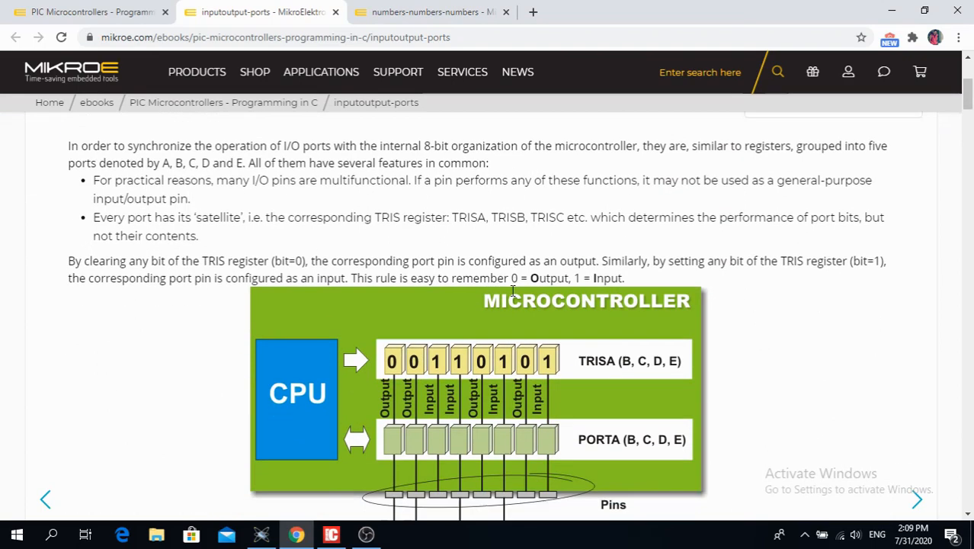
pyautogui.scroll(-3)
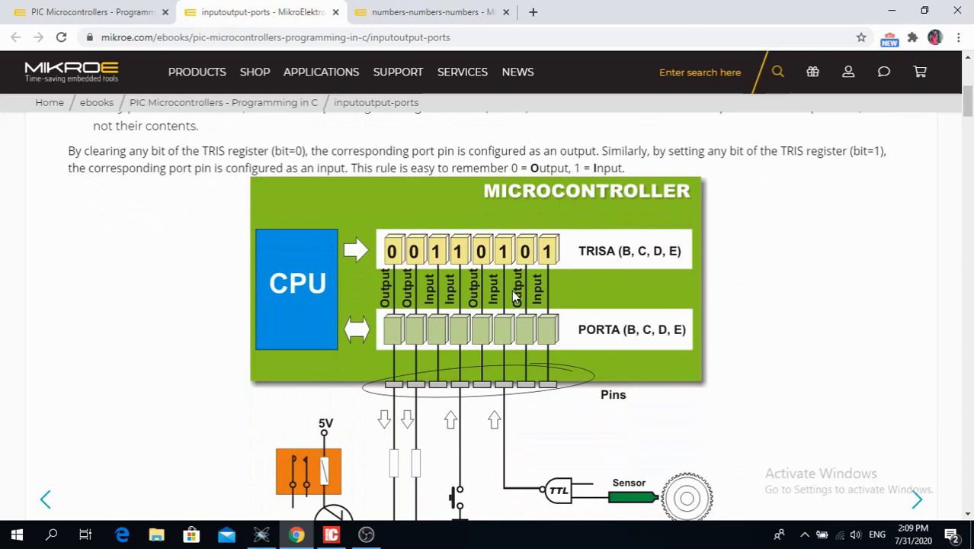
pyautogui.scroll(3)
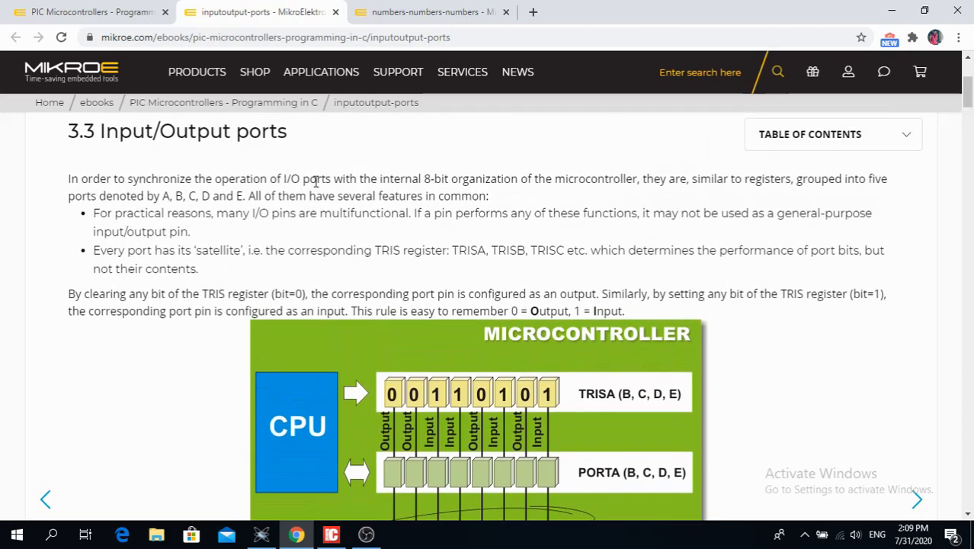
pyautogui.scroll(-3)
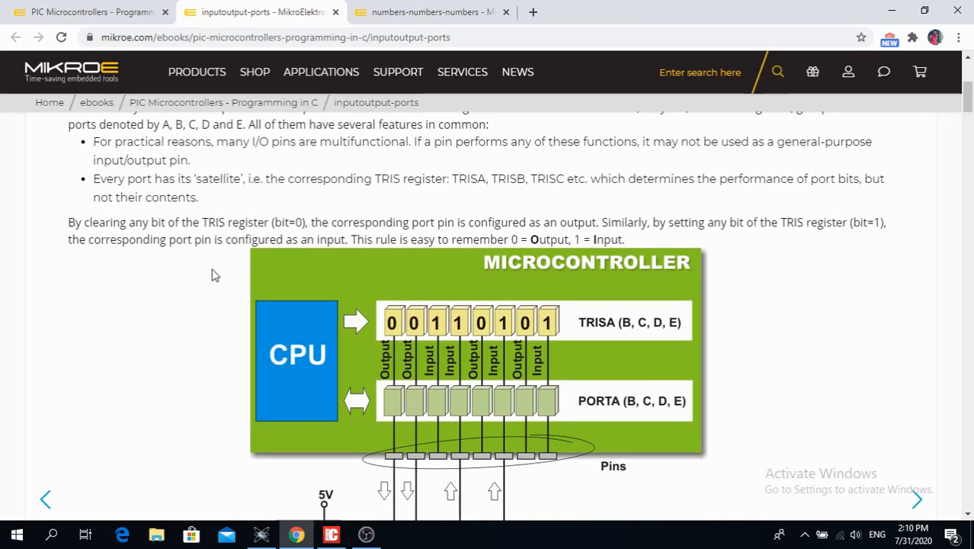
pyautogui.scroll(-3)
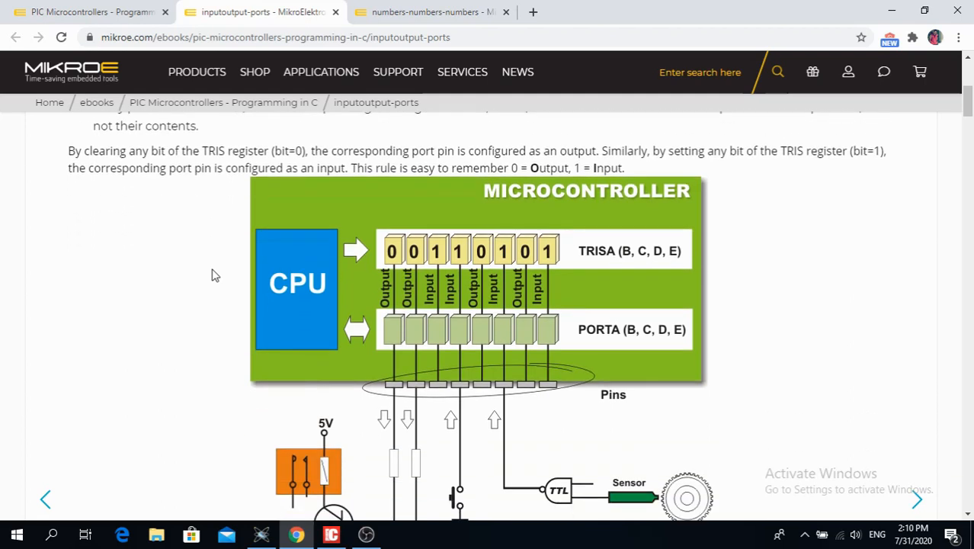
pyautogui.moveTo(395, 295)
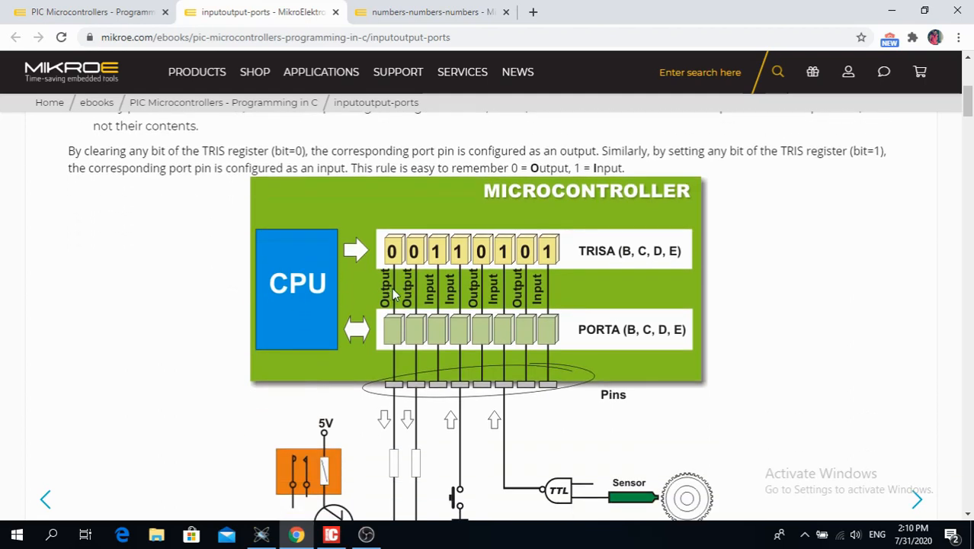
pyautogui.moveTo(480, 266)
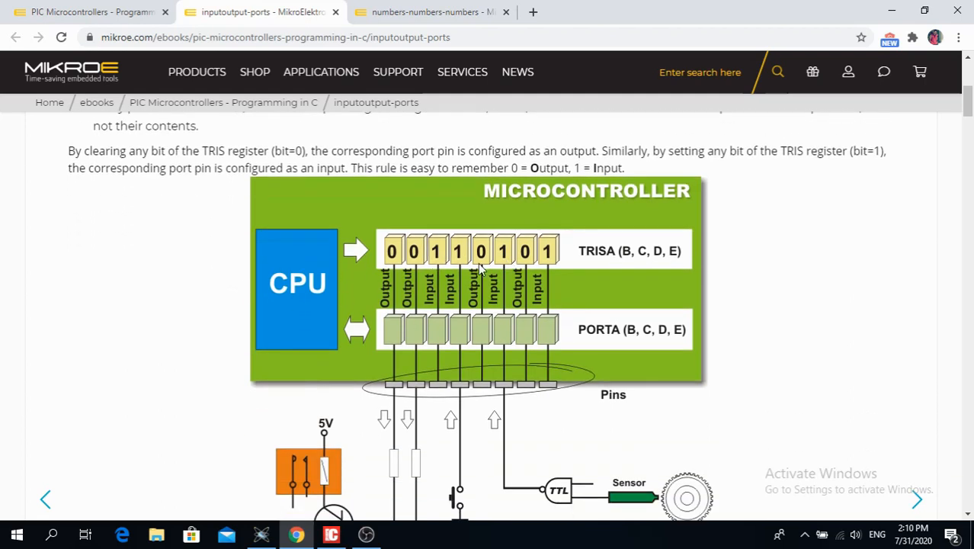
pyautogui.moveTo(487, 292)
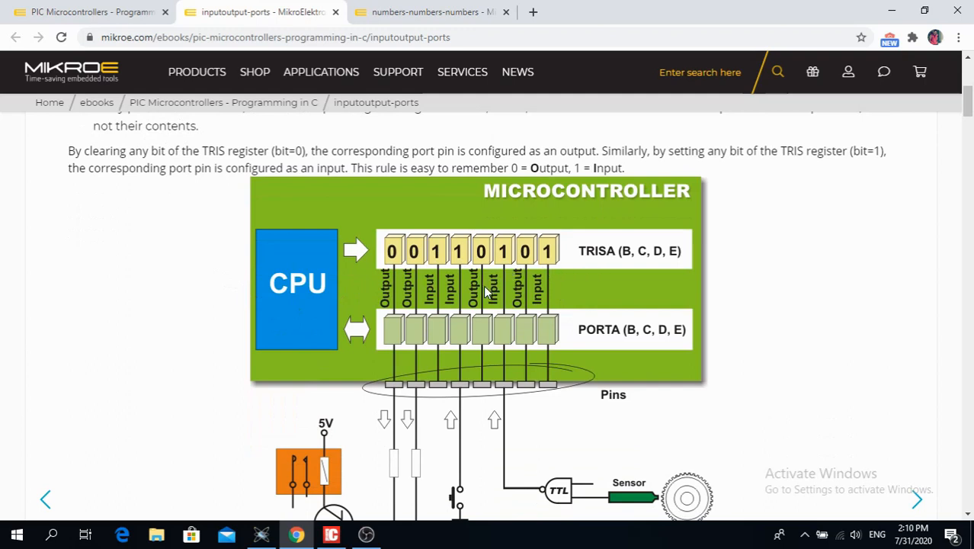
pyautogui.moveTo(484, 440)
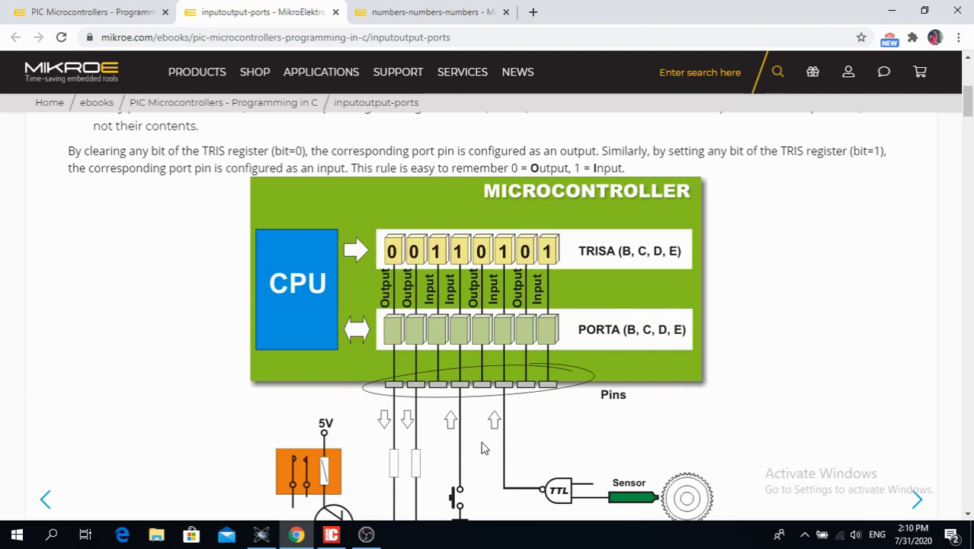
pyautogui.moveTo(338, 502)
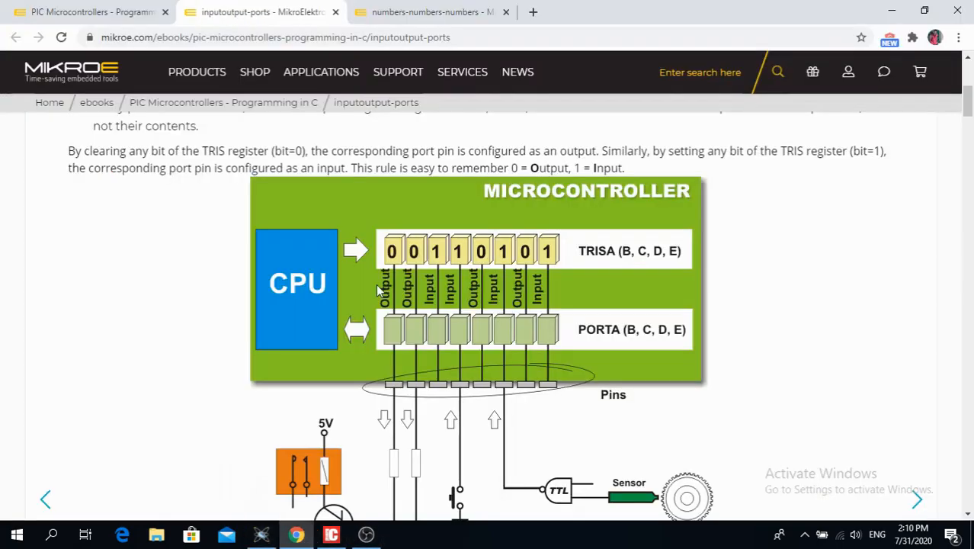
pyautogui.moveTo(397, 256)
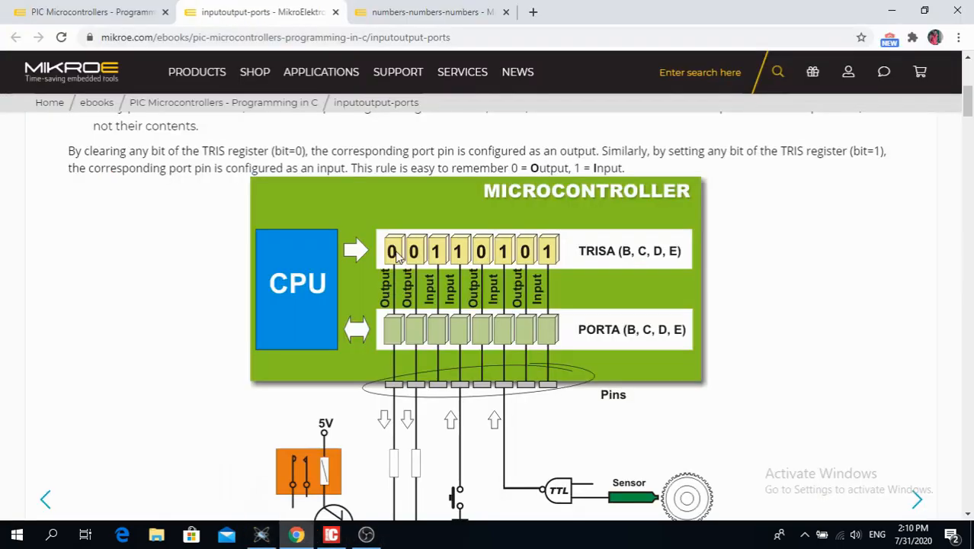
pyautogui.moveTo(520, 332)
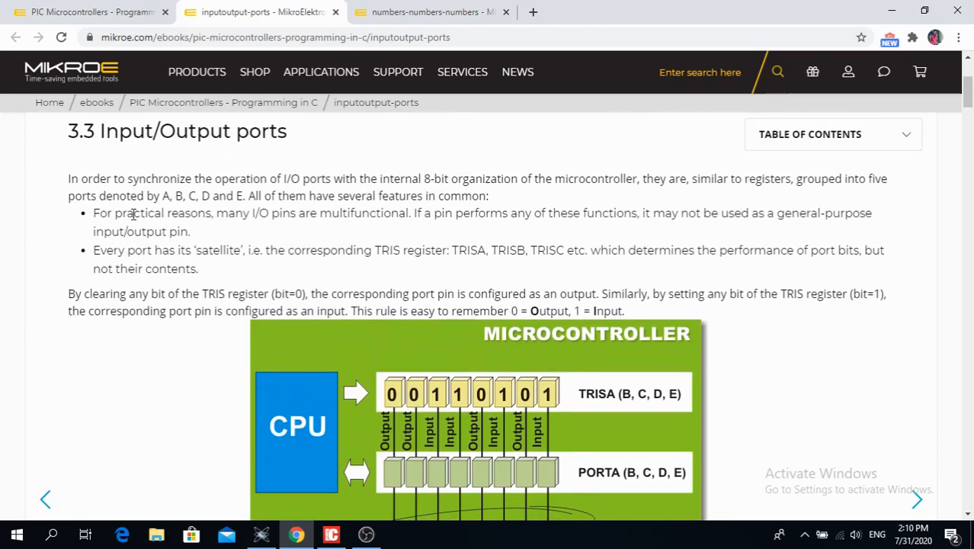
pyautogui.scroll(-3)
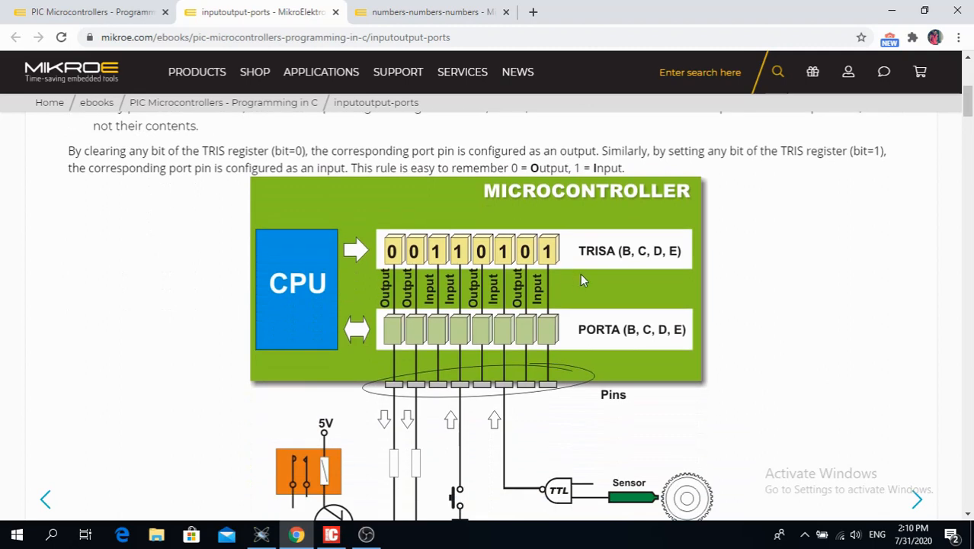
pyautogui.moveTo(603, 342)
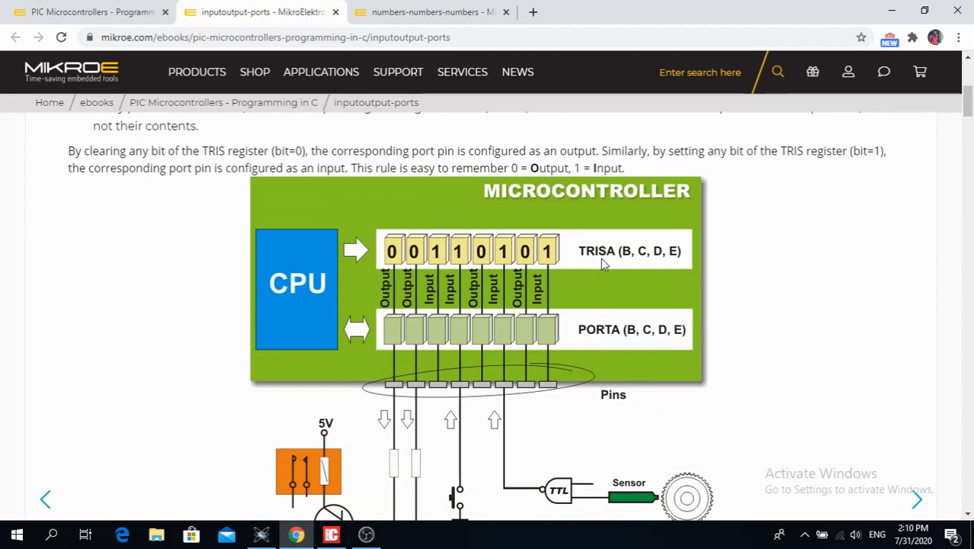
pyautogui.moveTo(613, 262)
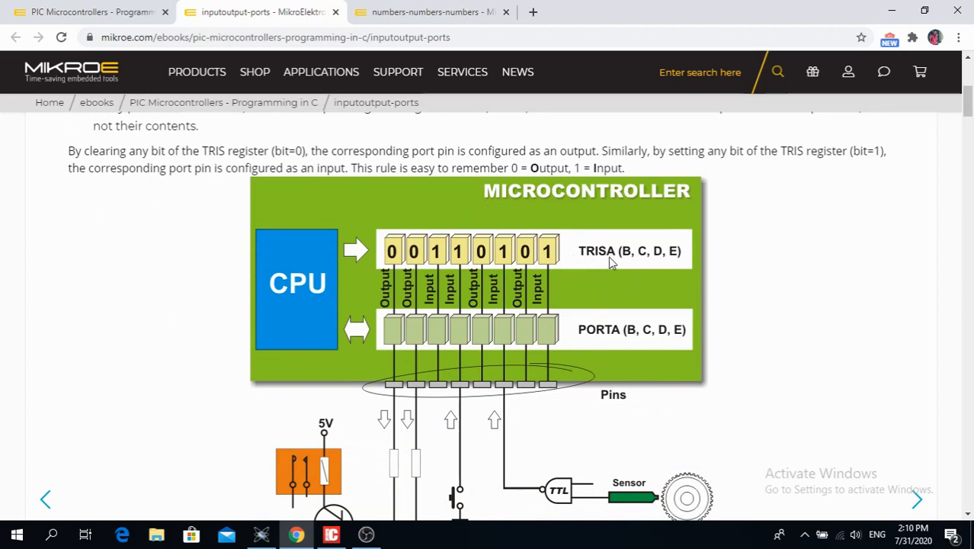
pyautogui.moveTo(666, 256)
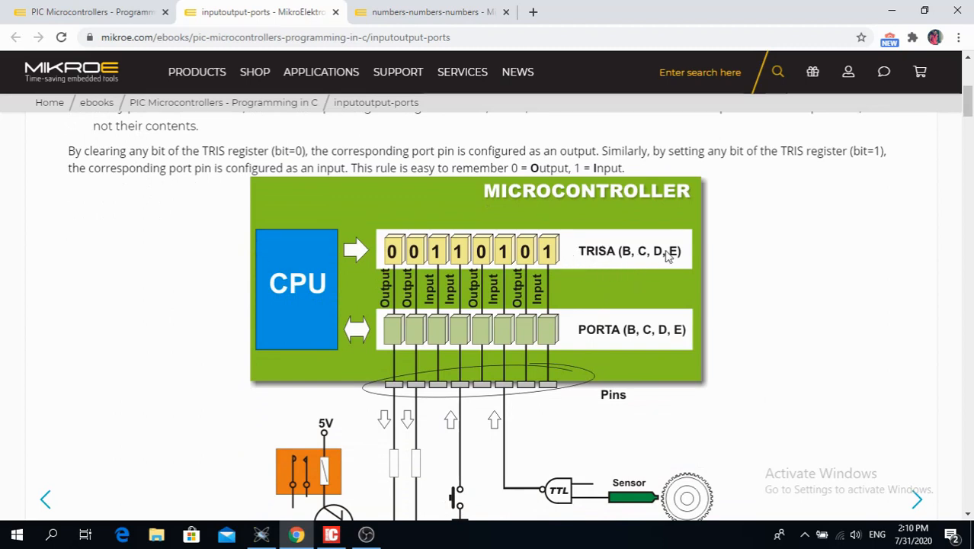
pyautogui.moveTo(677, 264)
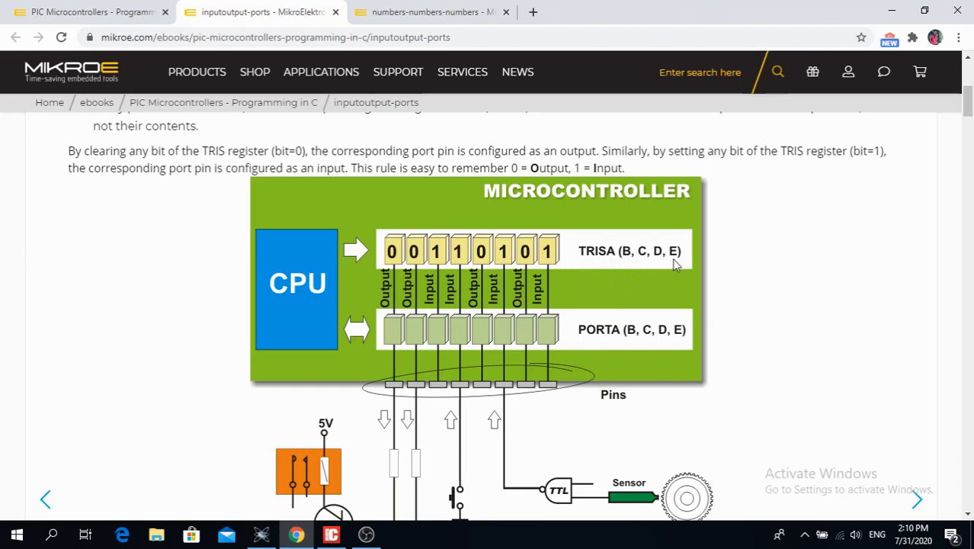
pyautogui.moveTo(500, 262)
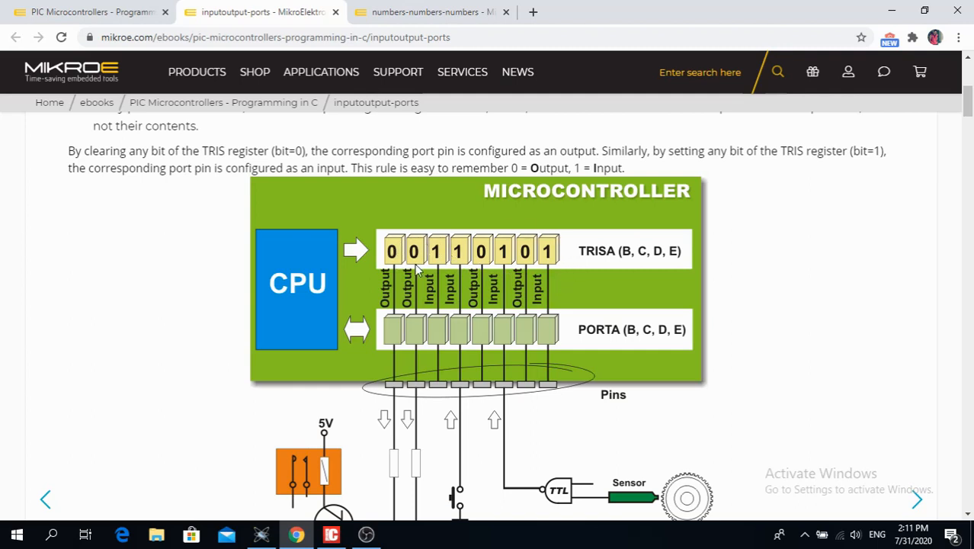
pyautogui.moveTo(551, 257)
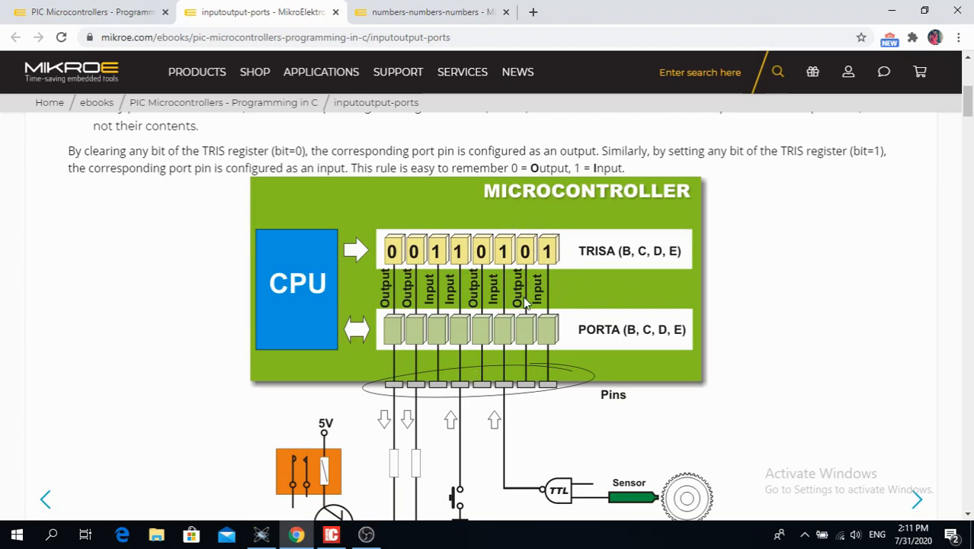
pyautogui.moveTo(540, 296)
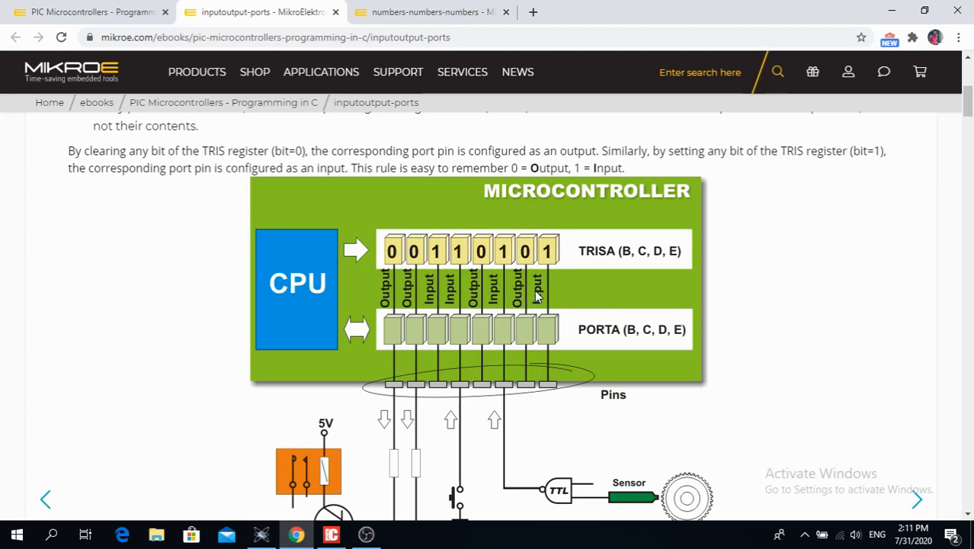
pyautogui.moveTo(466, 351)
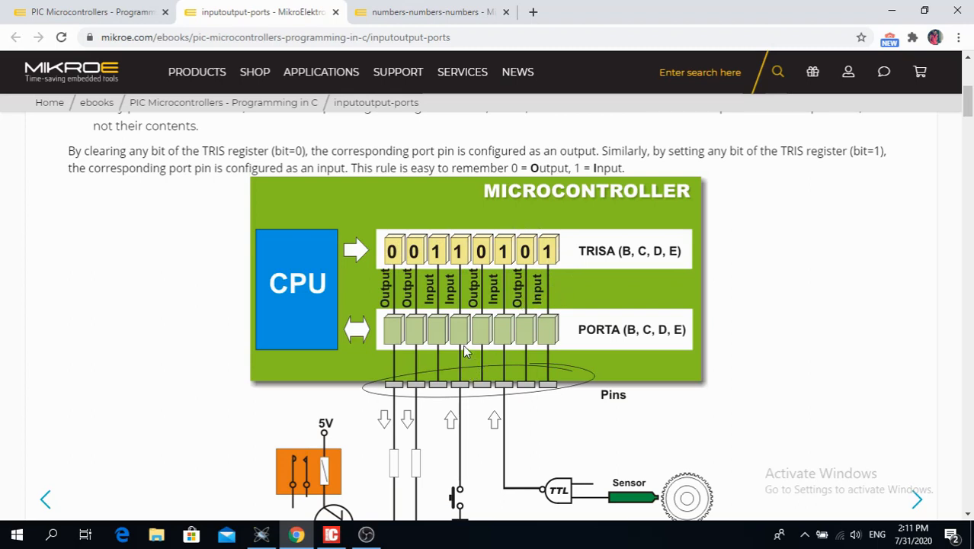
pyautogui.moveTo(509, 340)
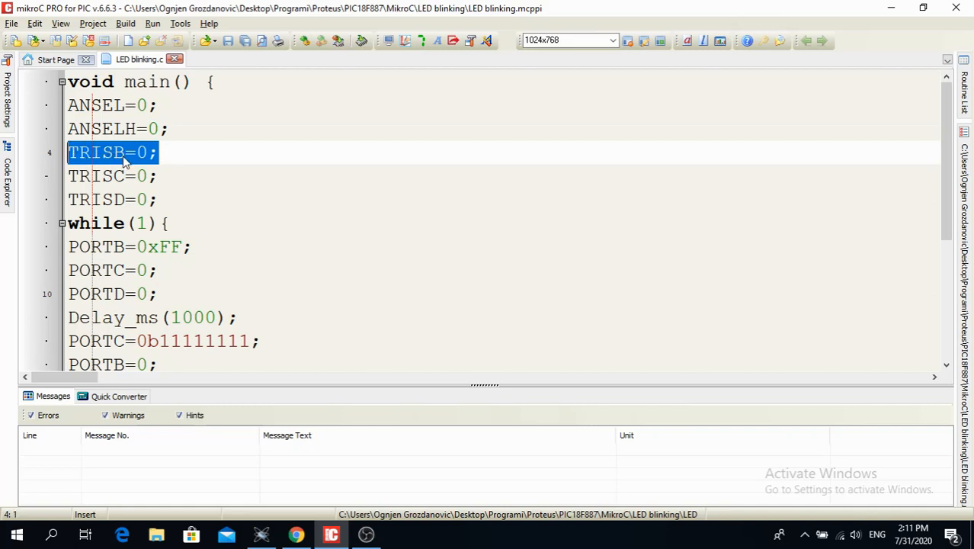
pyautogui.moveTo(154, 156)
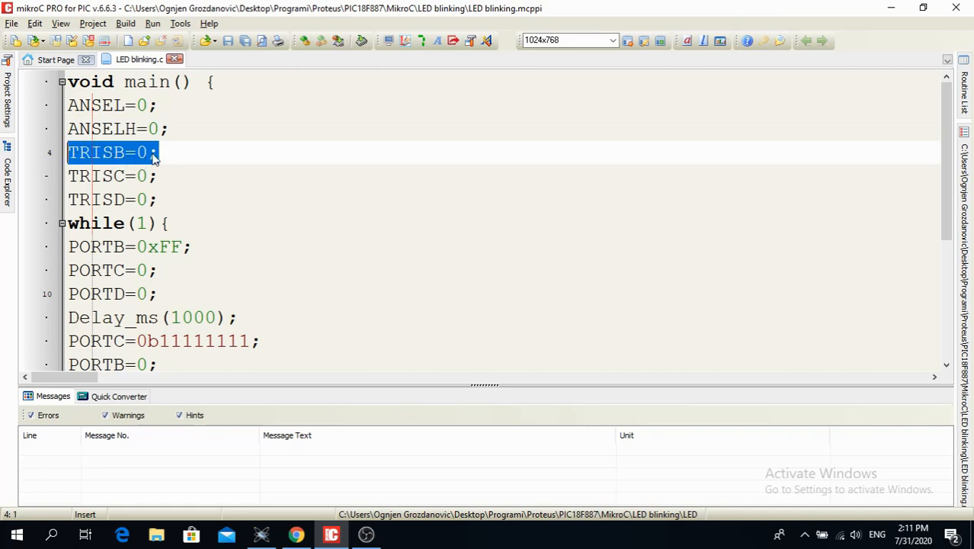
# Rewrite the PORTB direction line so it reads TRISB=0x00;.
pyautogui.write('0x')
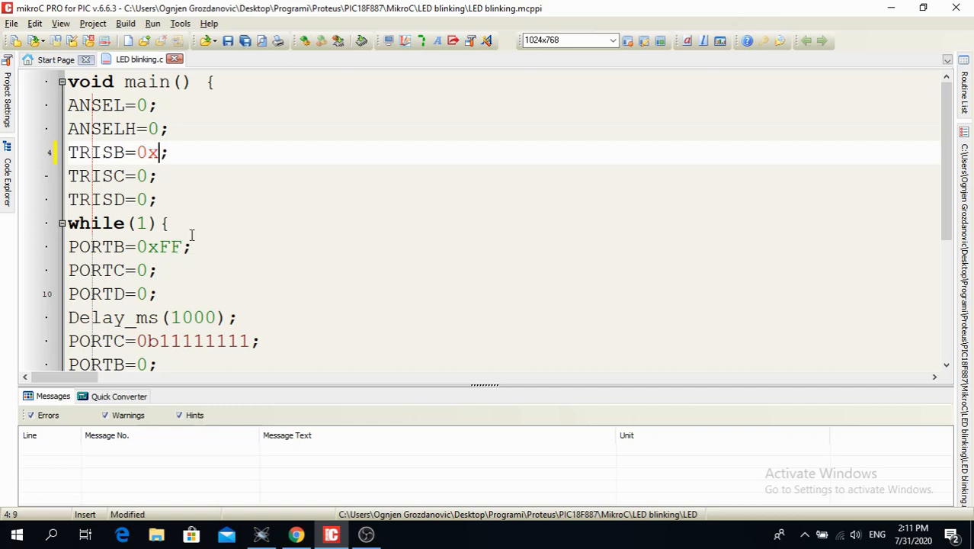
pyautogui.write('0')
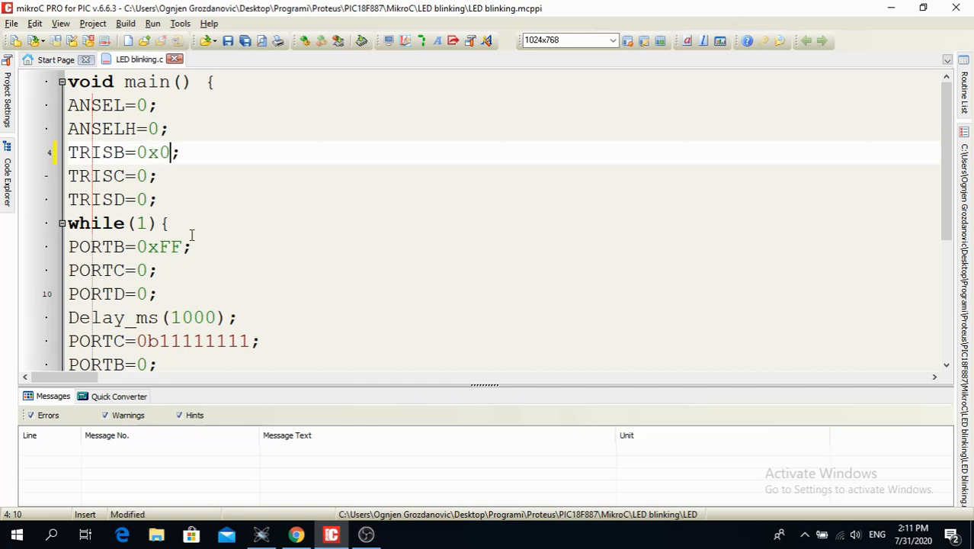
pyautogui.write('0')
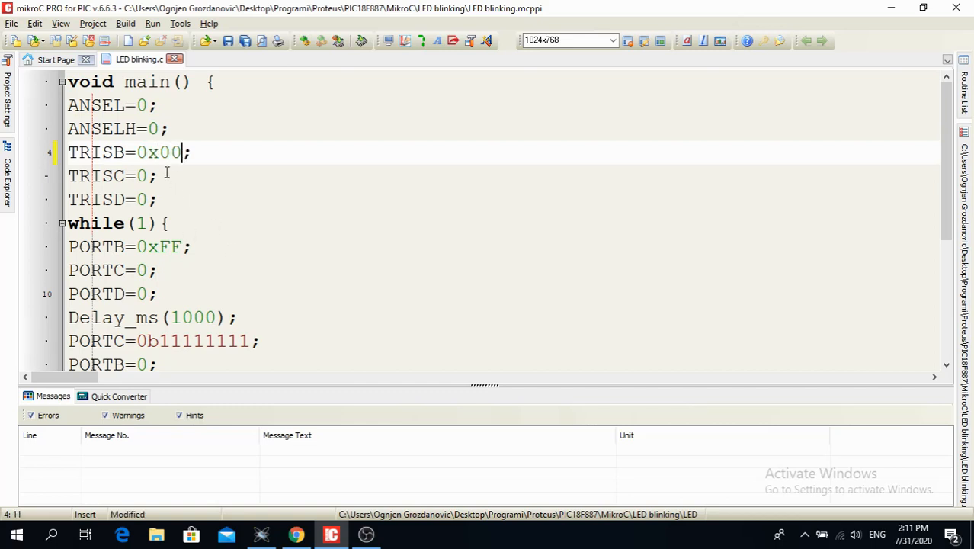
pyautogui.scroll(-3)
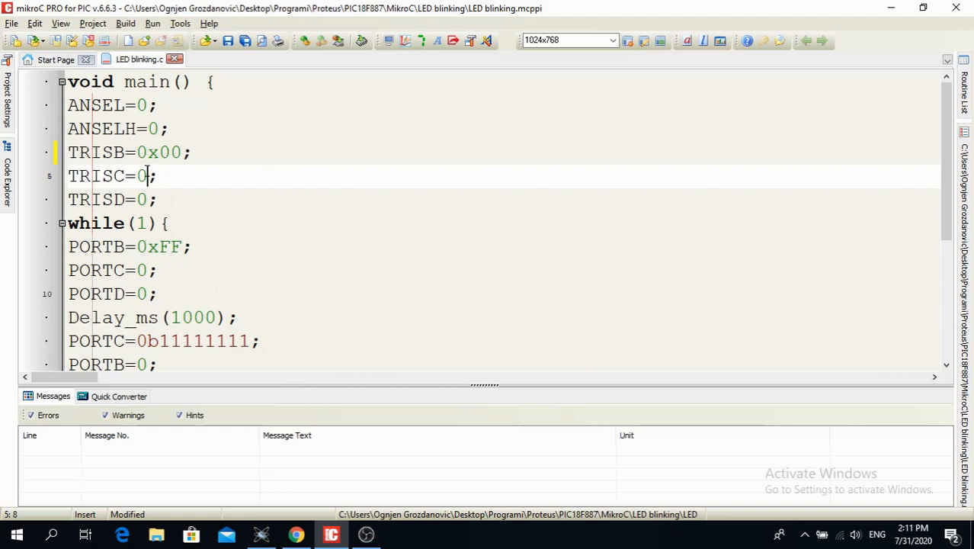
pyautogui.moveTo(263, 535)
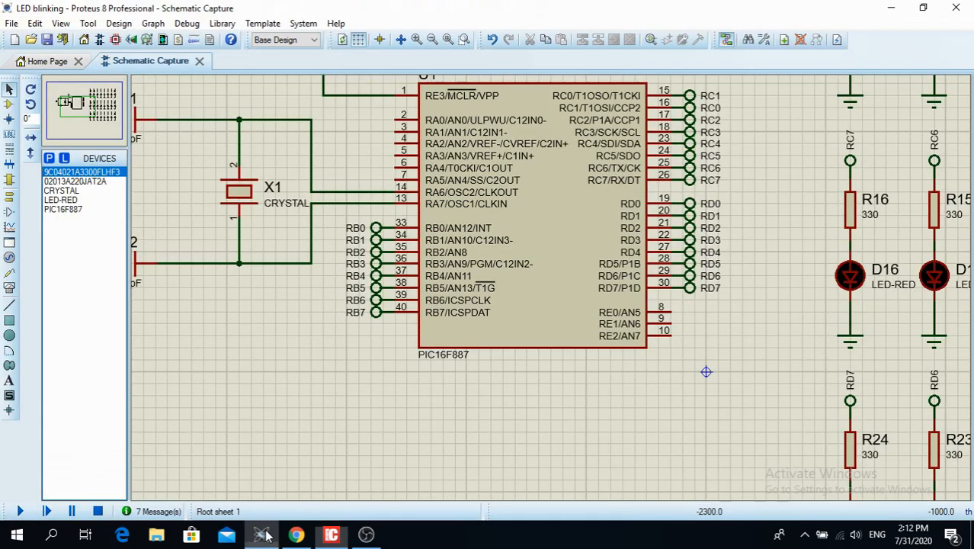
pyautogui.click(526, 221)
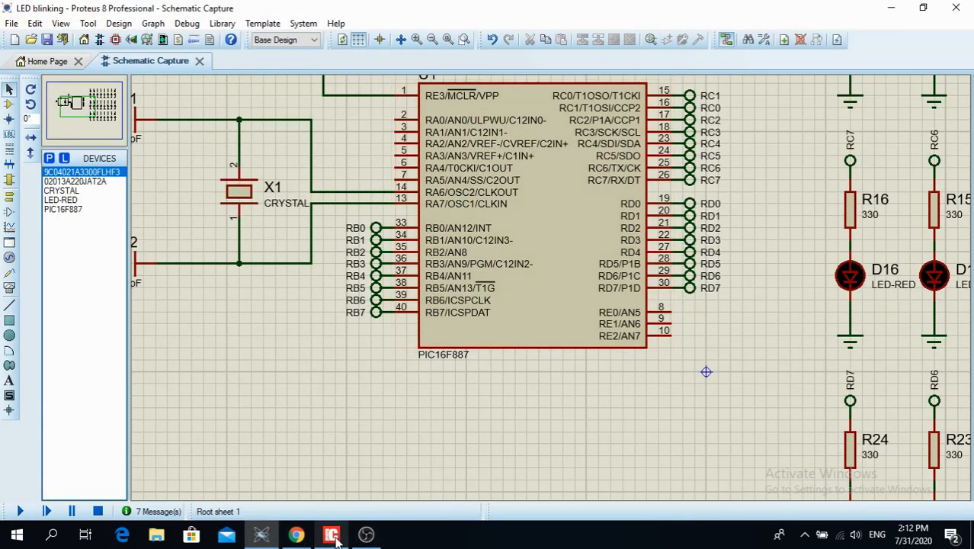
pyautogui.click(331, 532)
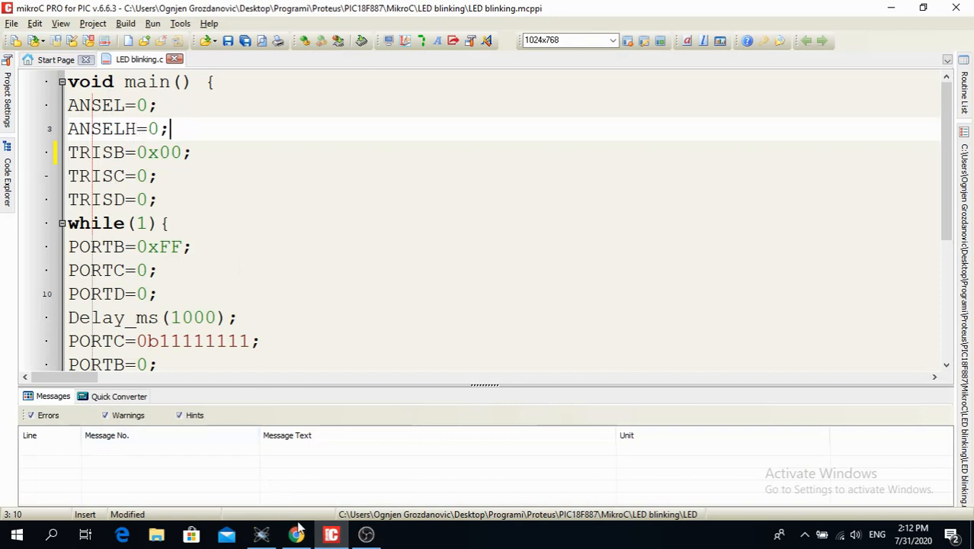
pyautogui.moveTo(293, 533)
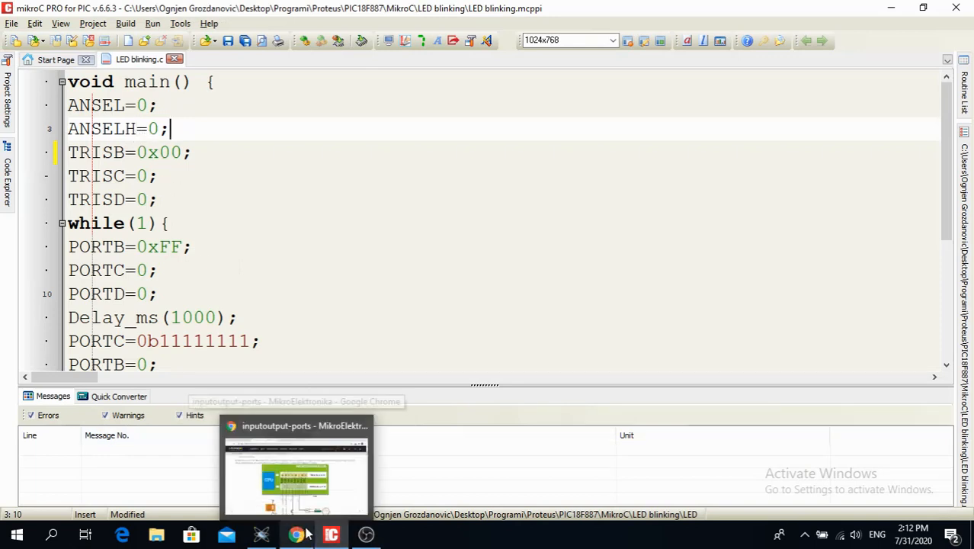
pyautogui.moveTo(255, 425)
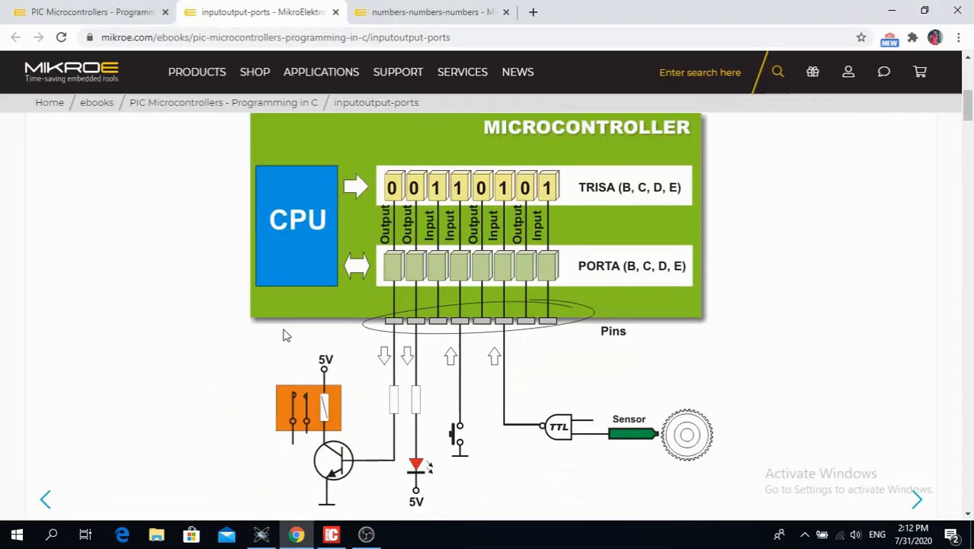
# Scroll the ports page down through the register tables to the ANSEL and ANSELH section.
pyautogui.scroll(-3)
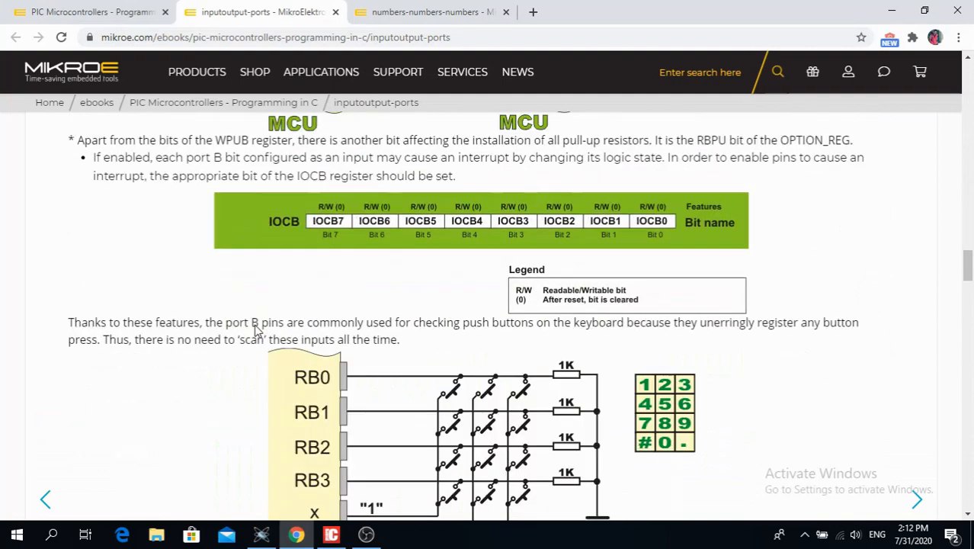
pyautogui.scroll(-3)
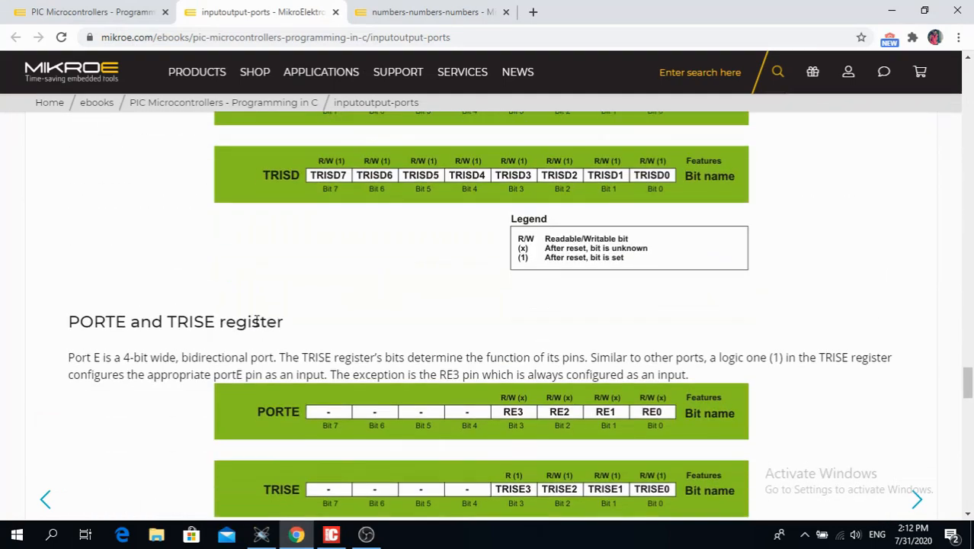
pyautogui.scroll(-3)
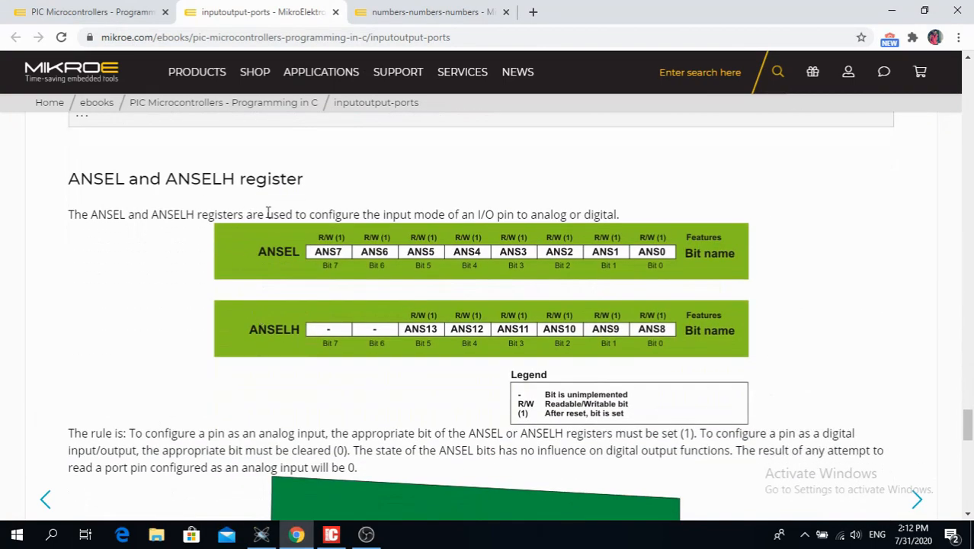
pyautogui.moveTo(451, 214)
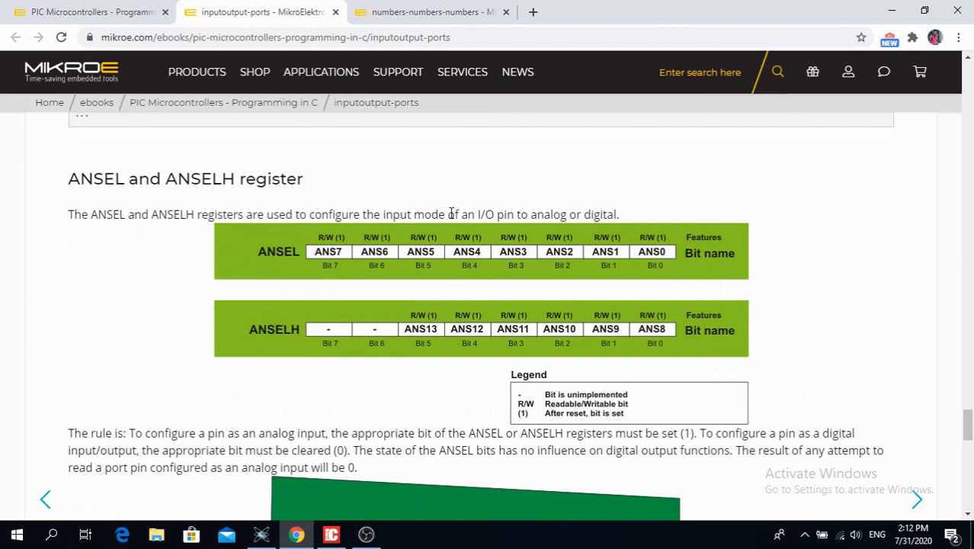
pyautogui.moveTo(491, 213)
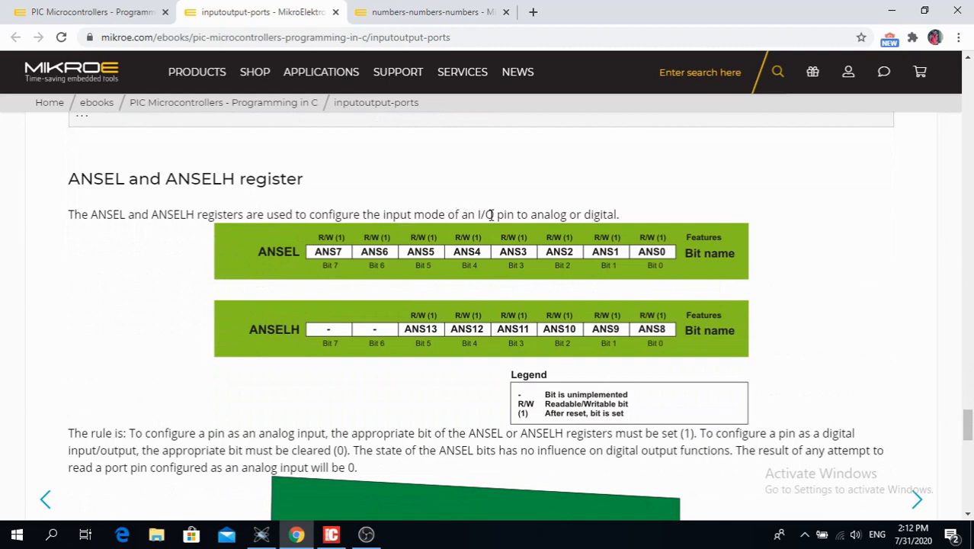
pyautogui.moveTo(487, 395)
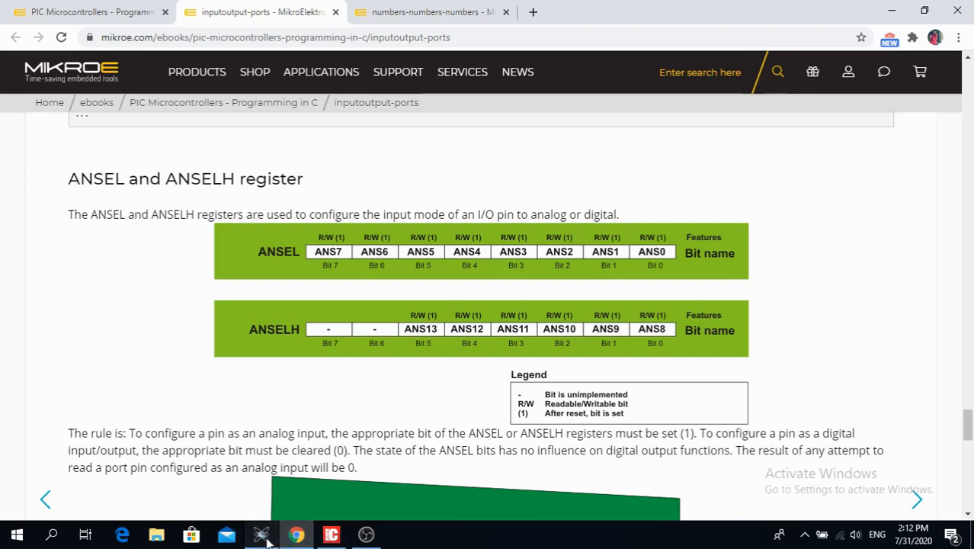
pyautogui.click(263, 534)
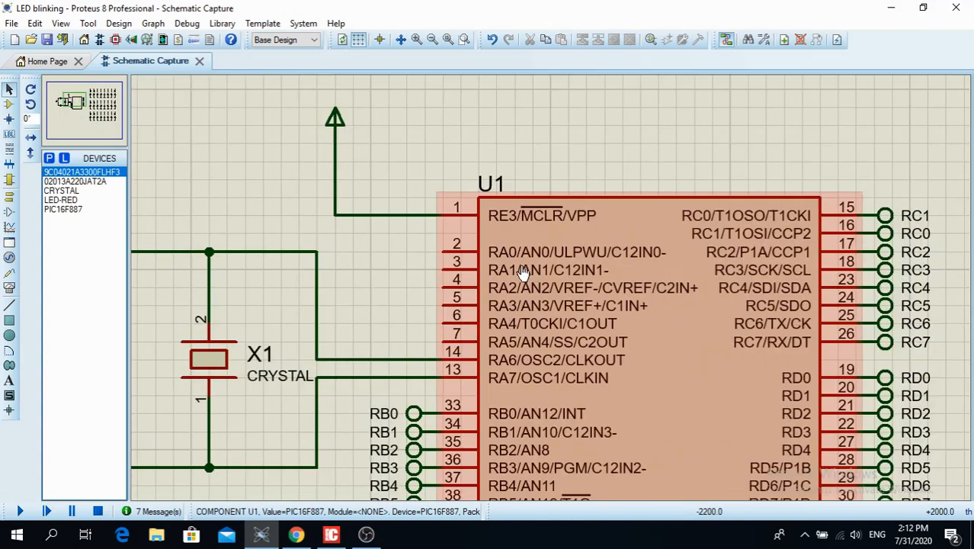
pyautogui.moveTo(547, 262)
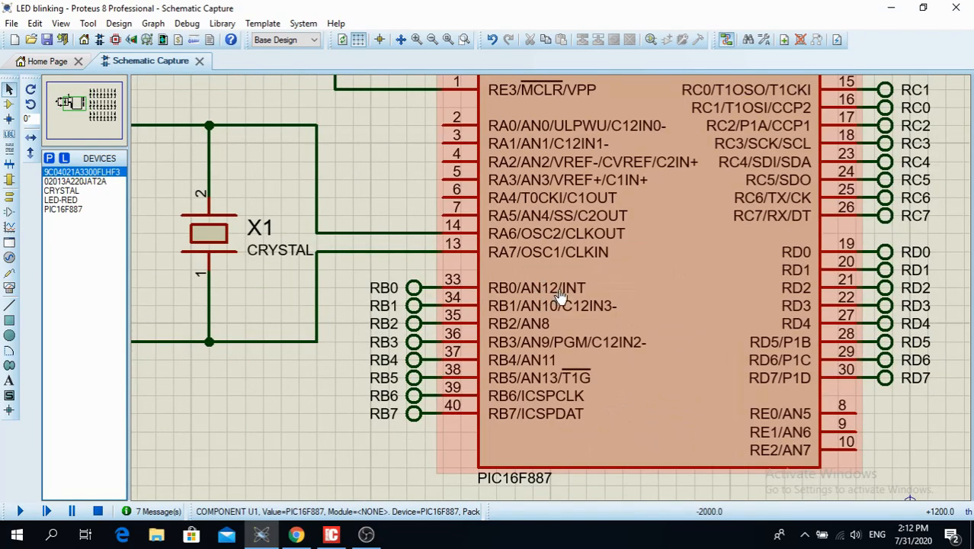
pyautogui.moveTo(546, 354)
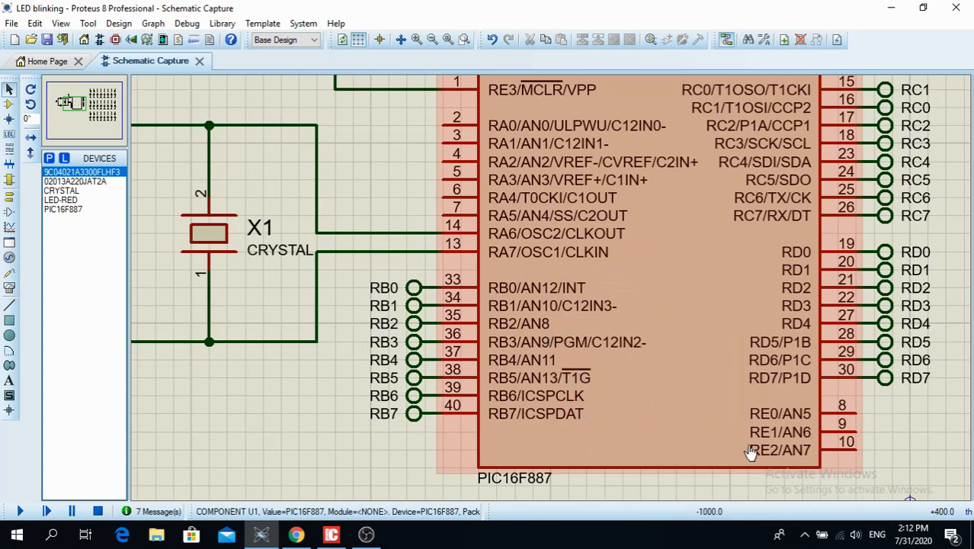
pyautogui.moveTo(762, 454)
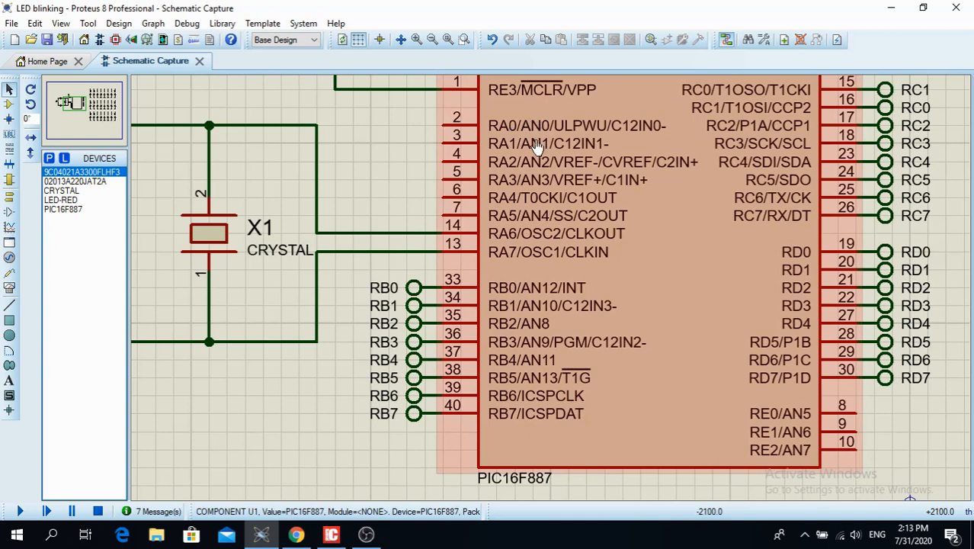
pyautogui.moveTo(539, 121)
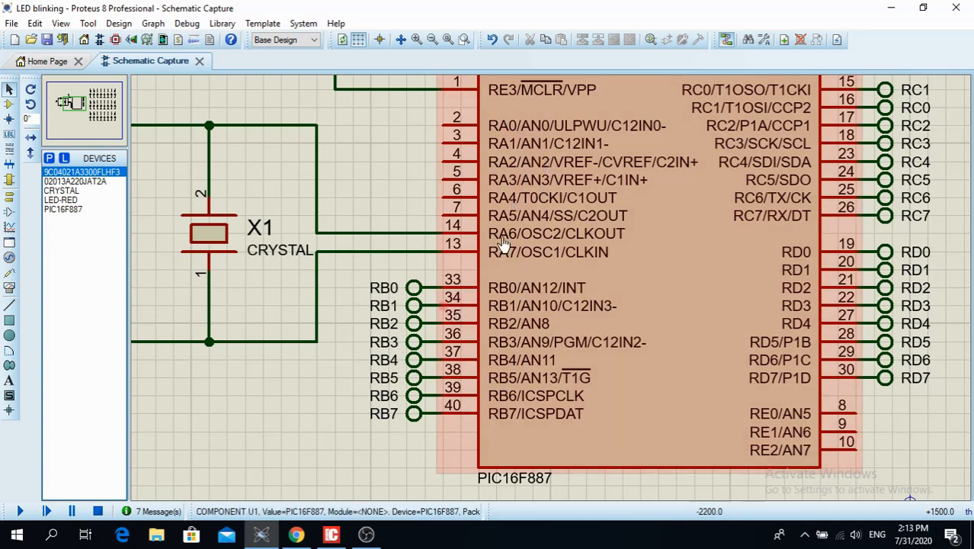
pyautogui.moveTo(771, 413)
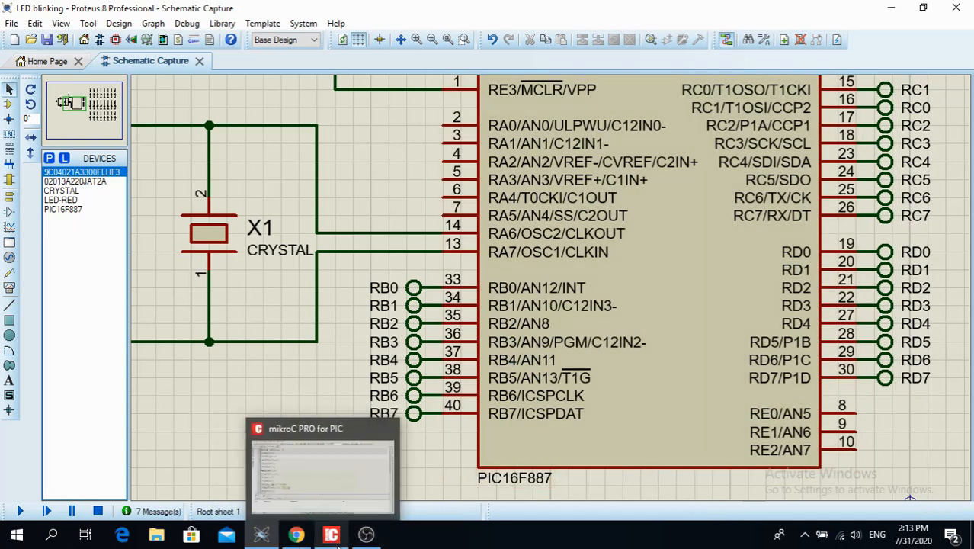
pyautogui.click(289, 534)
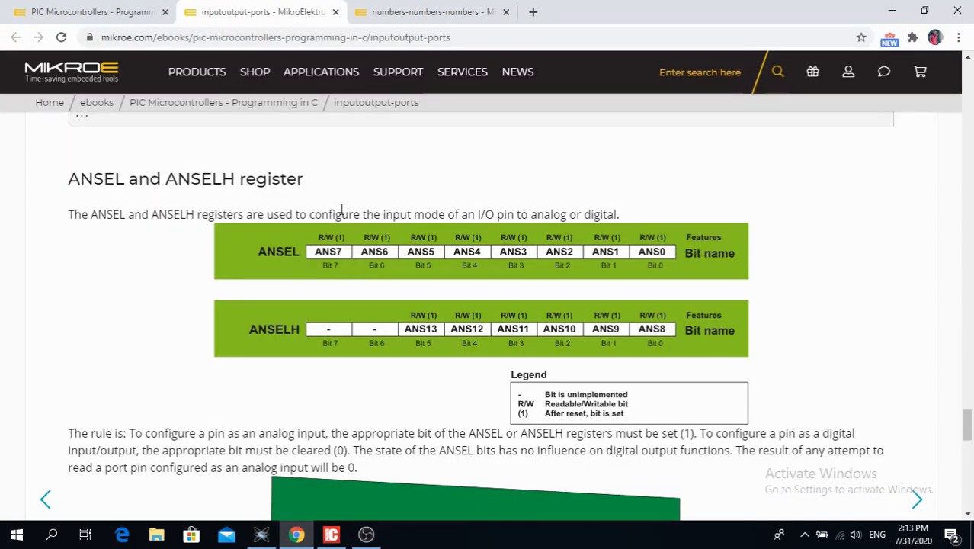
pyautogui.moveTo(460, 222)
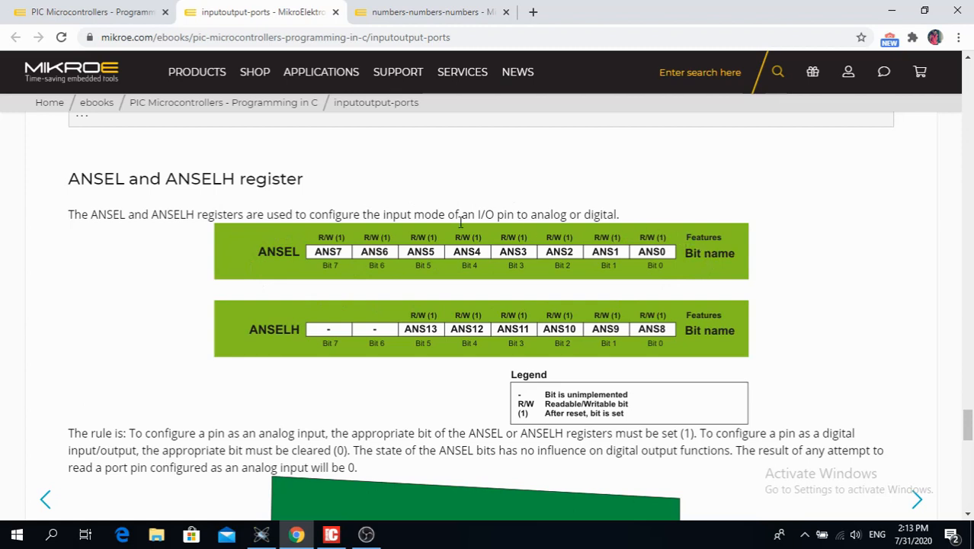
pyautogui.moveTo(332, 268)
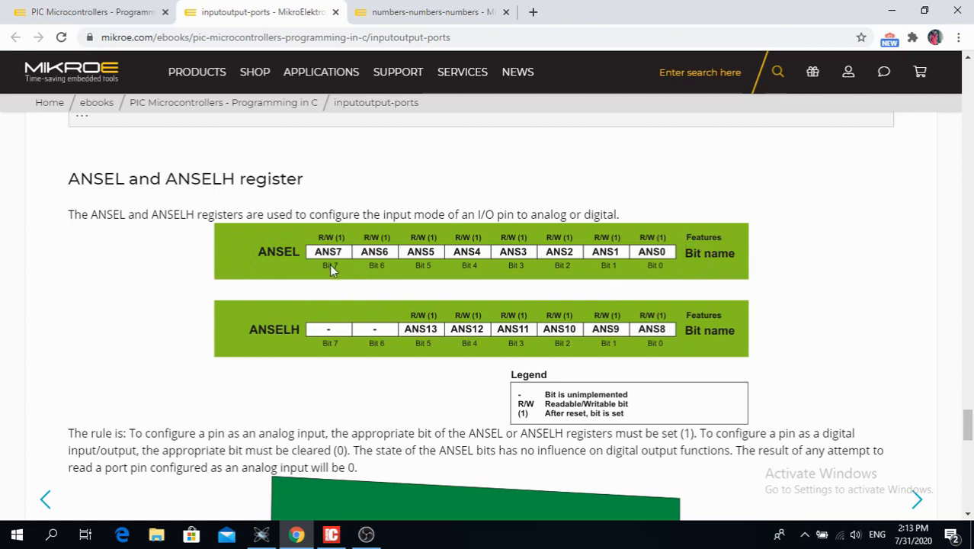
pyautogui.moveTo(373, 262)
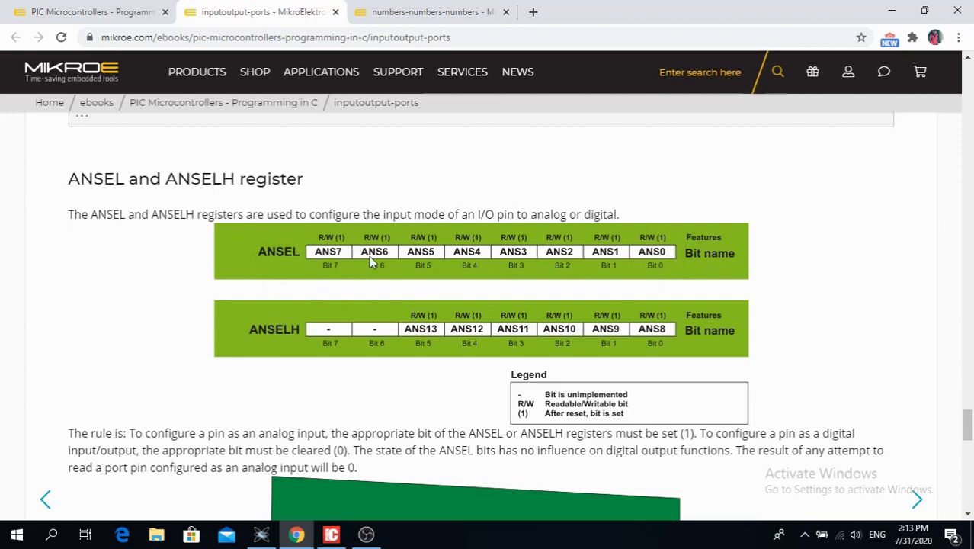
pyautogui.click(330, 533)
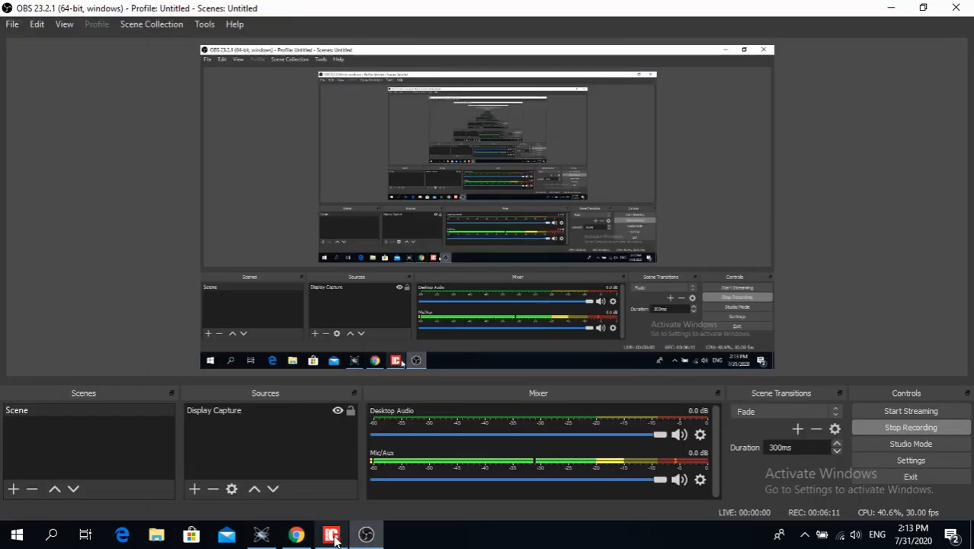
pyautogui.click(333, 534)
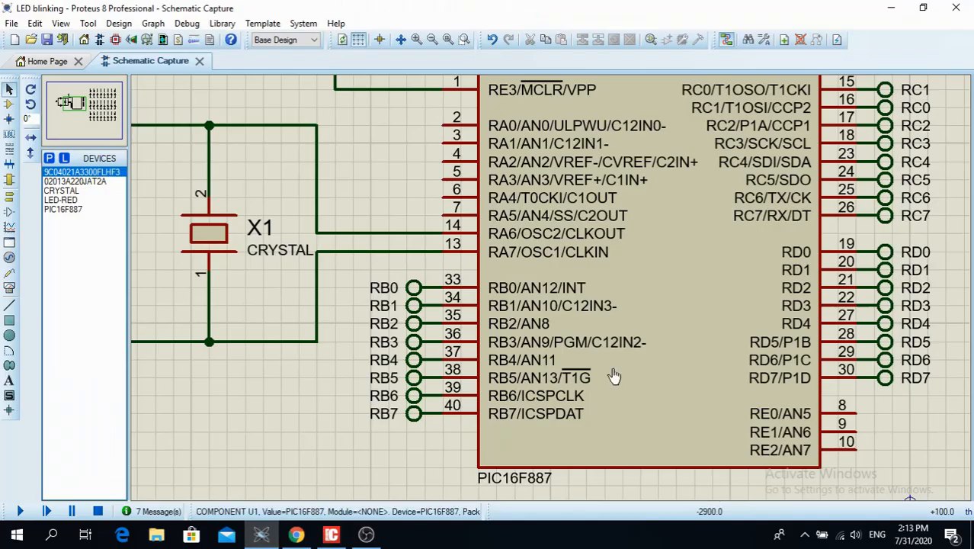
pyautogui.click(541, 125)
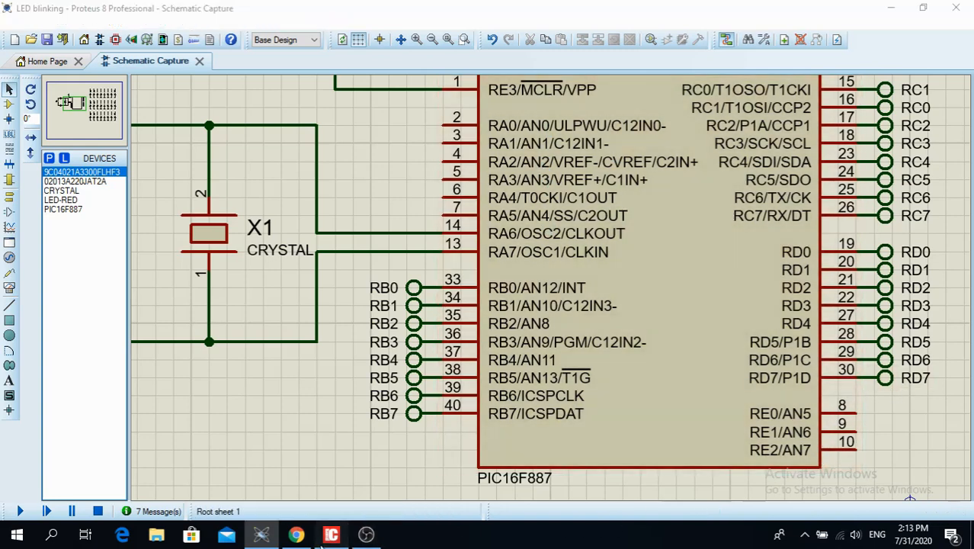
pyautogui.click(329, 536)
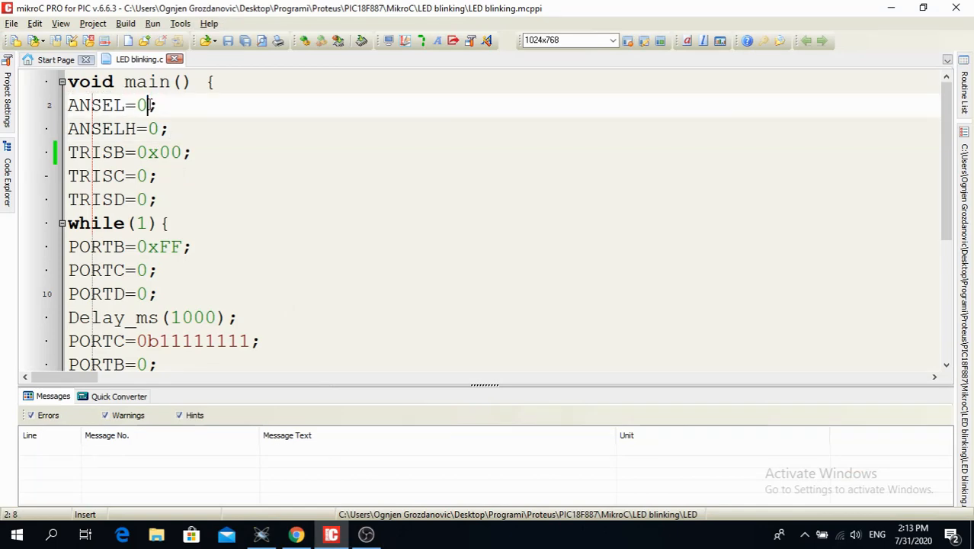
pyautogui.click(295, 534)
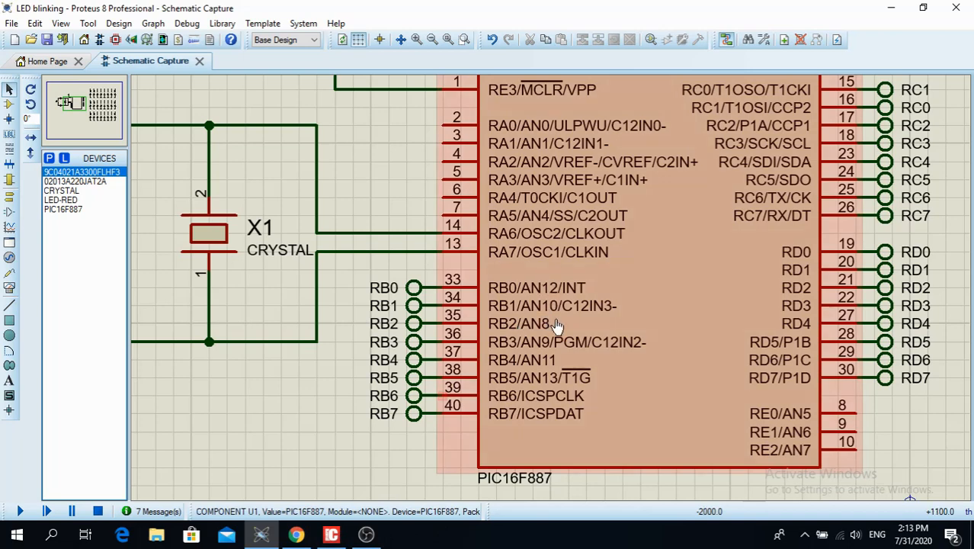
pyautogui.moveTo(564, 347)
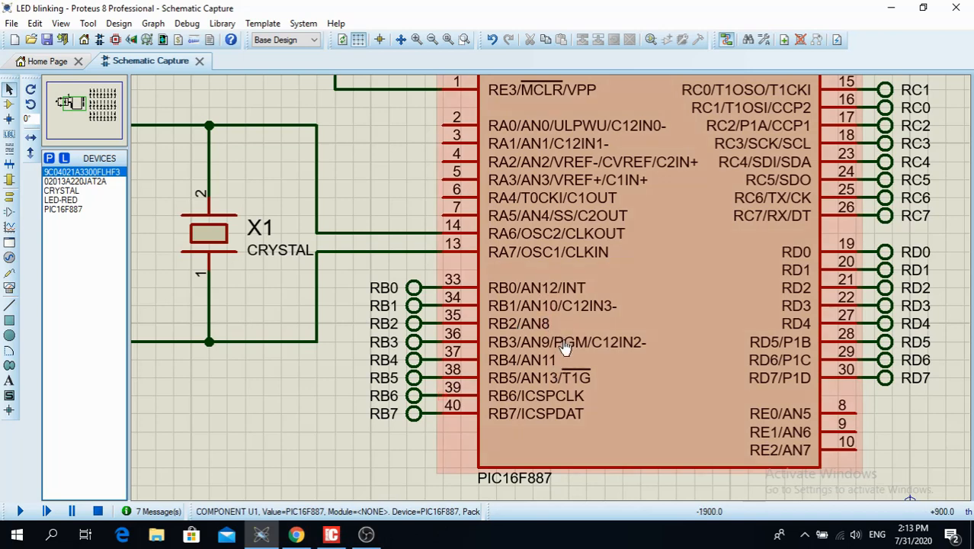
pyautogui.moveTo(556, 297)
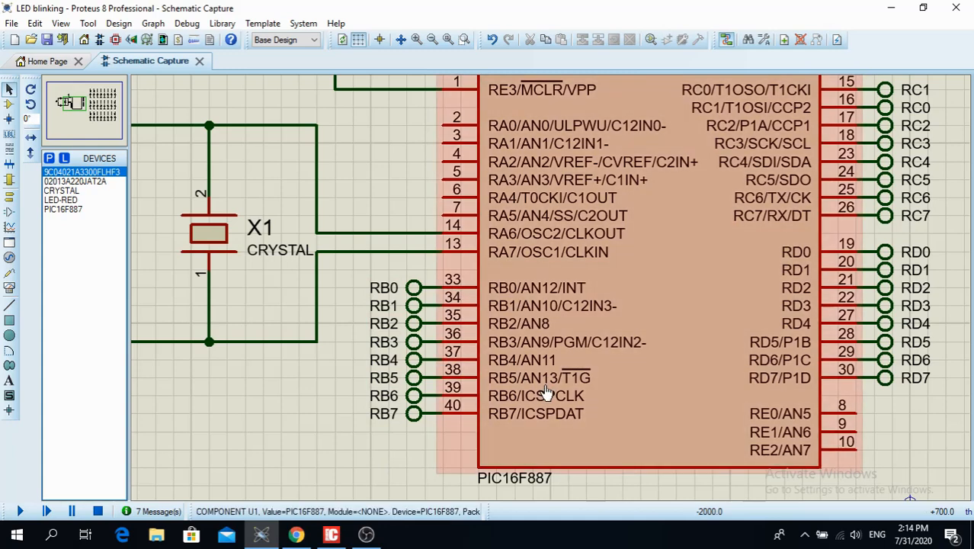
pyautogui.moveTo(532, 391)
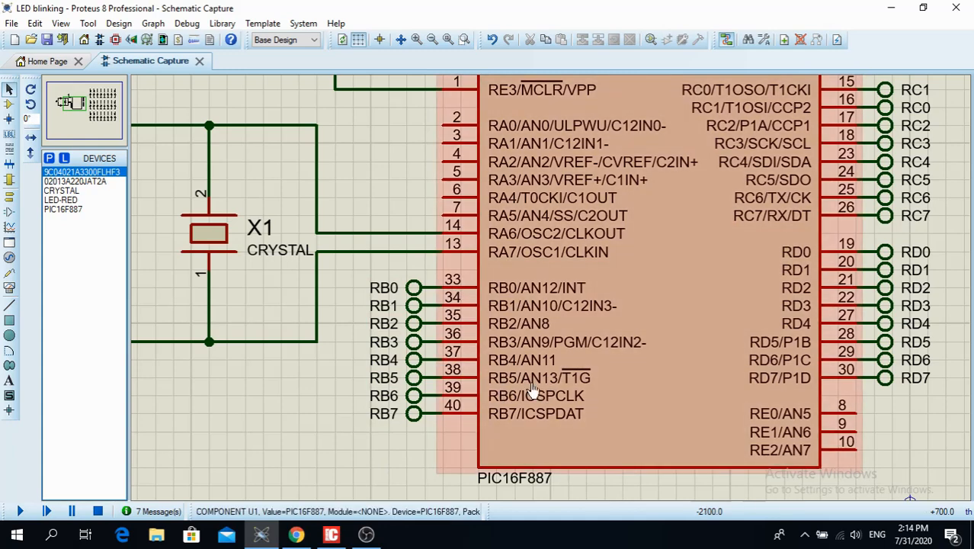
pyautogui.click(331, 533)
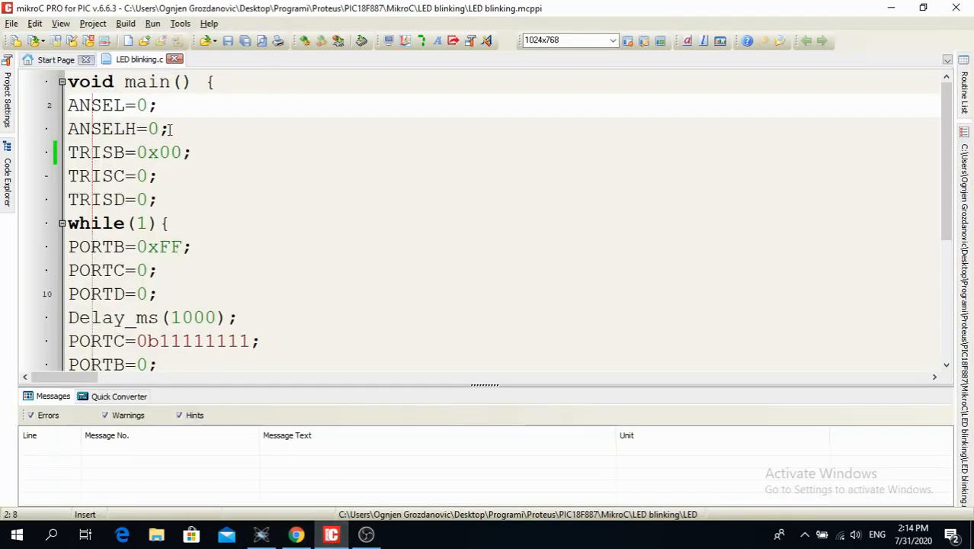
pyautogui.tripleClick(114, 128)
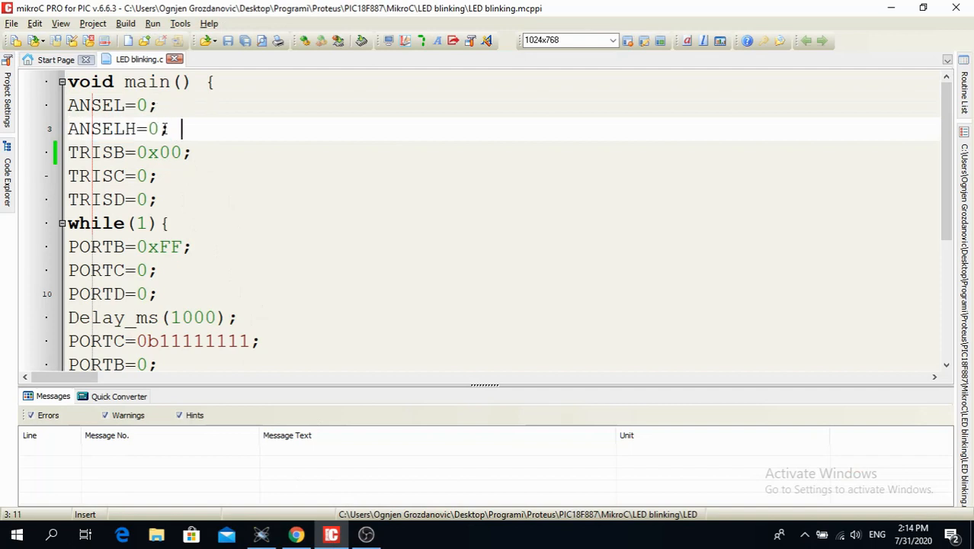
pyautogui.moveTo(192, 140)
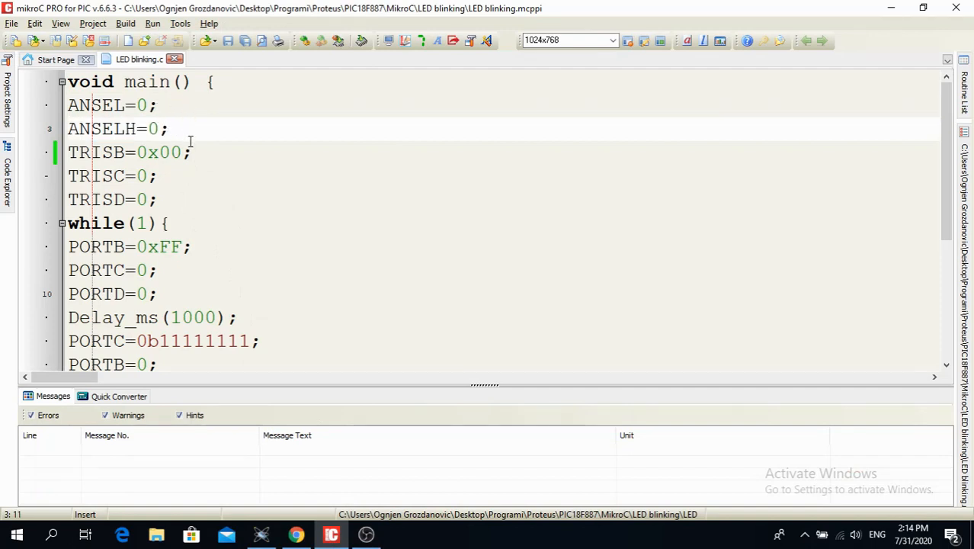
pyautogui.moveTo(354, 488)
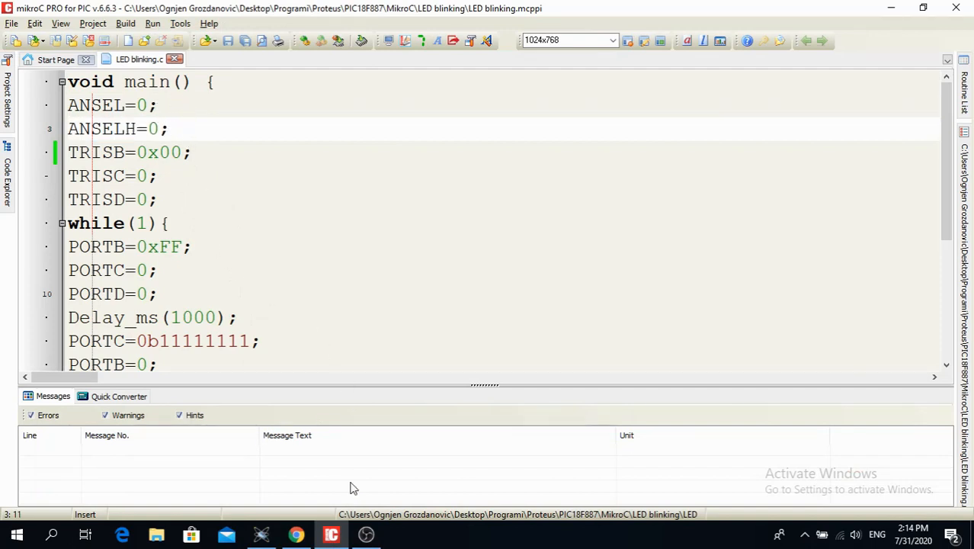
pyautogui.click(176, 128)
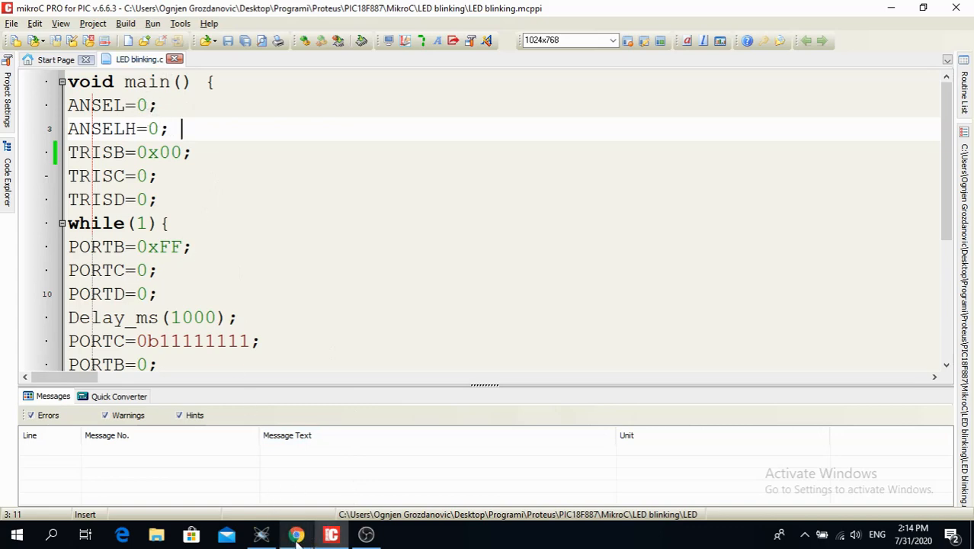
pyautogui.click(290, 534)
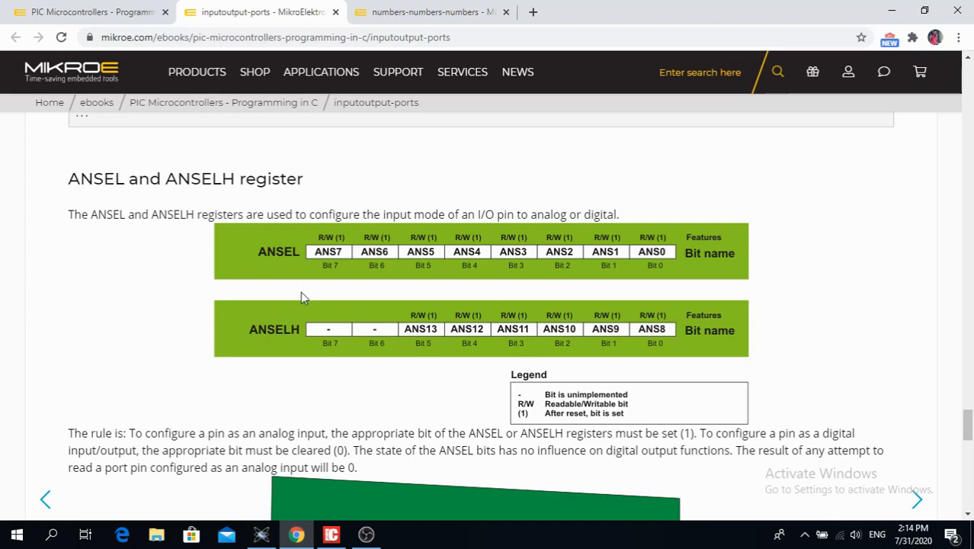
pyautogui.moveTo(672, 251)
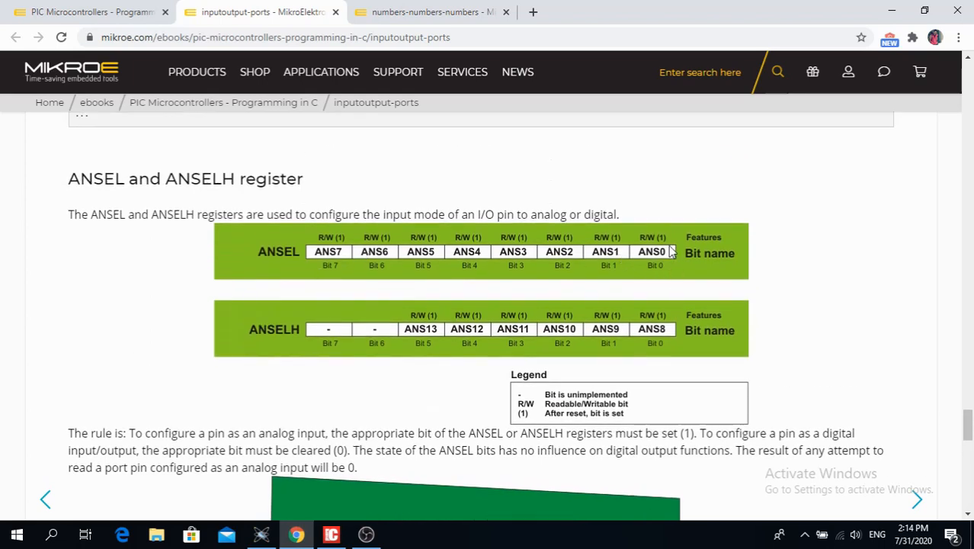
pyautogui.moveTo(667, 256)
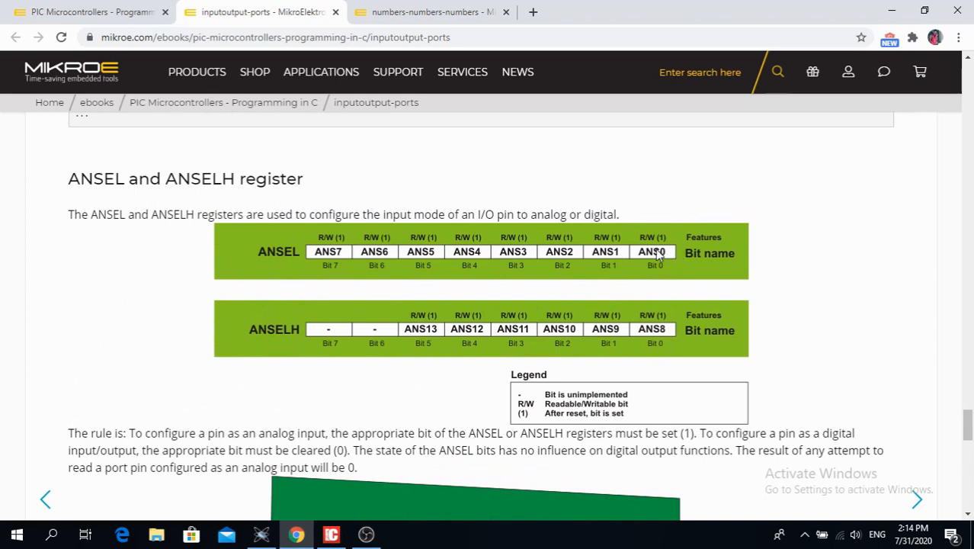
pyautogui.scroll(-3)
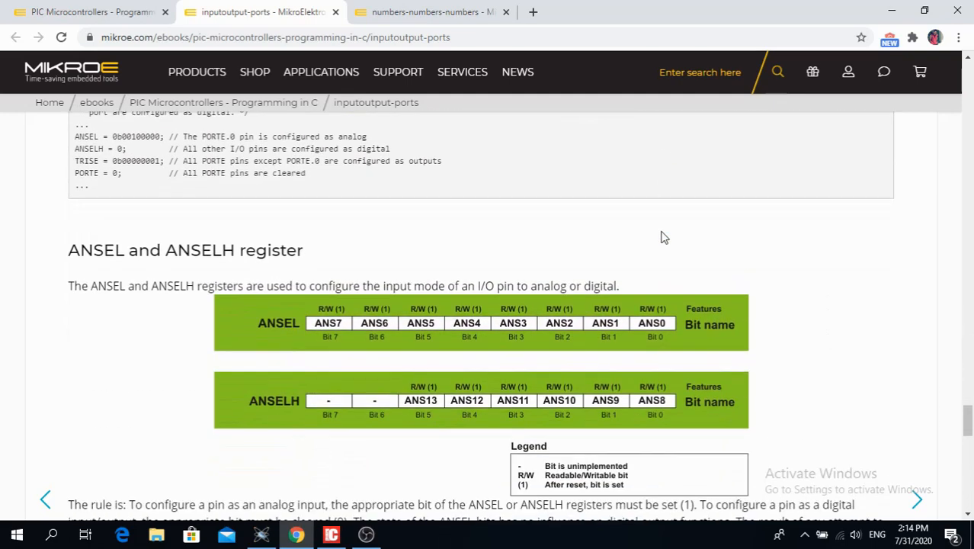
pyautogui.scroll(-3)
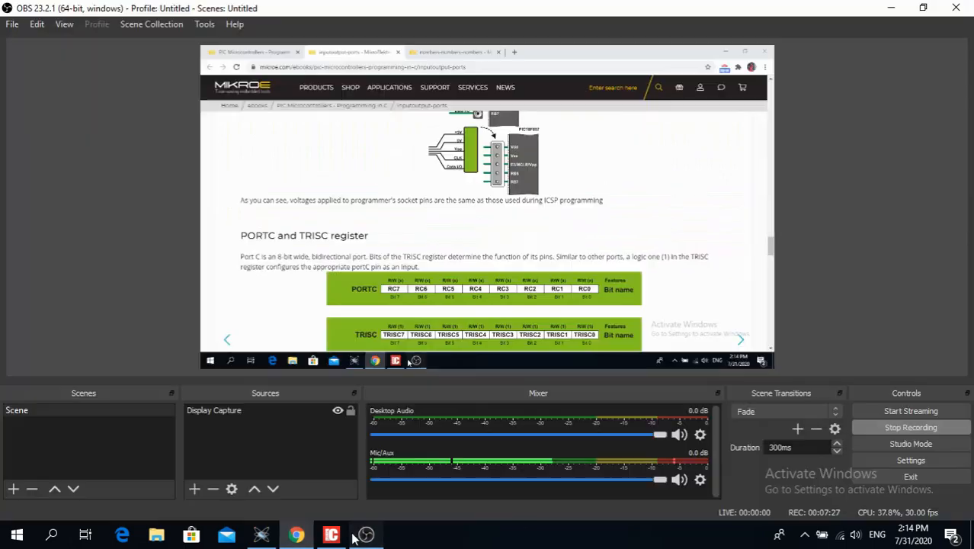
pyautogui.click(330, 534)
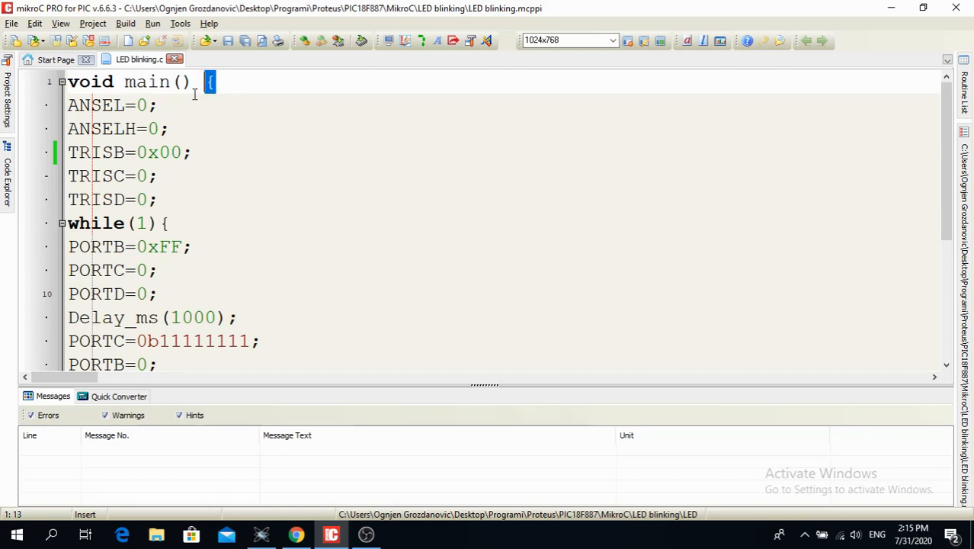
# Add the comment //Pins configured as digital after the ANSEL=0; line.
pyautogui.click(201, 104)
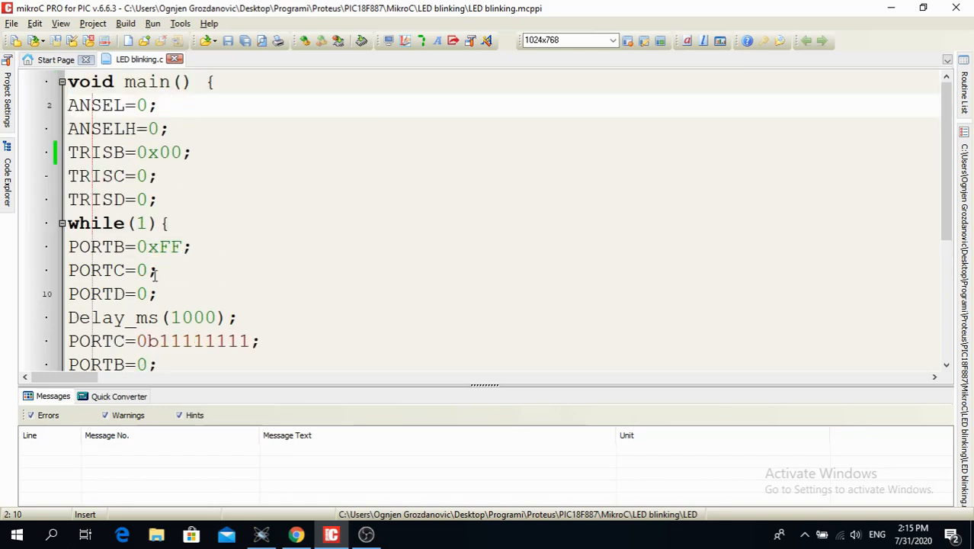
pyautogui.scroll(-3)
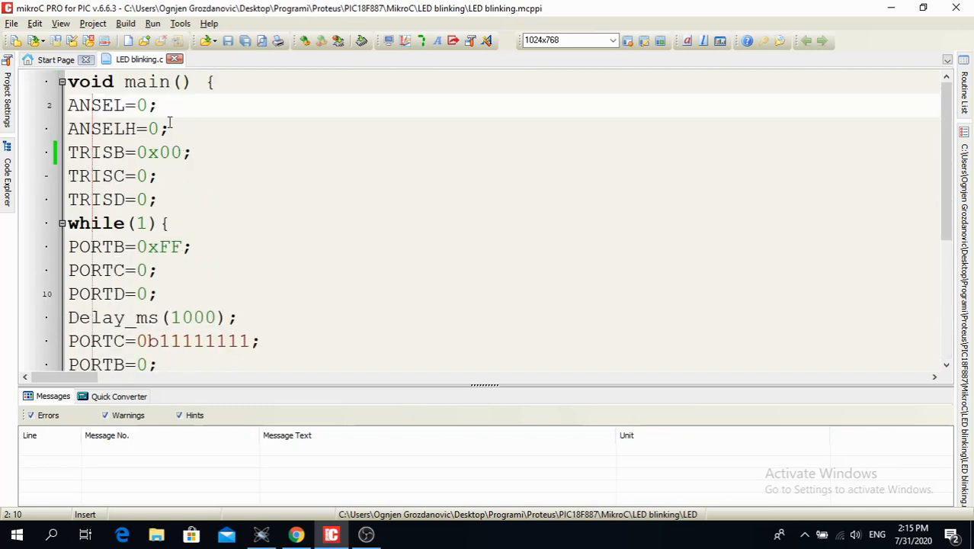
pyautogui.write('//')
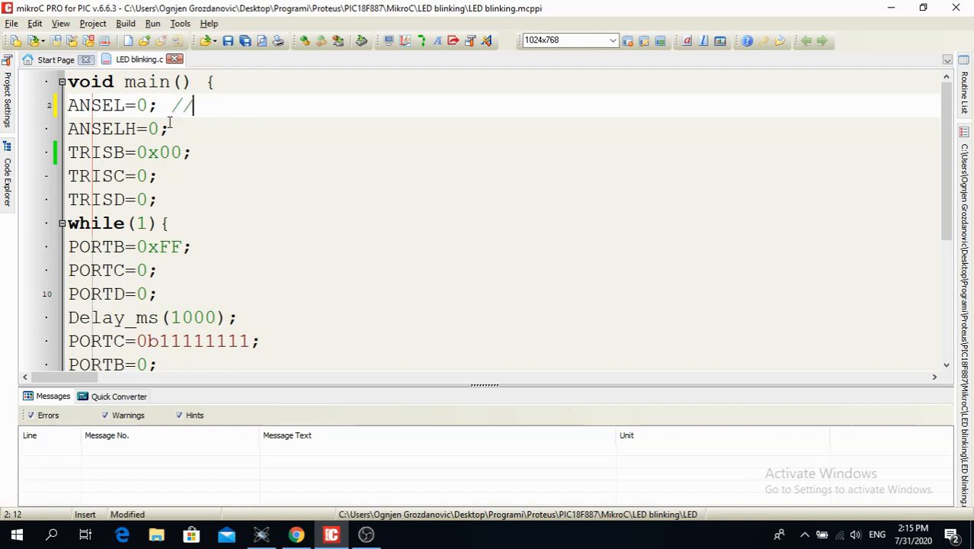
pyautogui.write('Pins con')
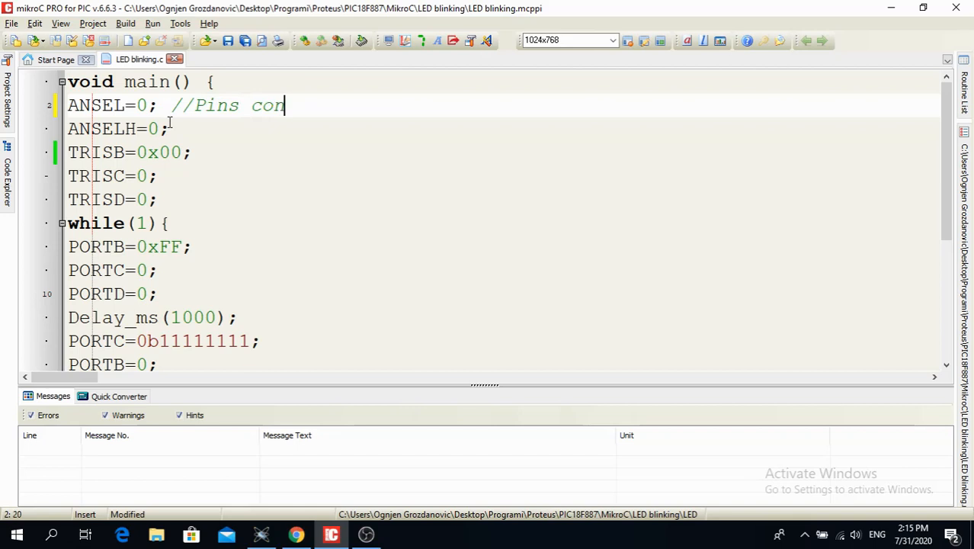
pyautogui.write('figured as')
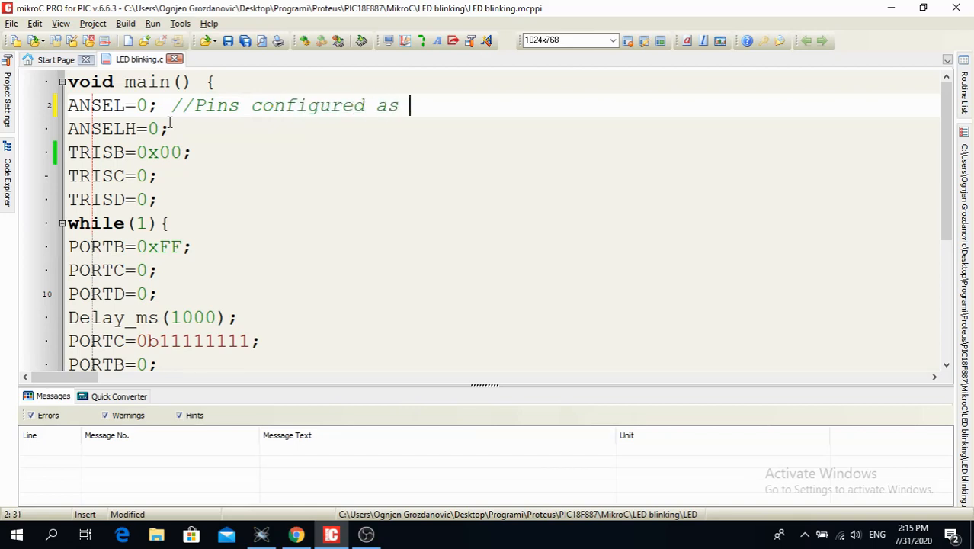
pyautogui.write('digital')
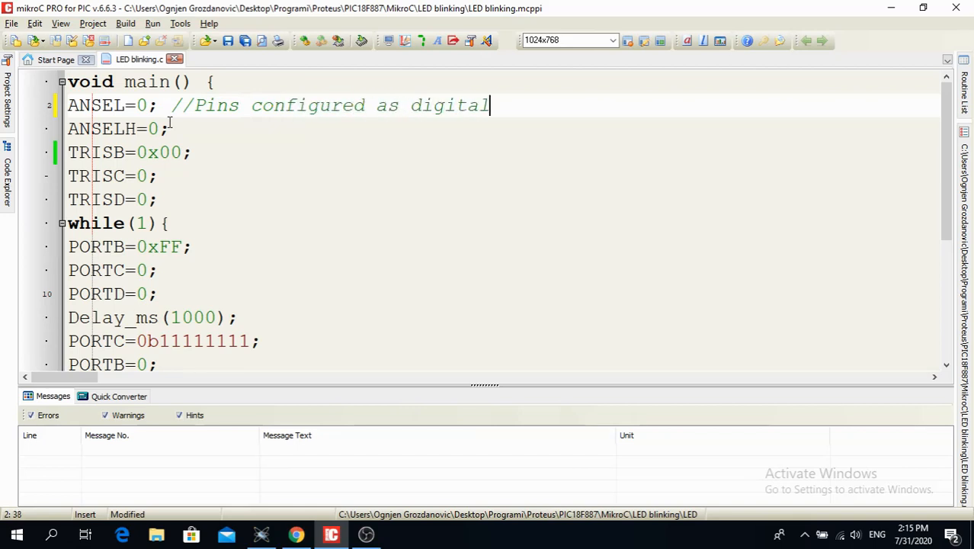
# Add the same //Pins configured as digital comment after the ANSELH=0; line.
pyautogui.click(174, 128)
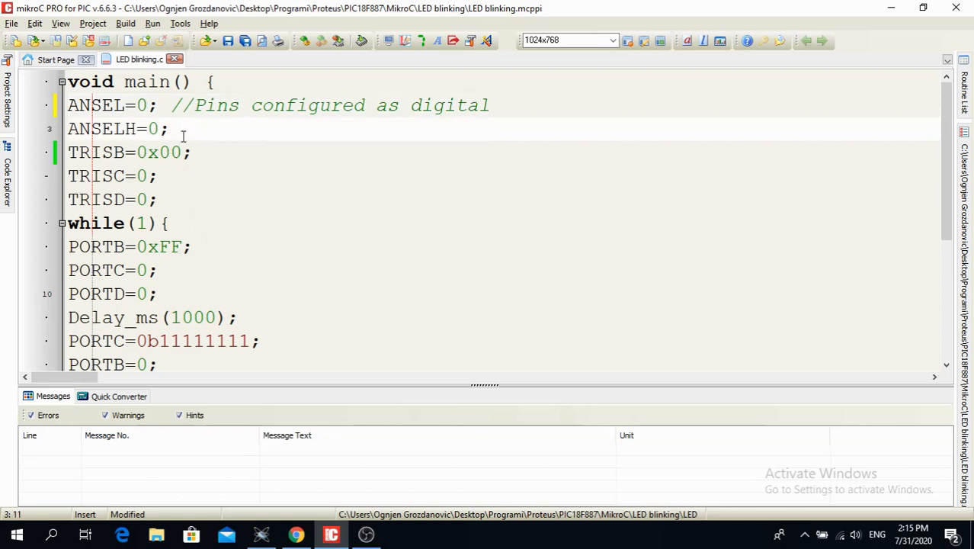
pyautogui.write('//F')
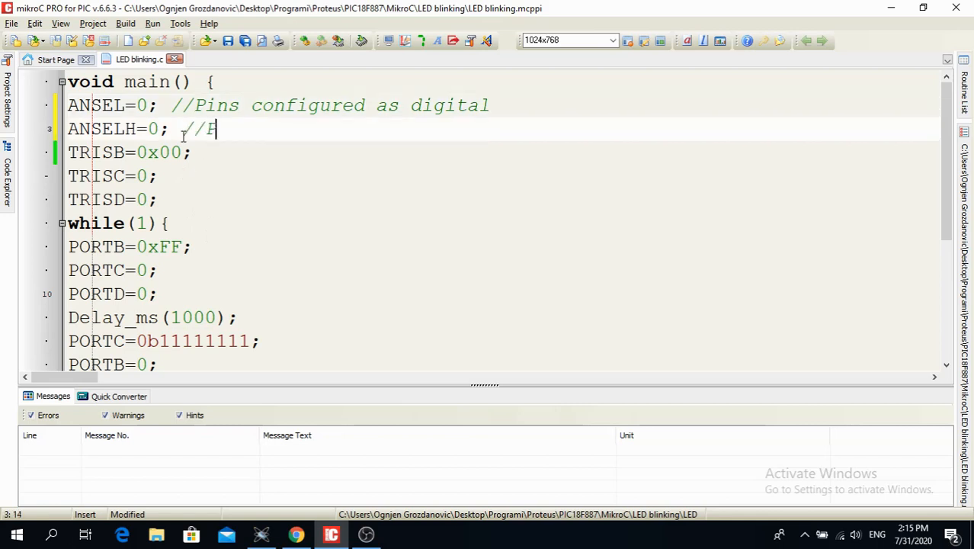
pyautogui.write('Pins confi')
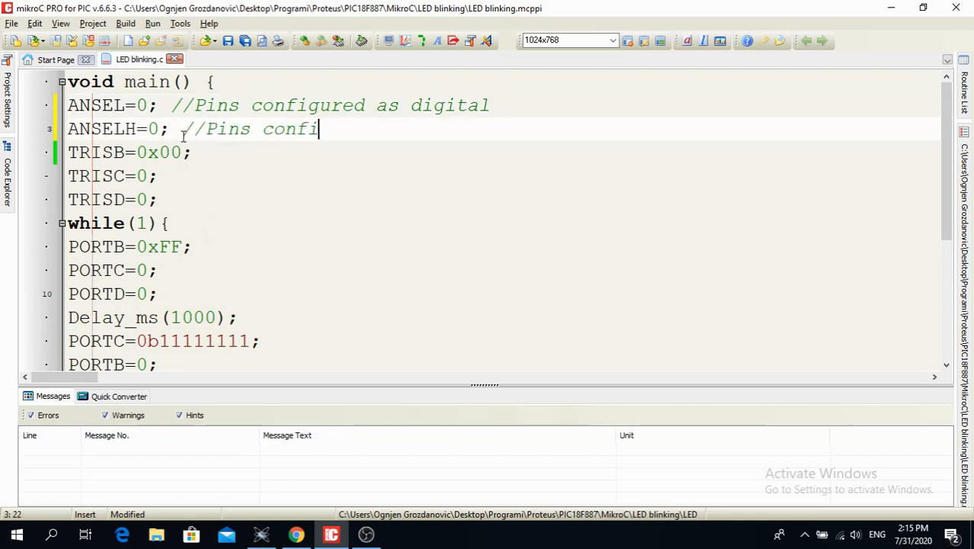
pyautogui.write('gured as d')
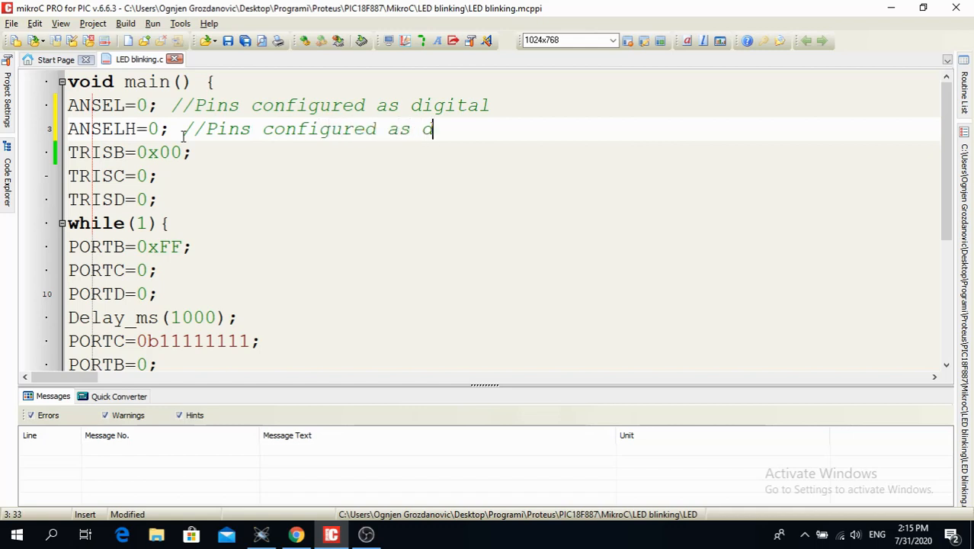
pyautogui.write('igital')
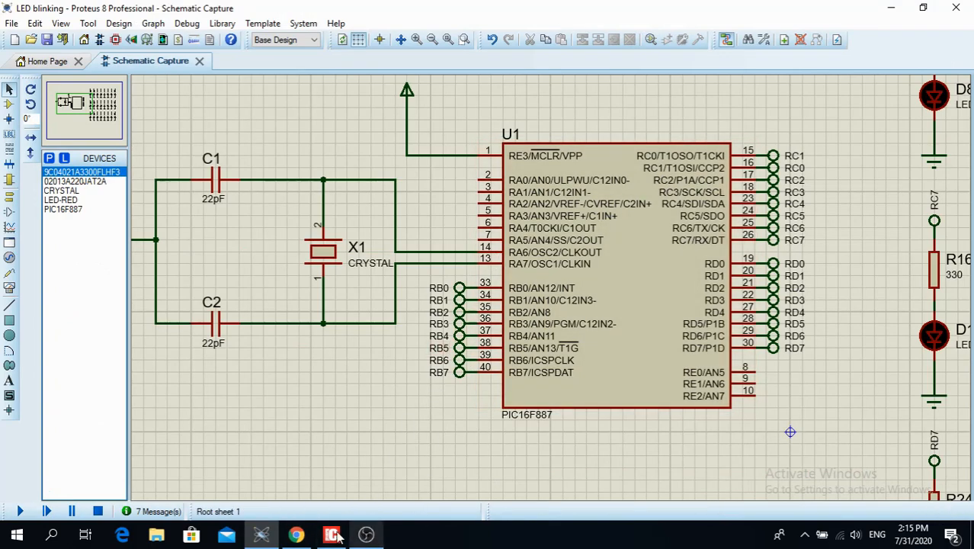
pyautogui.click(330, 533)
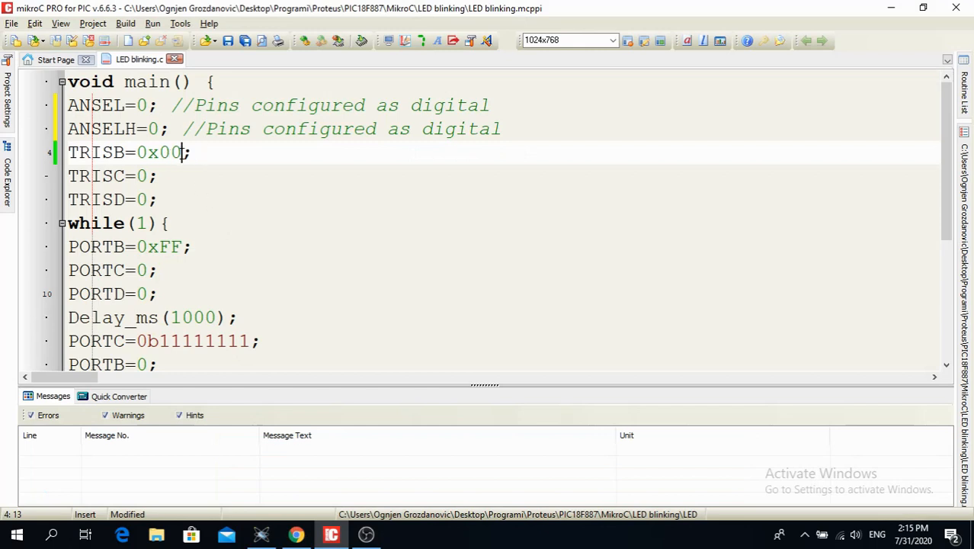
pyautogui.press('BackSpace')
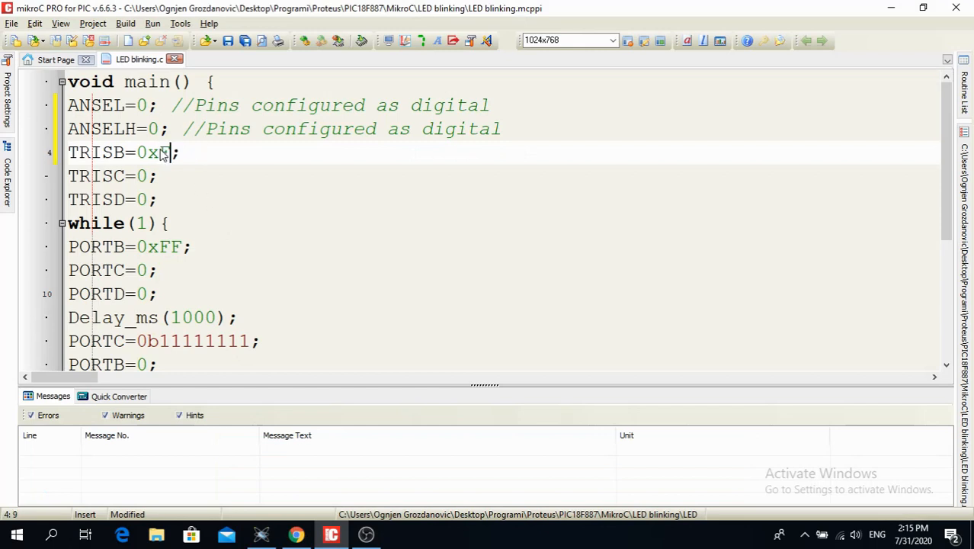
pyautogui.write('FF')
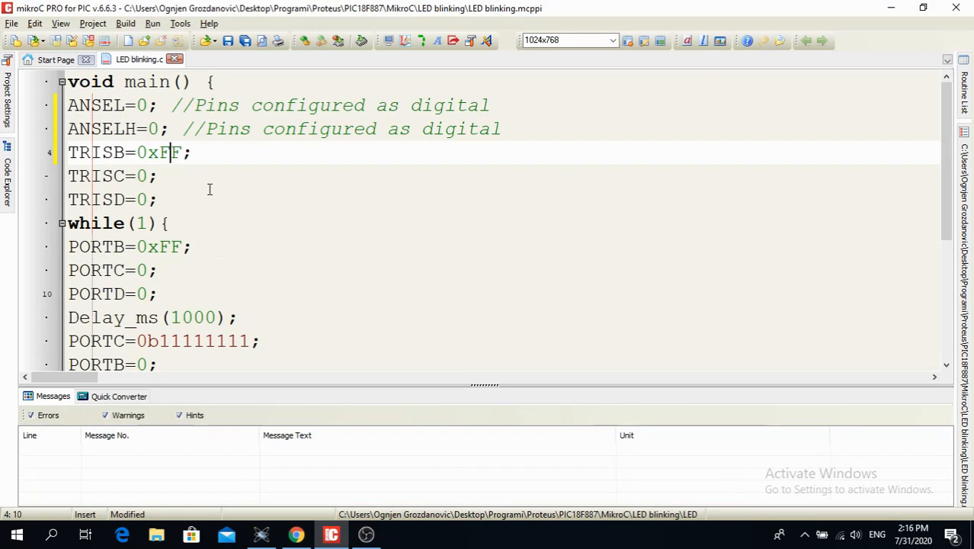
pyautogui.press('Backspace')
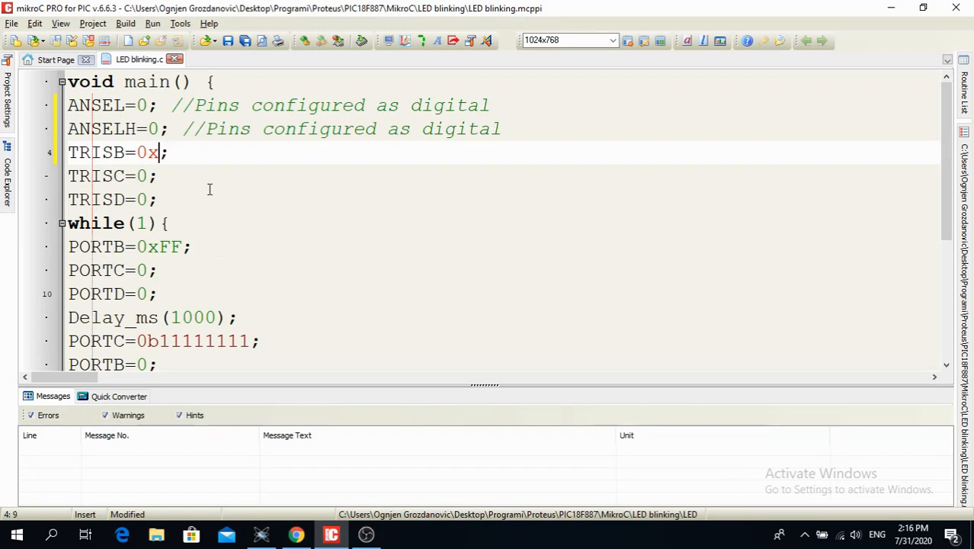
pyautogui.write('00')
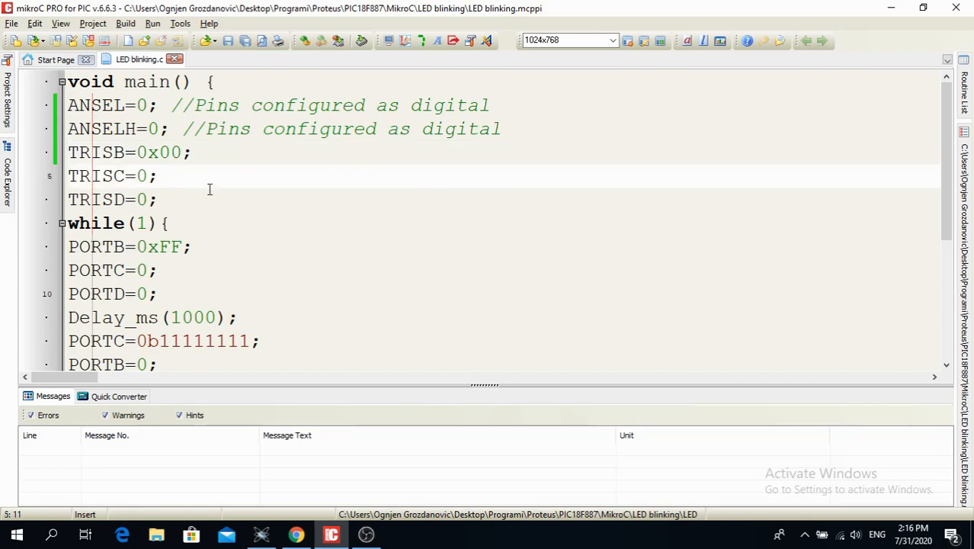
pyautogui.click(181, 177)
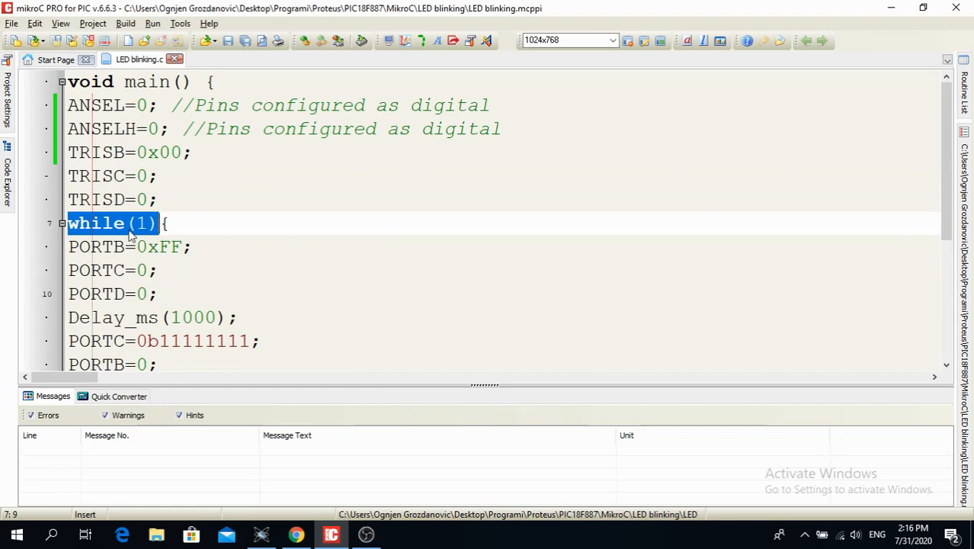
pyautogui.moveTo(129, 269)
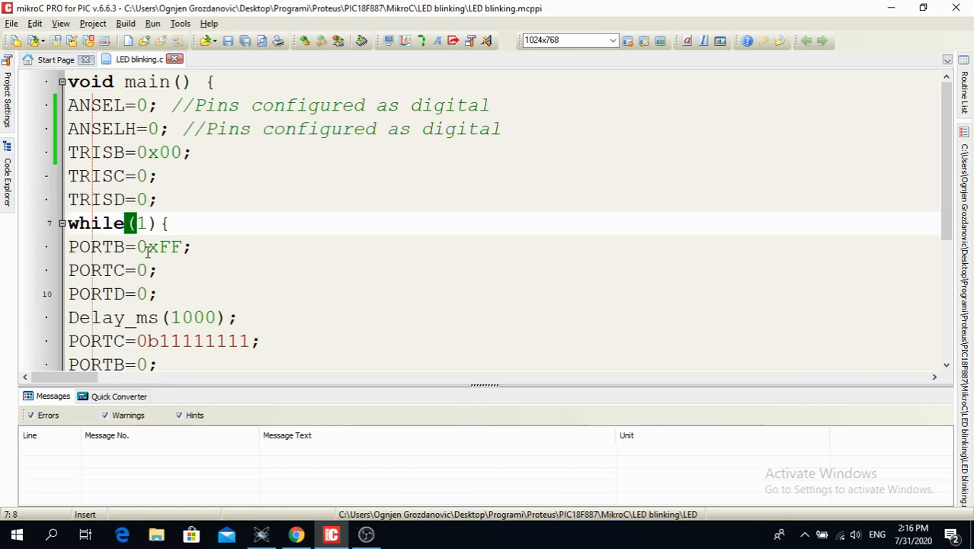
pyautogui.doubleClick(142, 222)
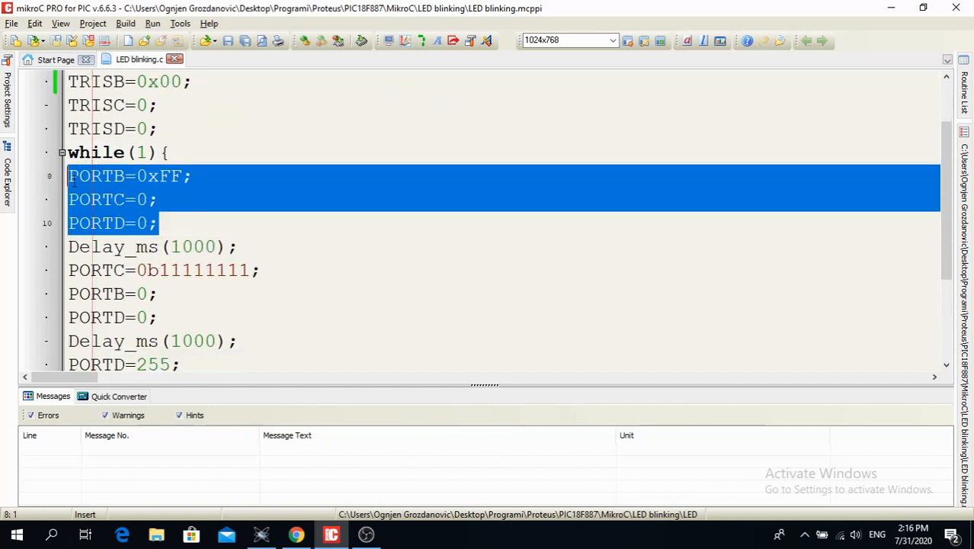
# Switch to the ebook's ports page and scroll to the TRISC and pull-up resistor explanation.
pyautogui.click(293, 534)
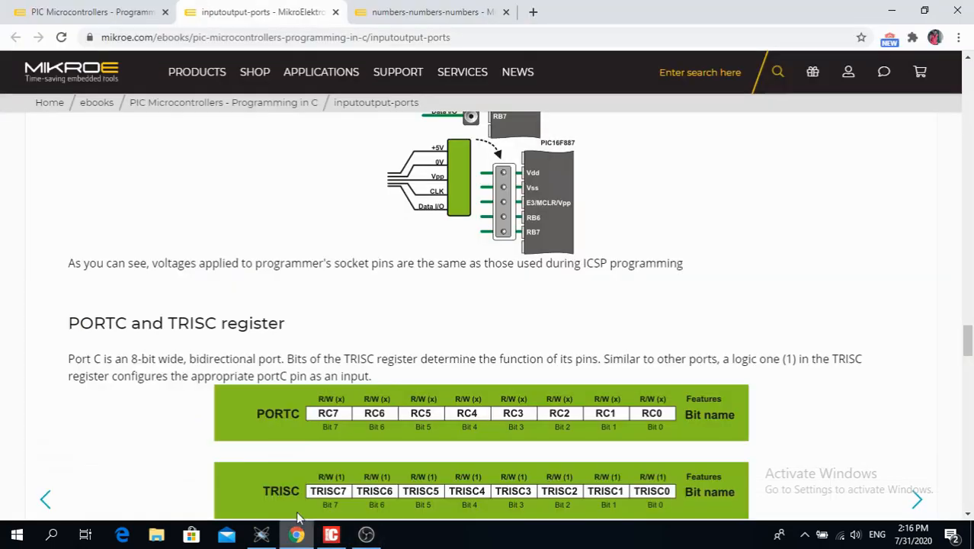
pyautogui.scroll(-3)
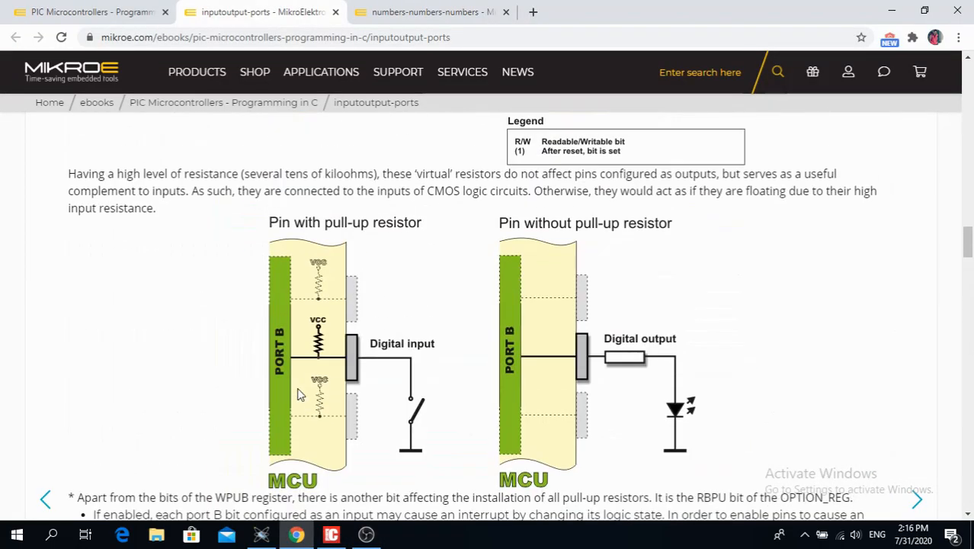
pyautogui.scroll(-3)
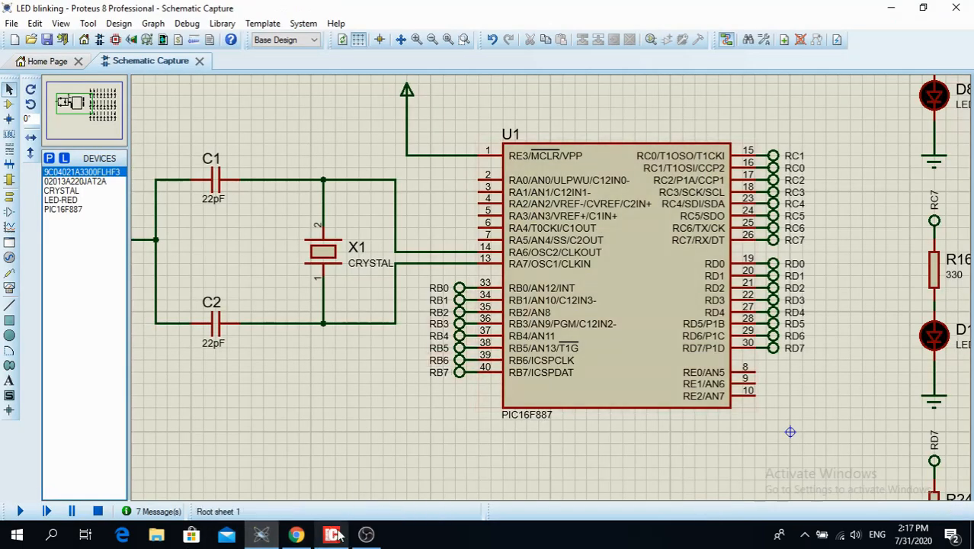
pyautogui.moveTo(466, 338)
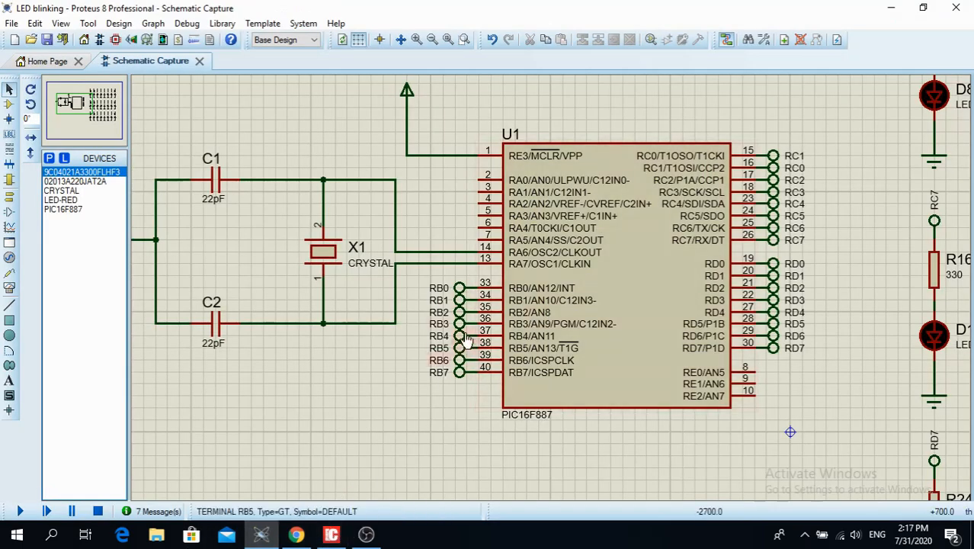
pyautogui.moveTo(460, 287)
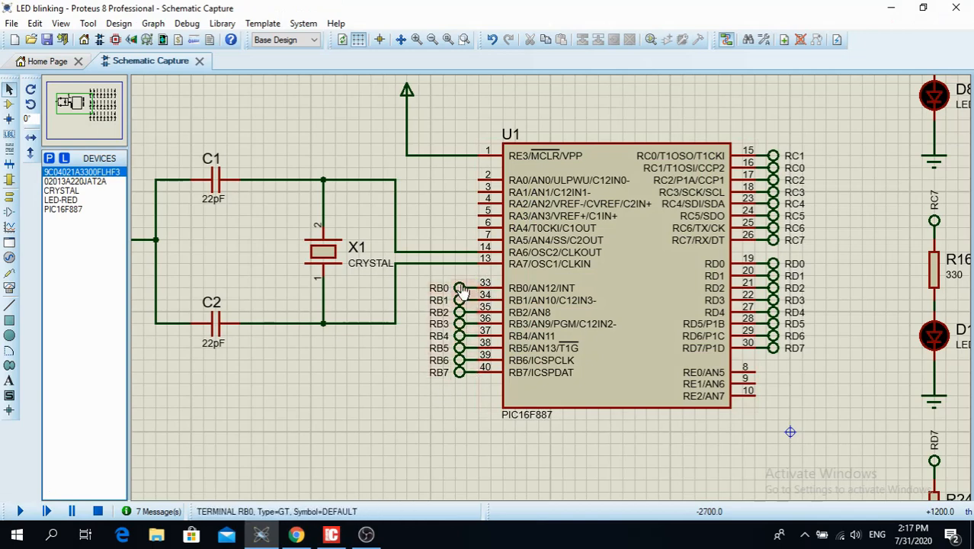
pyautogui.moveTo(445, 384)
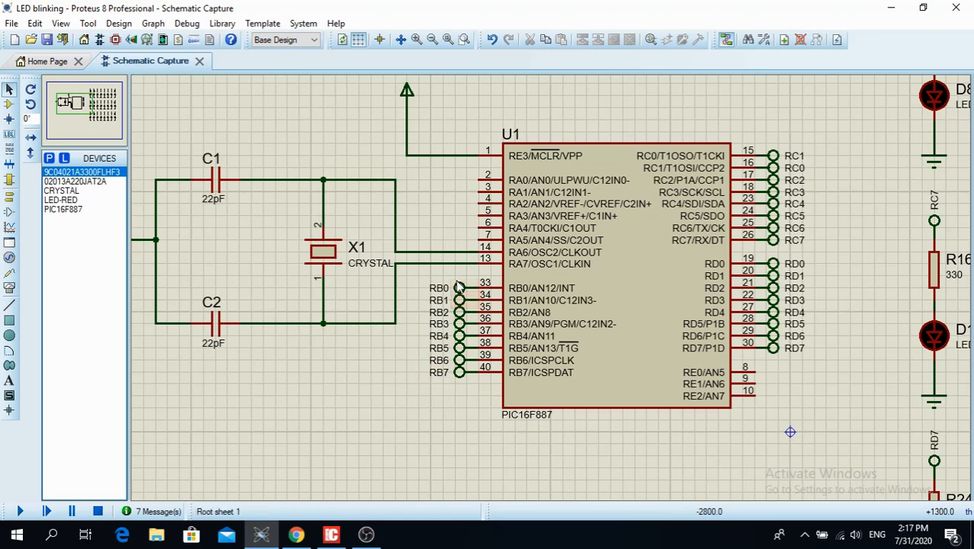
pyautogui.moveTo(445, 421)
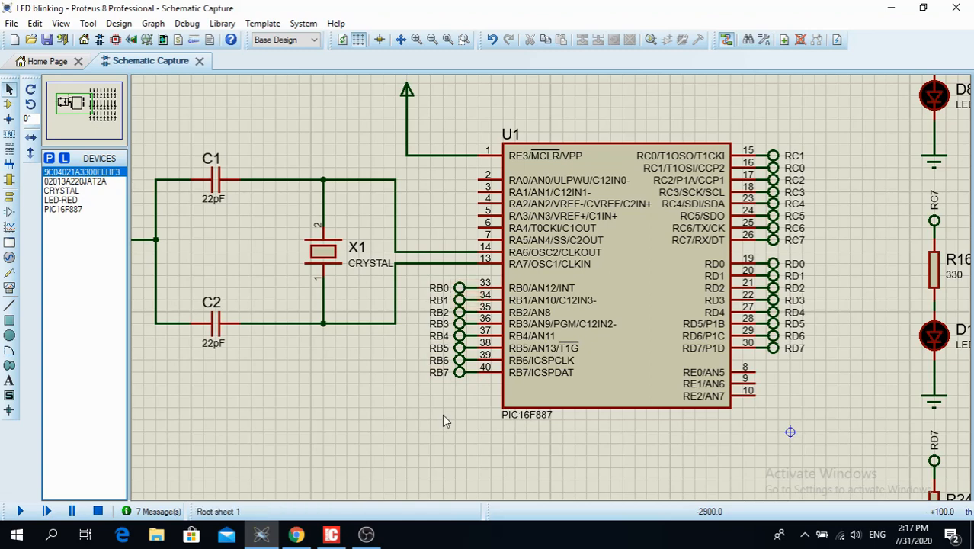
pyautogui.click(331, 533)
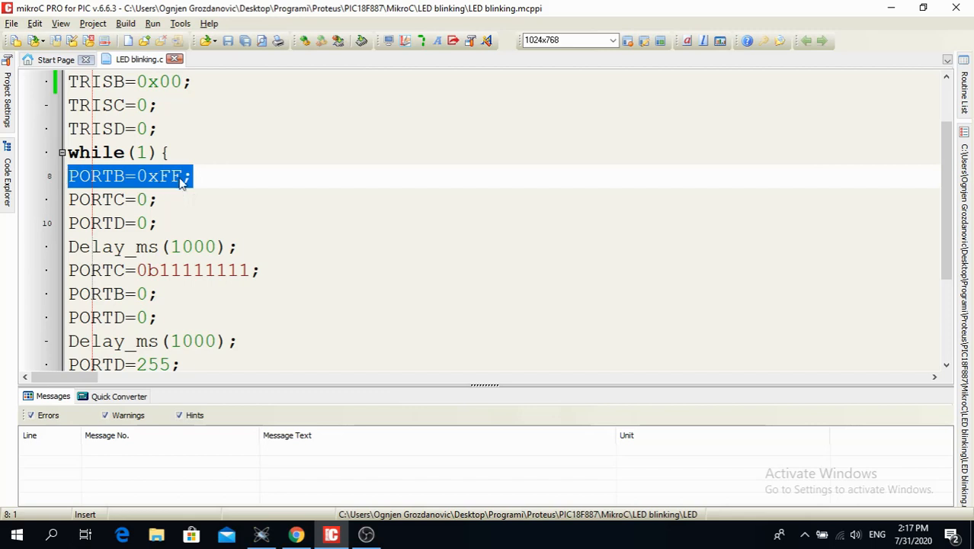
pyautogui.click(183, 177)
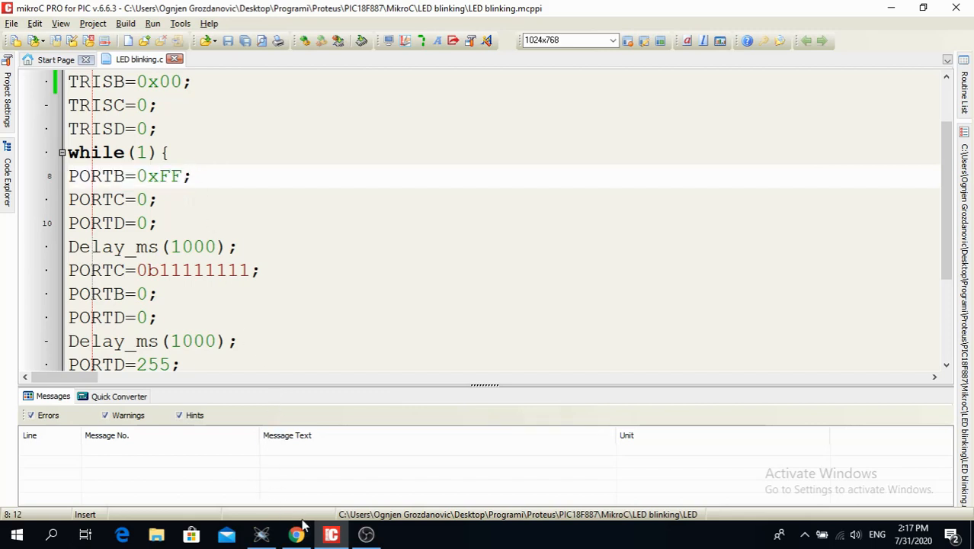
pyautogui.moveTo(295, 534)
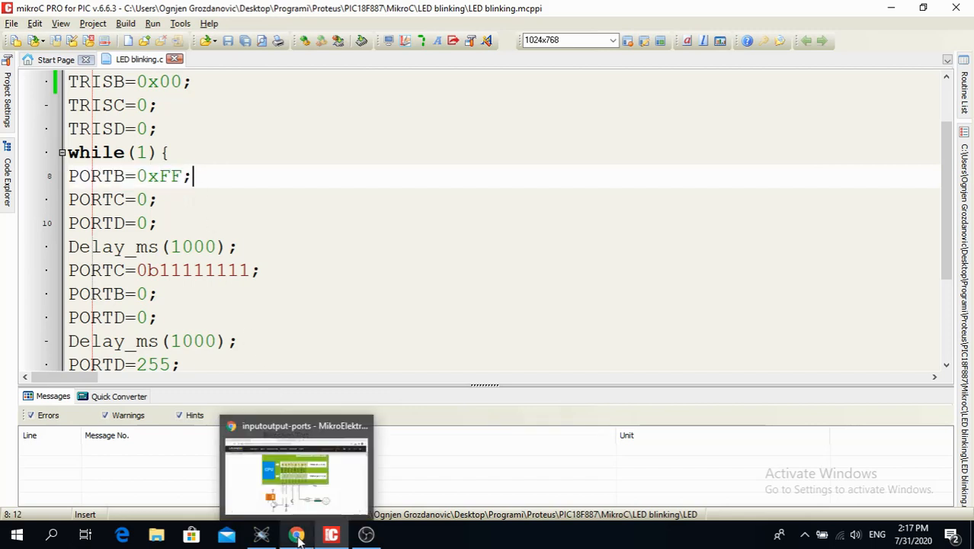
pyautogui.click(294, 533)
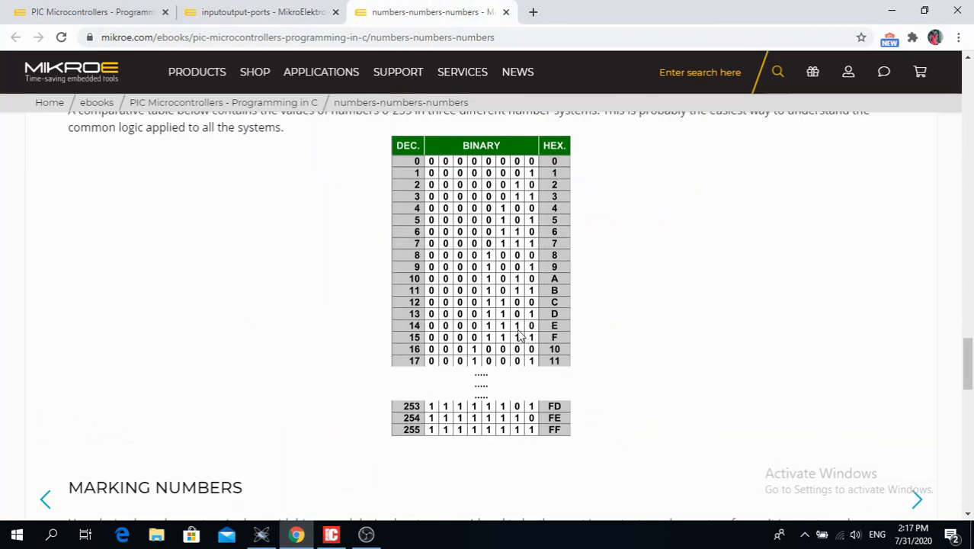
pyautogui.moveTo(435, 440)
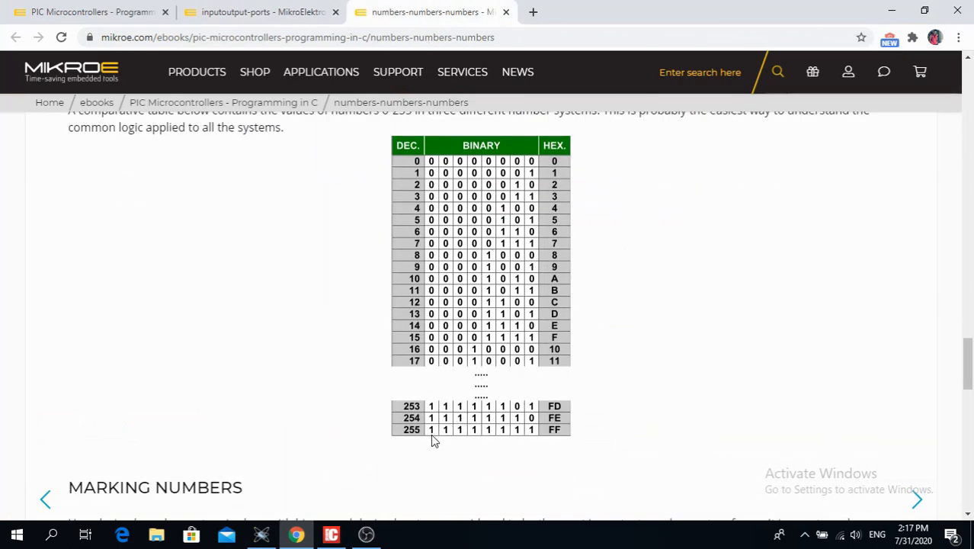
pyautogui.moveTo(417, 441)
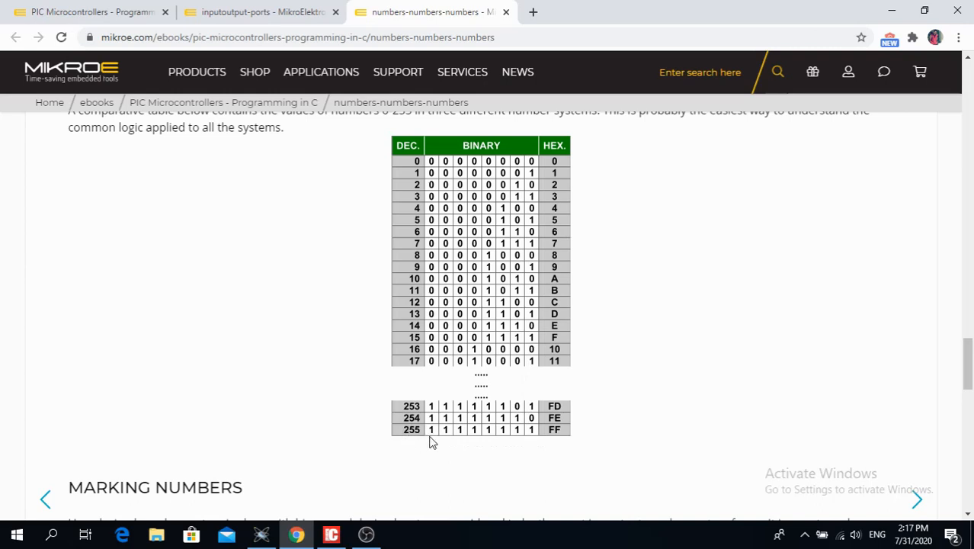
pyautogui.moveTo(545, 430)
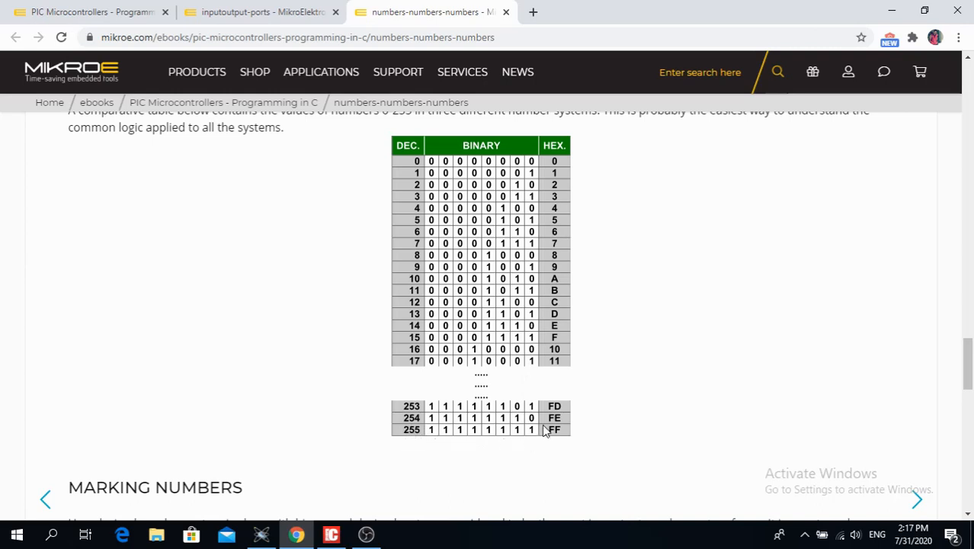
pyautogui.moveTo(435, 439)
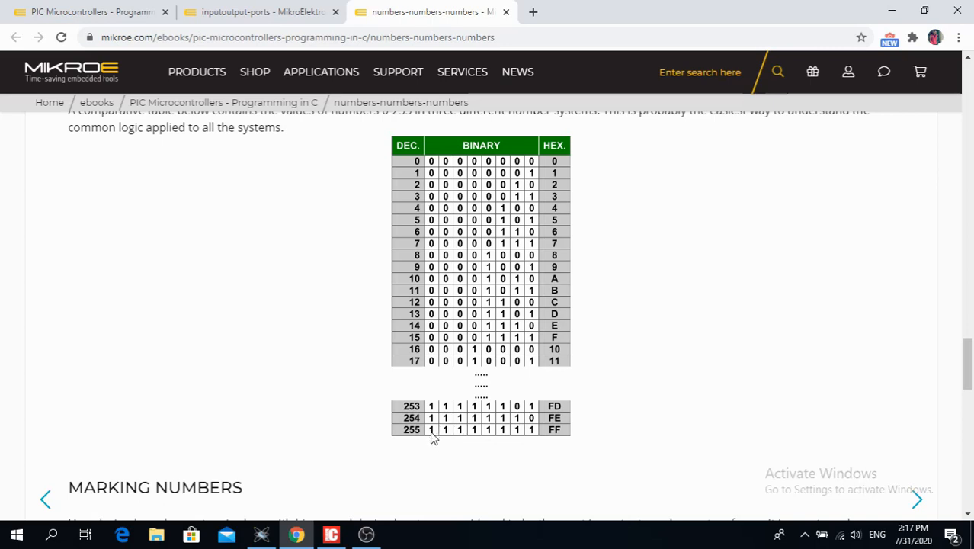
pyautogui.moveTo(555, 430)
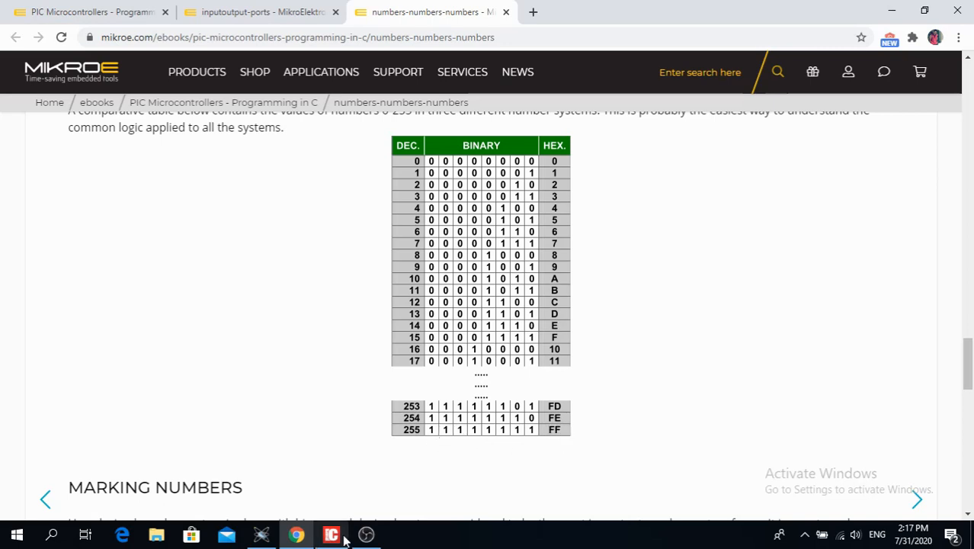
pyautogui.click(332, 535)
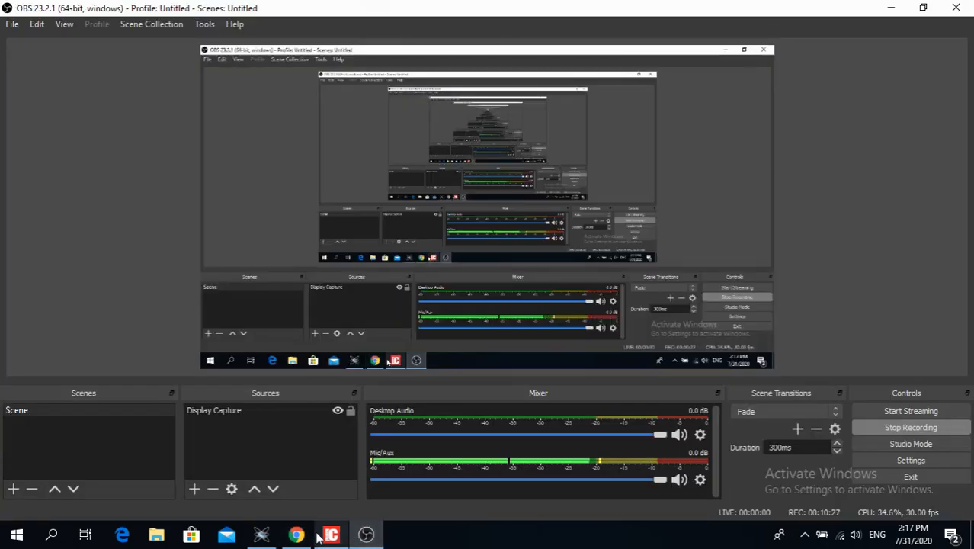
# Replace PORTB=0xFF in the loop with the binary value 0b11111111.
pyautogui.click(331, 534)
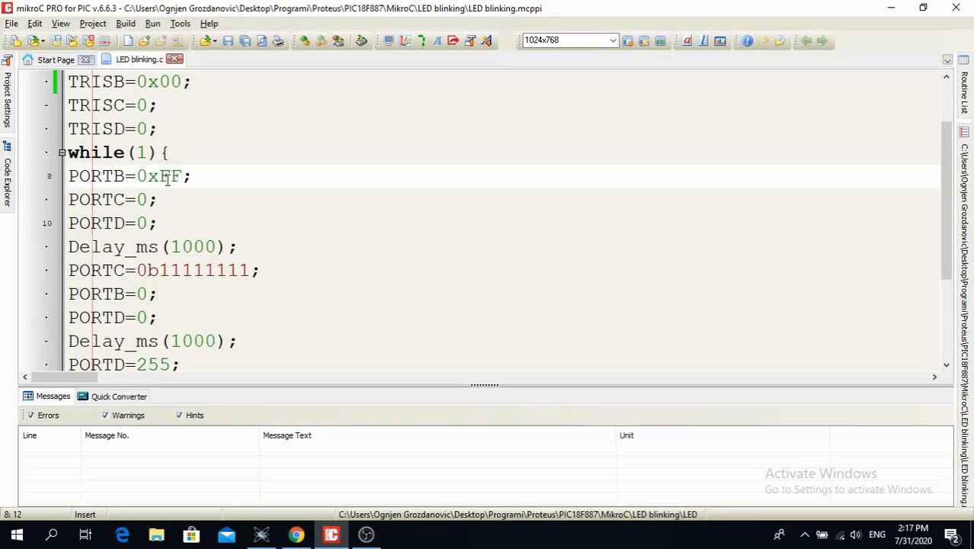
pyautogui.click(182, 177)
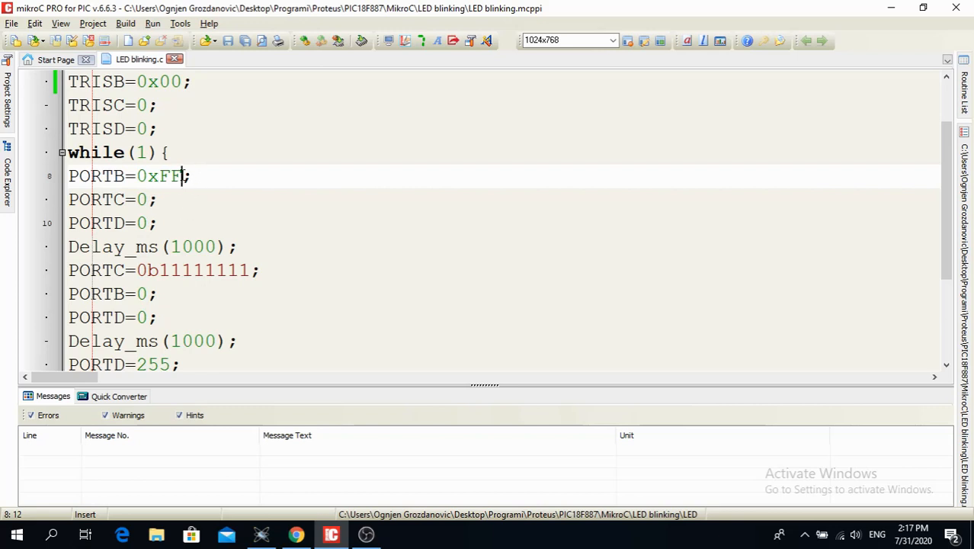
pyautogui.doubleClick(159, 177)
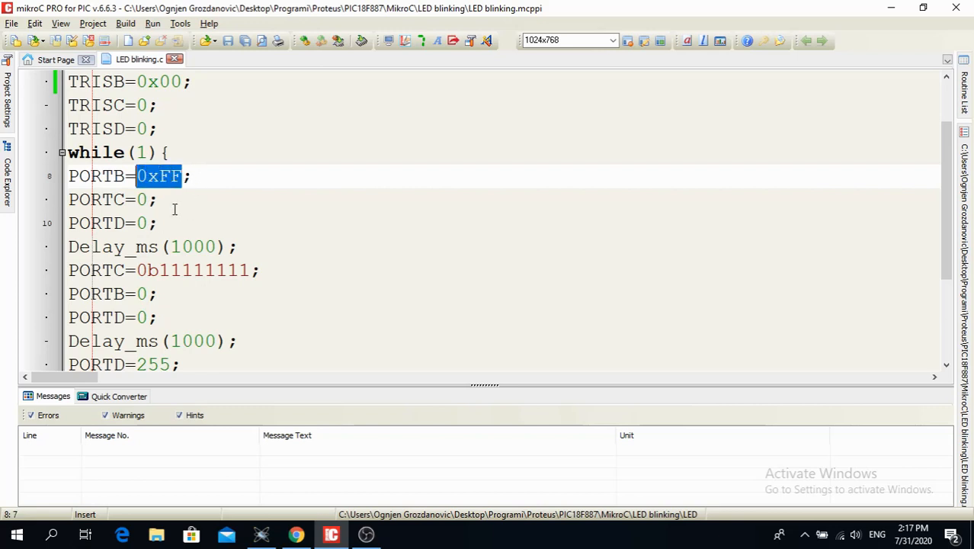
pyautogui.write('255')
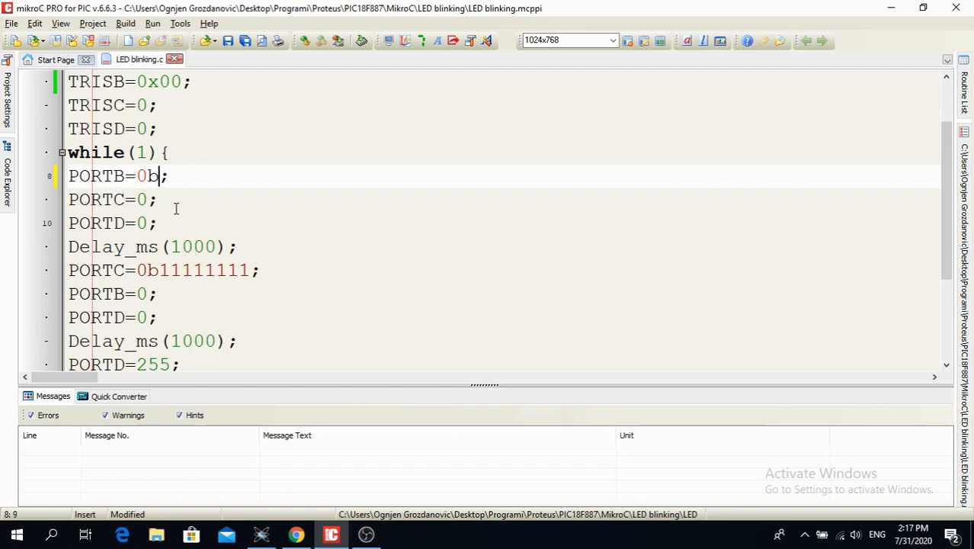
pyautogui.write('11111')
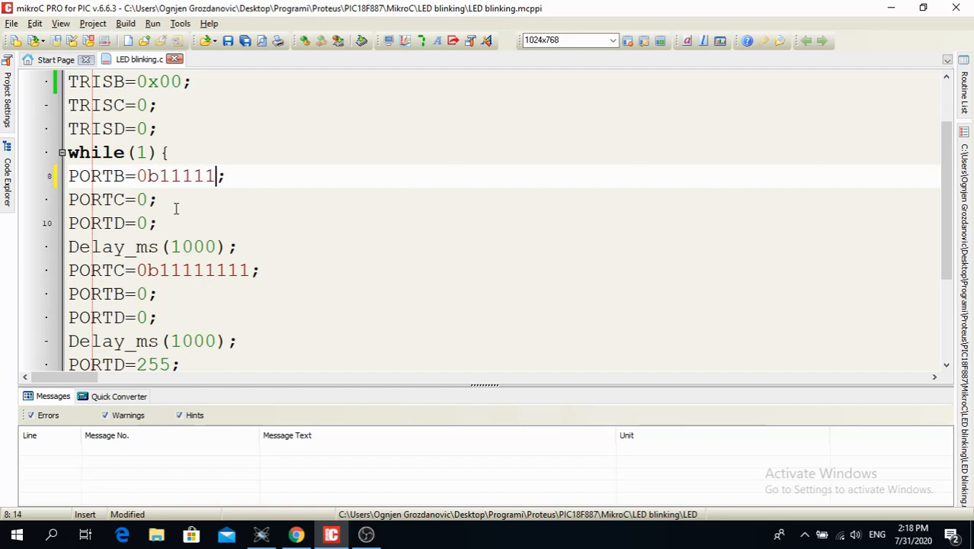
pyautogui.write('111')
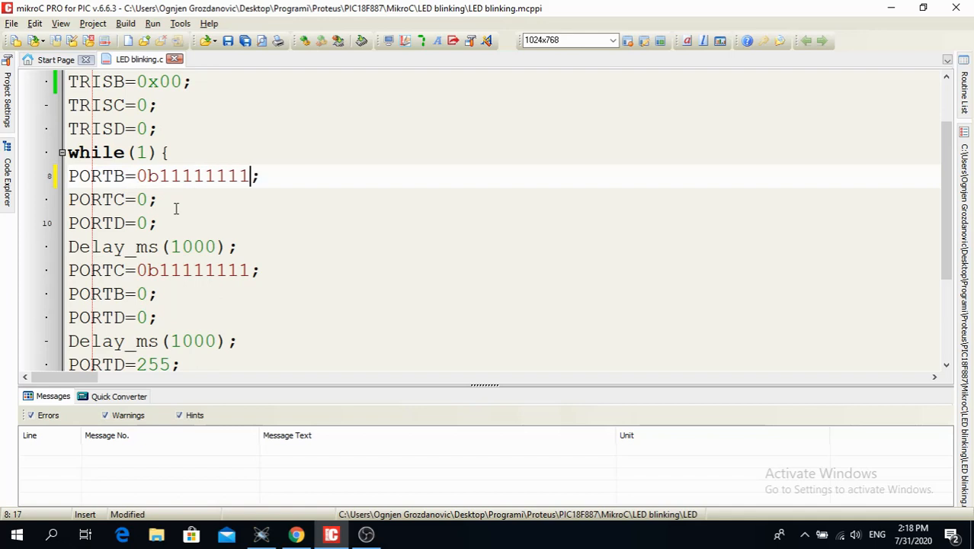
# Change the PORTC assignment to 0x00 and point out the Delay_ms and PORTC lines.
pyautogui.click(160, 198)
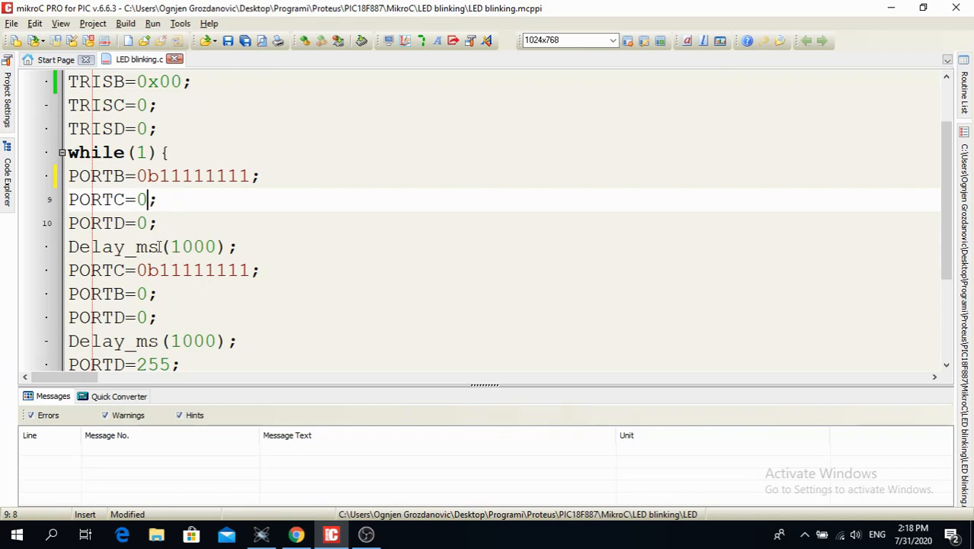
pyautogui.write('x00')
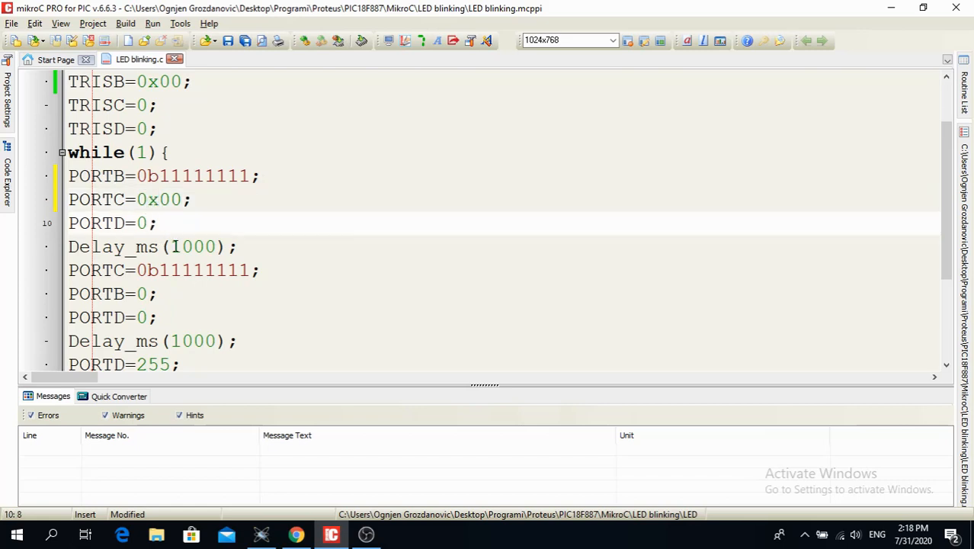
pyautogui.scroll(-3)
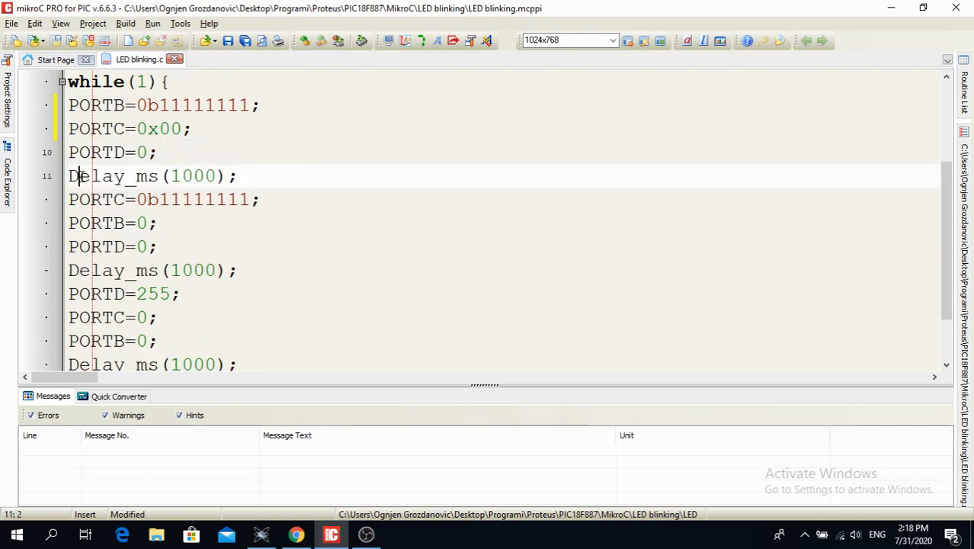
pyautogui.doubleClick(129, 177)
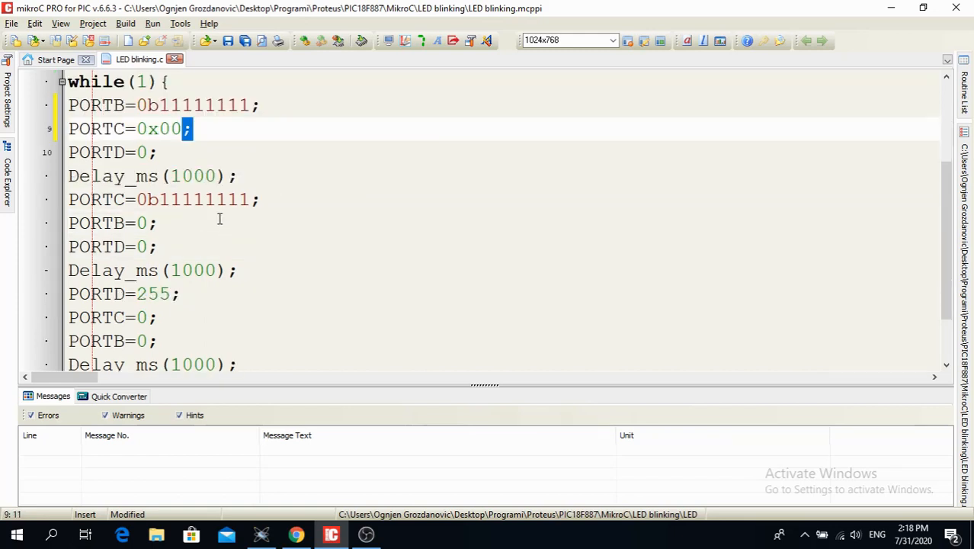
pyautogui.click(140, 198)
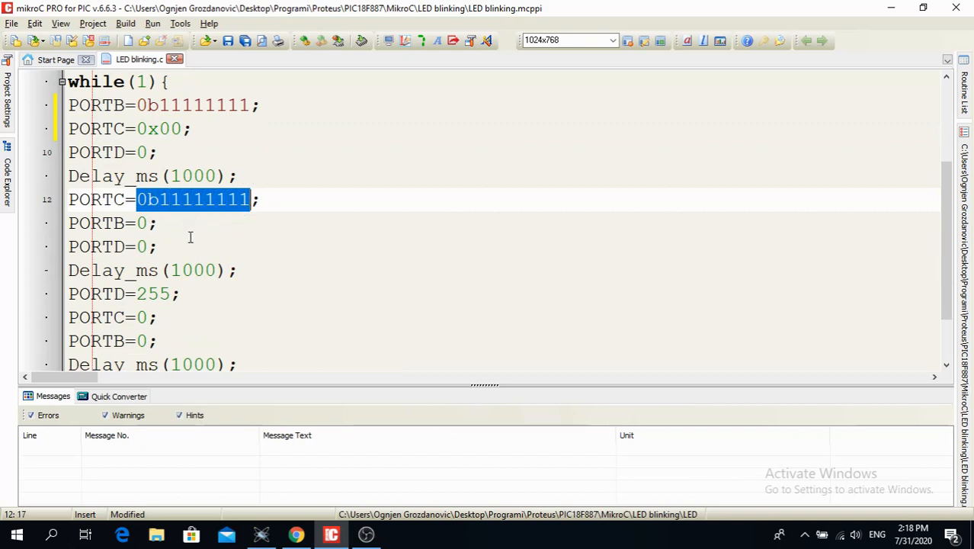
pyautogui.click(150, 222)
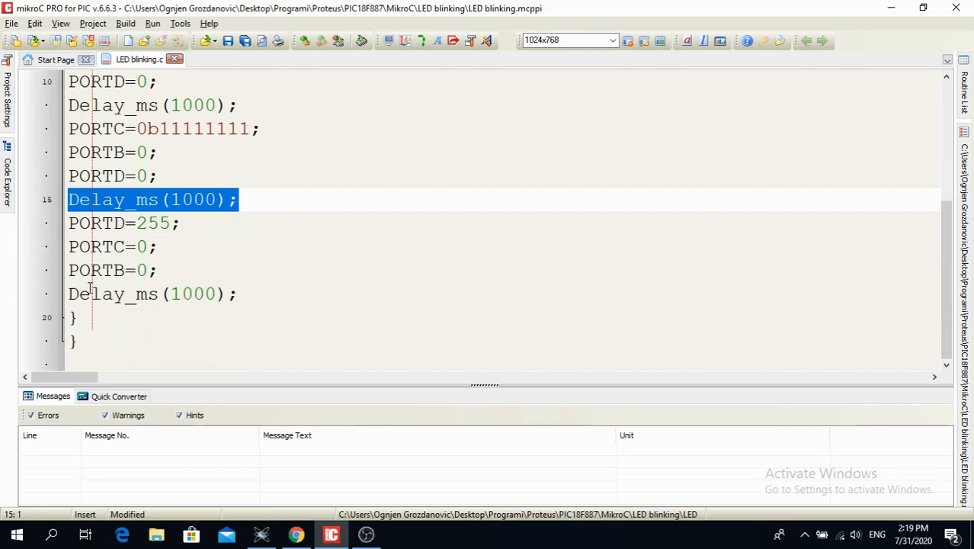
pyautogui.moveTo(160, 198)
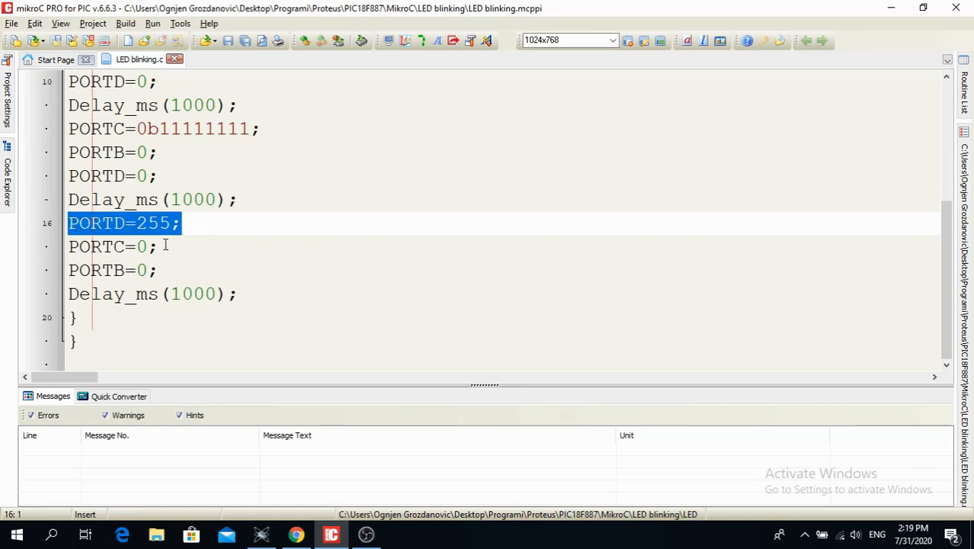
pyautogui.moveTo(158, 271)
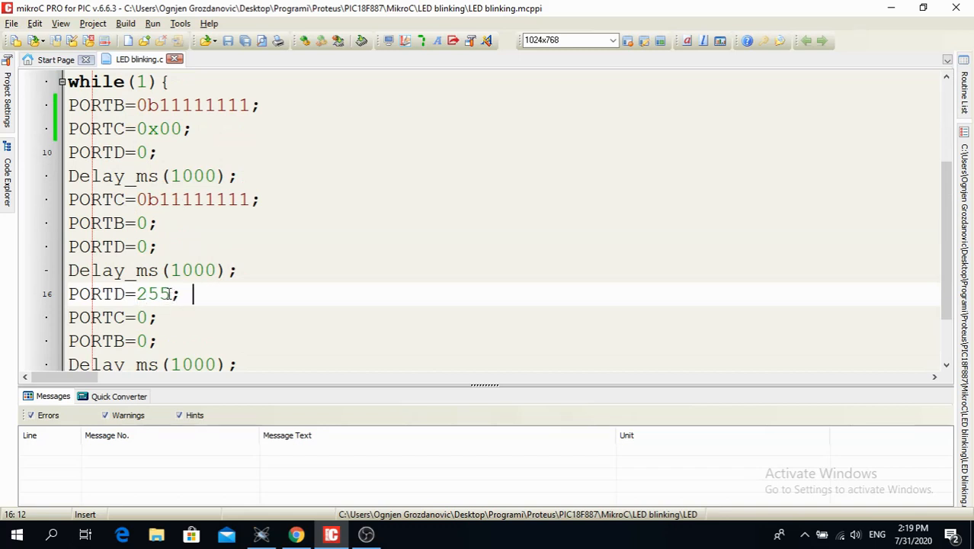
pyautogui.doubleClick(152, 292)
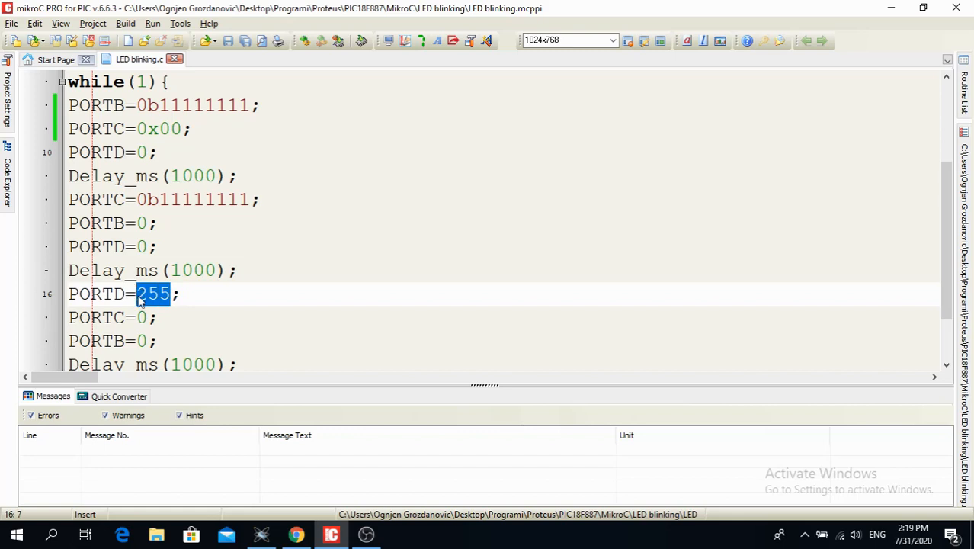
pyautogui.moveTo(154, 247)
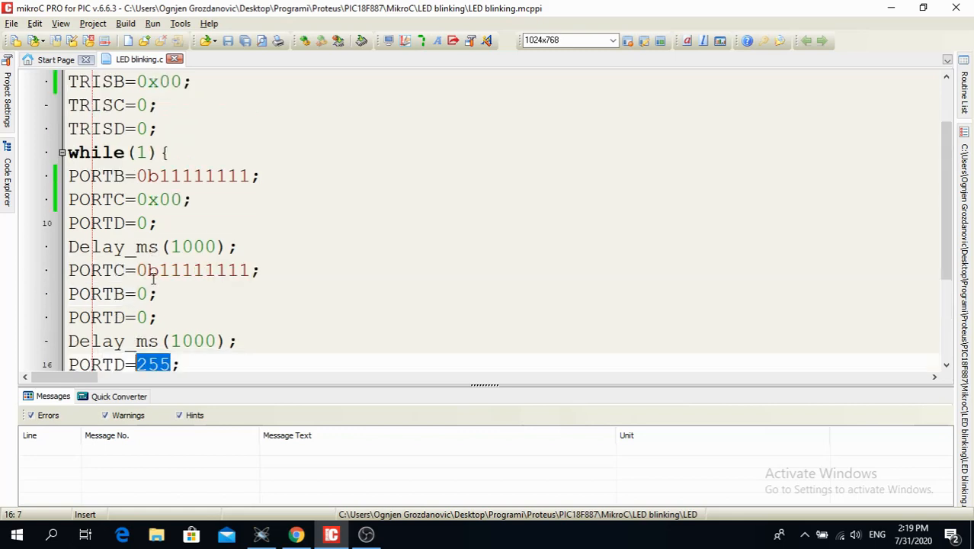
pyautogui.scroll(-3)
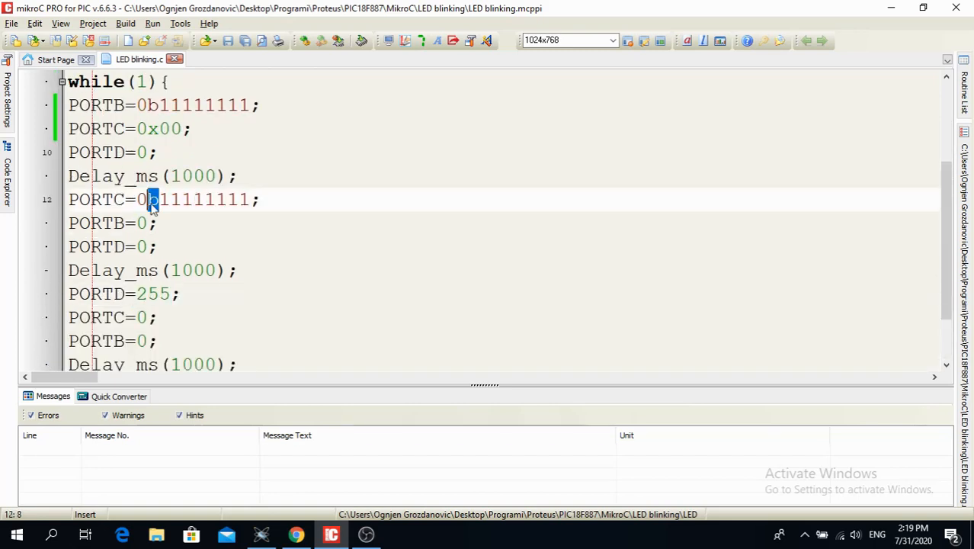
pyautogui.moveTo(159, 198); pyautogui.dragTo(250, 198)
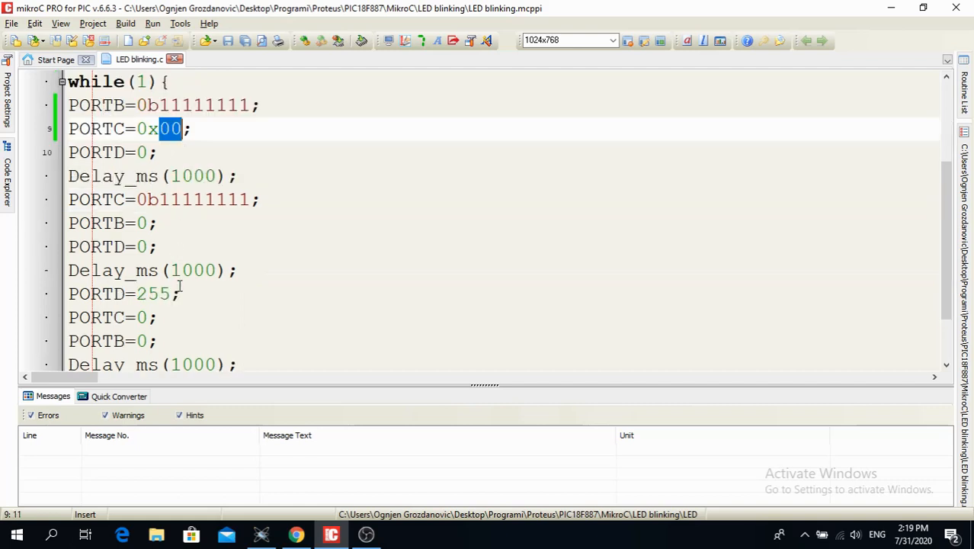
pyautogui.scroll(-3)
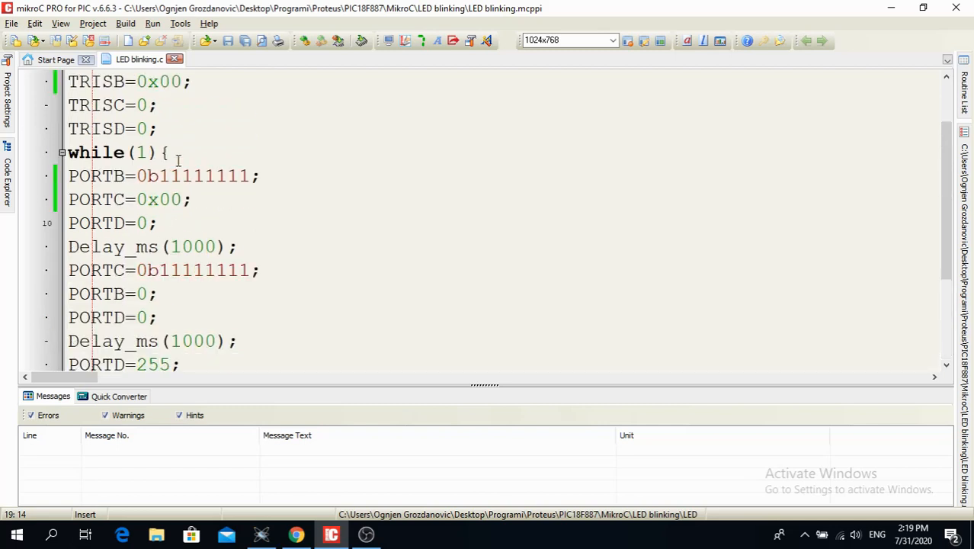
pyautogui.scroll(-3)
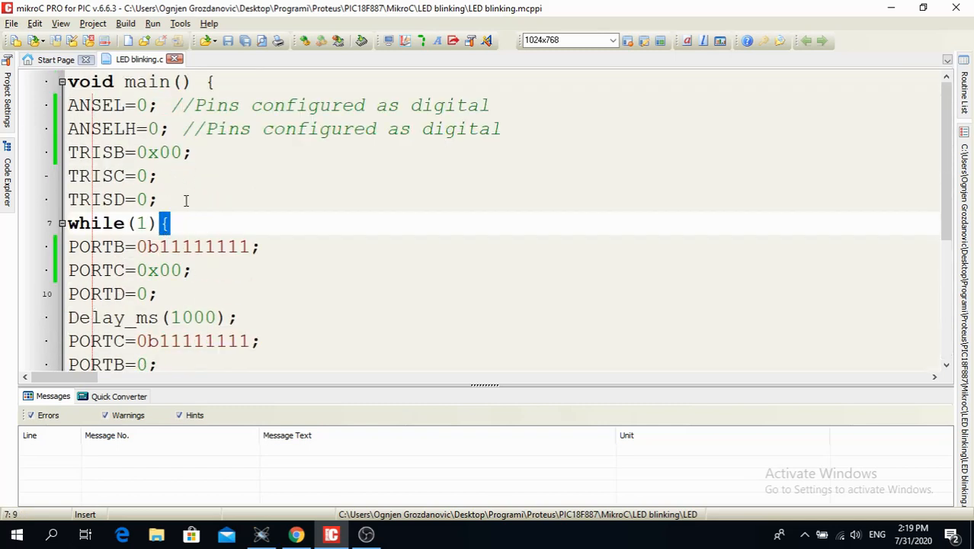
pyautogui.click(125, 23)
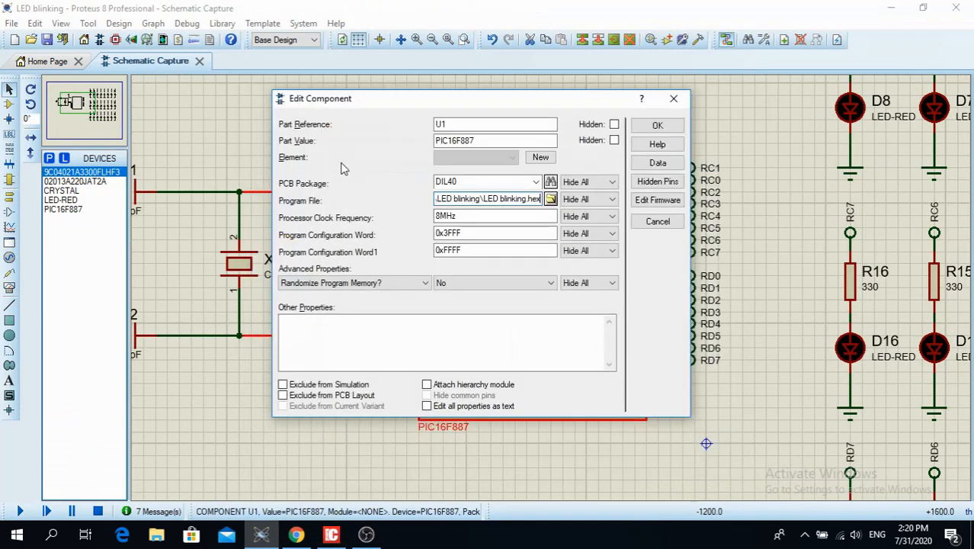
pyautogui.click(657, 125)
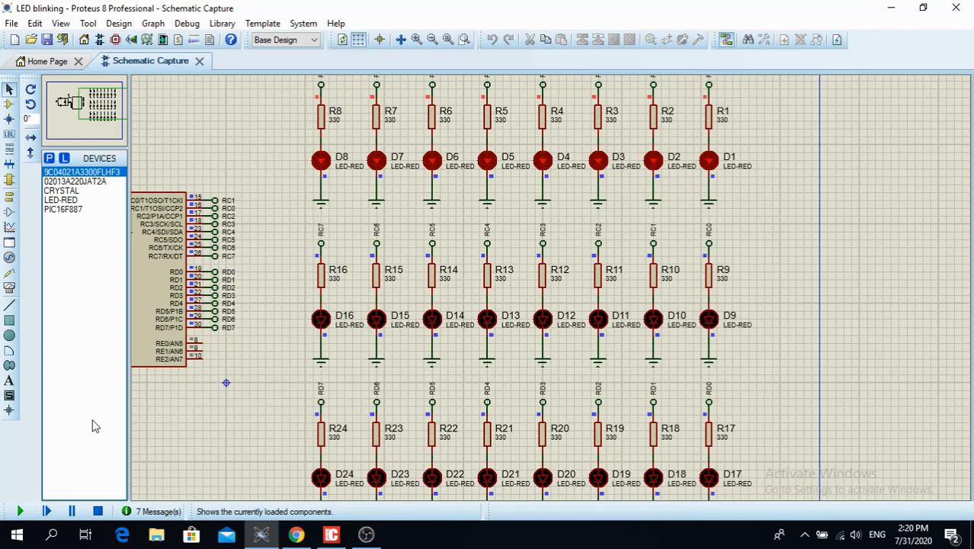
pyautogui.click(17, 509)
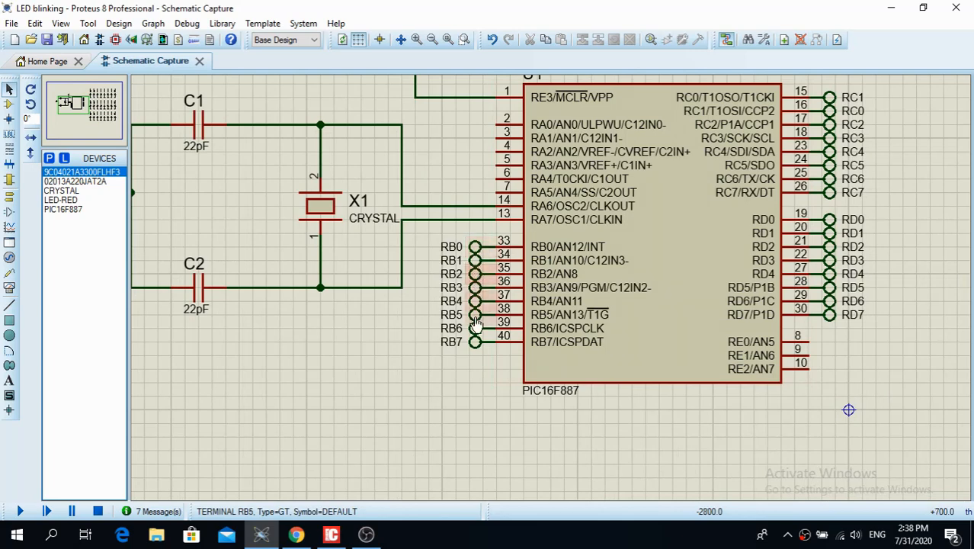
pyautogui.moveTo(476, 260)
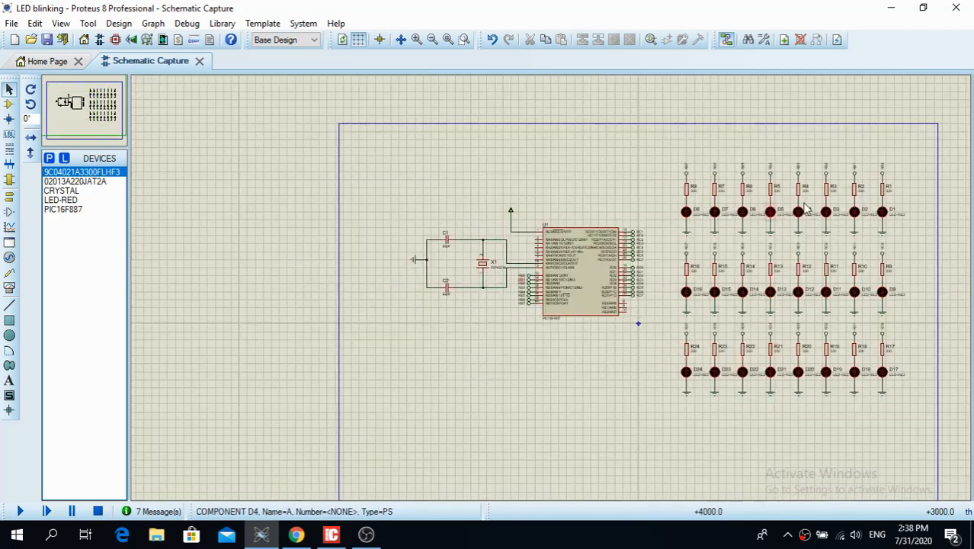
# Change the loop's PORTB value from 0xFF to 0x01, then return to the ebook.
pyautogui.click(330, 534)
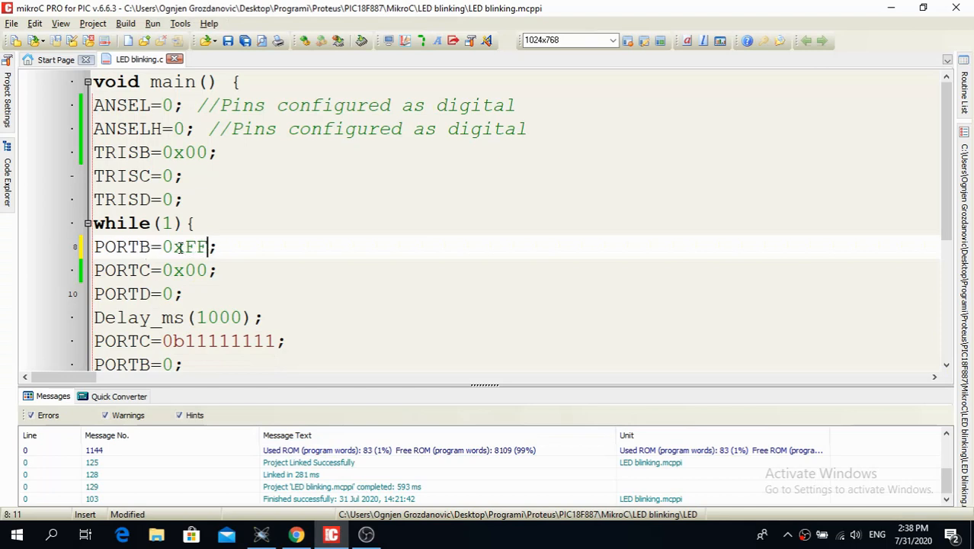
pyautogui.moveTo(195, 270)
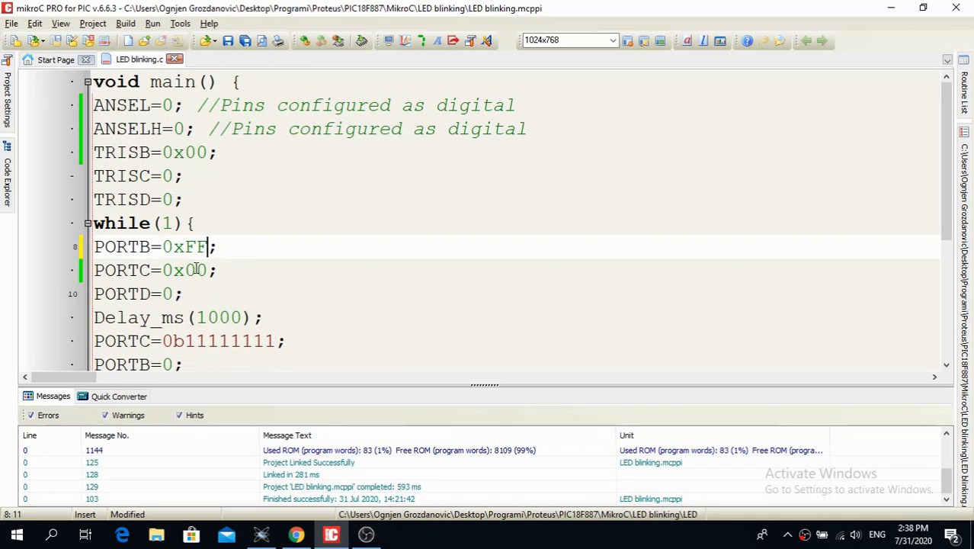
pyautogui.press('BackSpace')
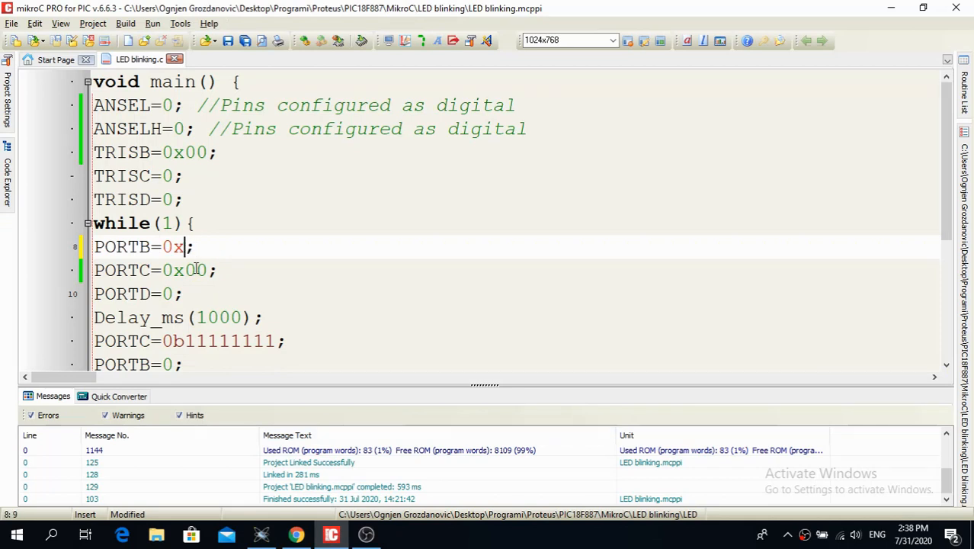
pyautogui.write('01')
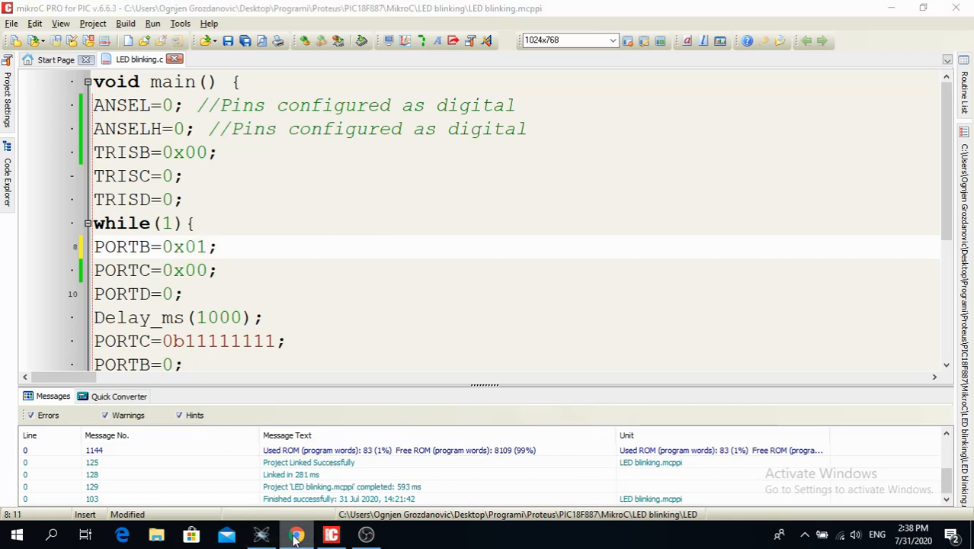
pyautogui.click(292, 534)
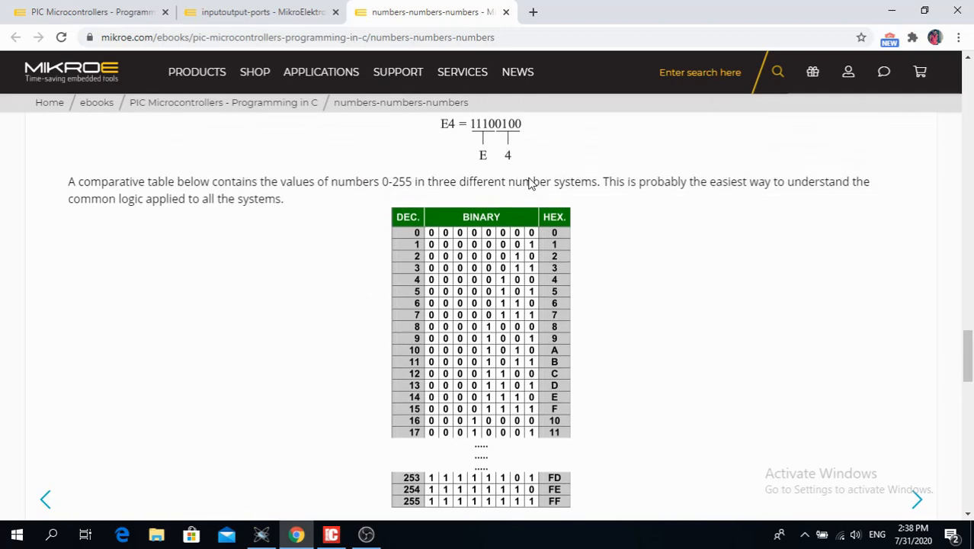
pyautogui.scroll(-3)
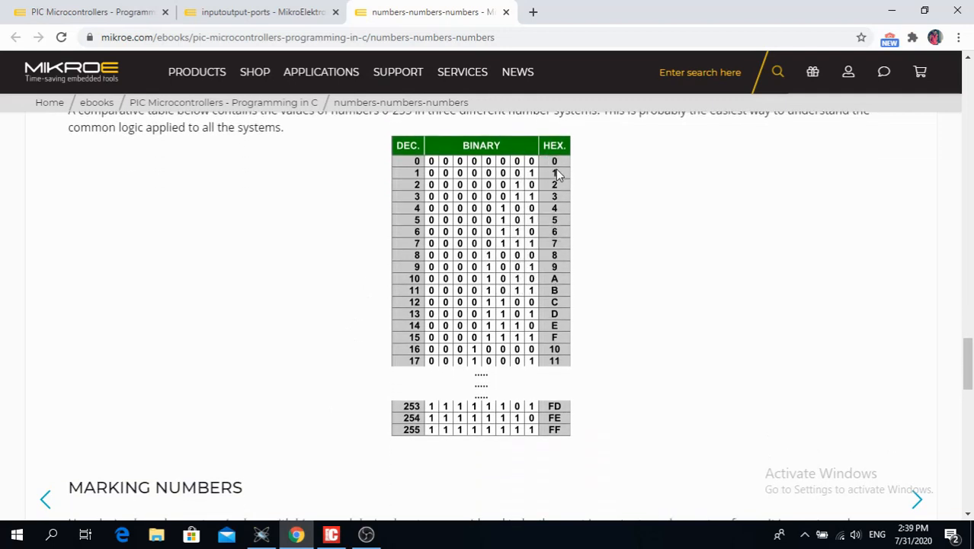
pyautogui.moveTo(534, 180)
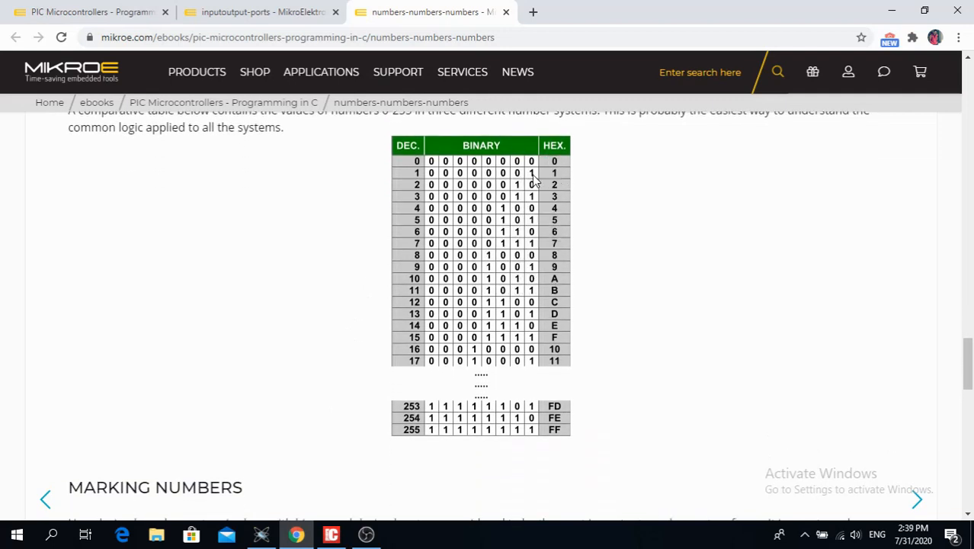
pyautogui.moveTo(530, 182)
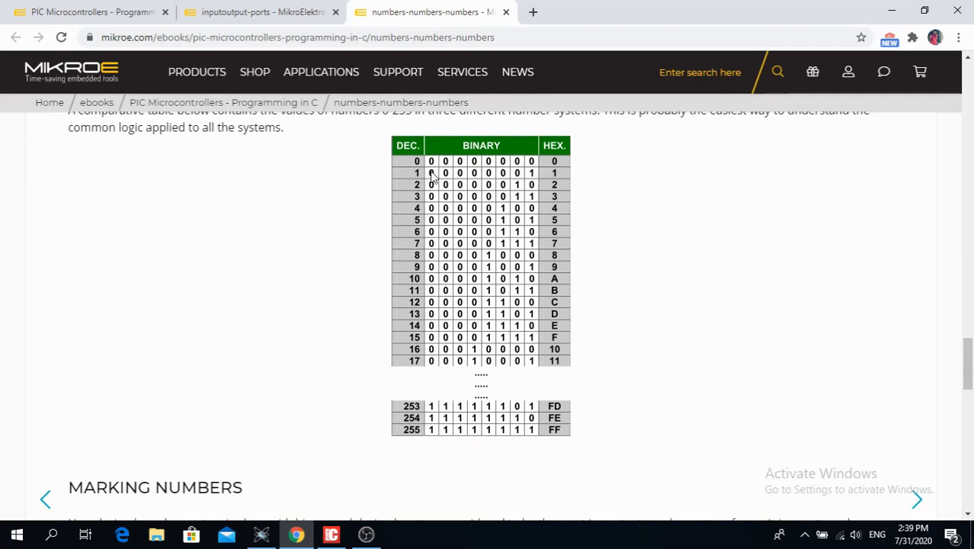
pyautogui.moveTo(467, 169)
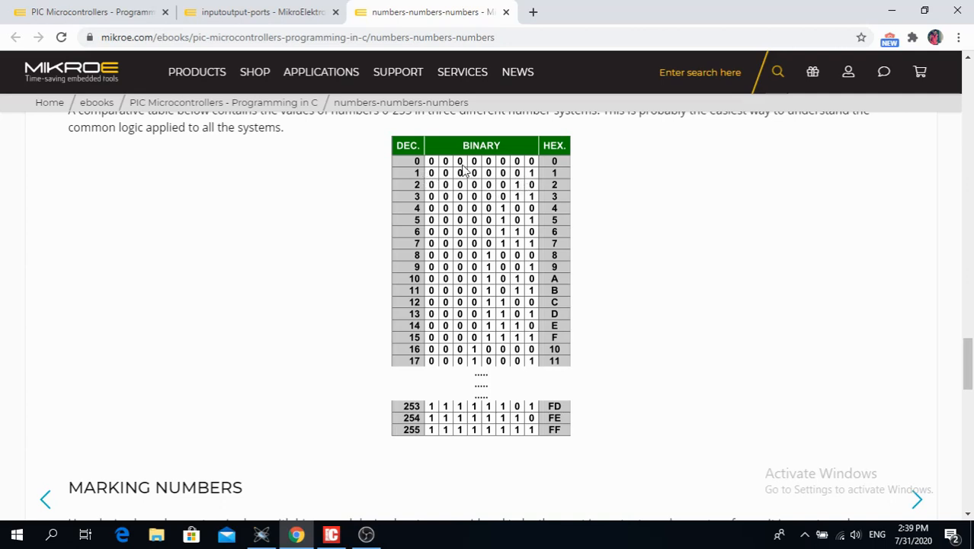
pyautogui.moveTo(406, 393)
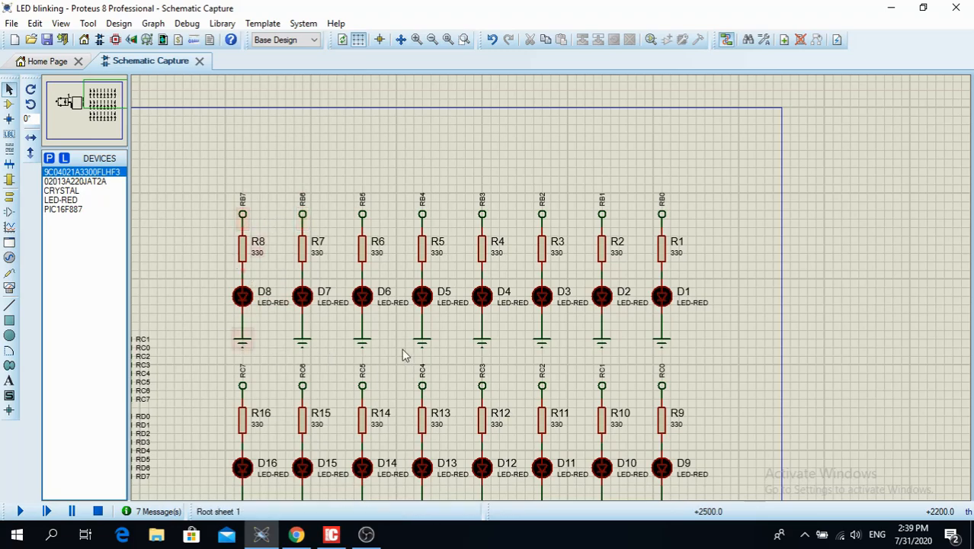
# Load LED blinking.hex into the PIC16F887, simulate so only LED D1 lights, then stop.
pyautogui.click(329, 534)
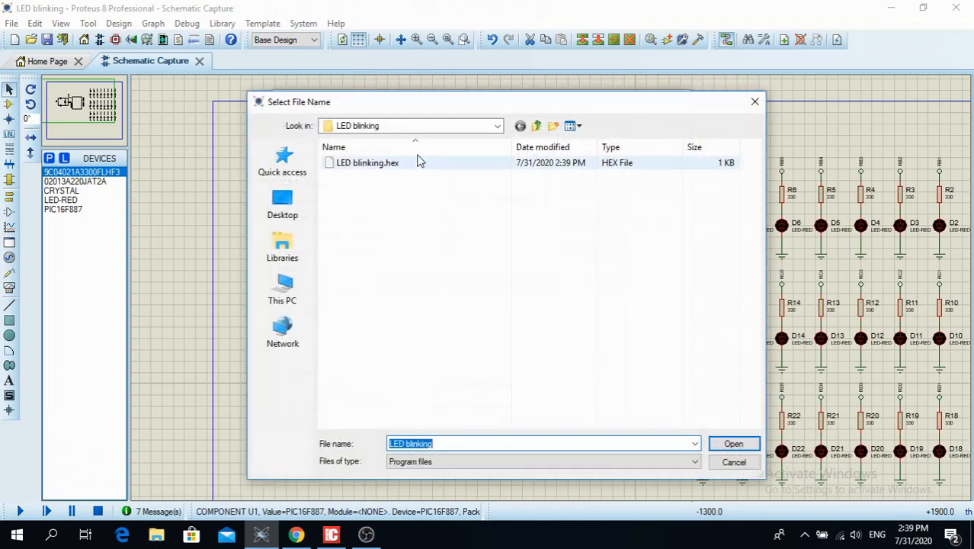
pyautogui.click(734, 442)
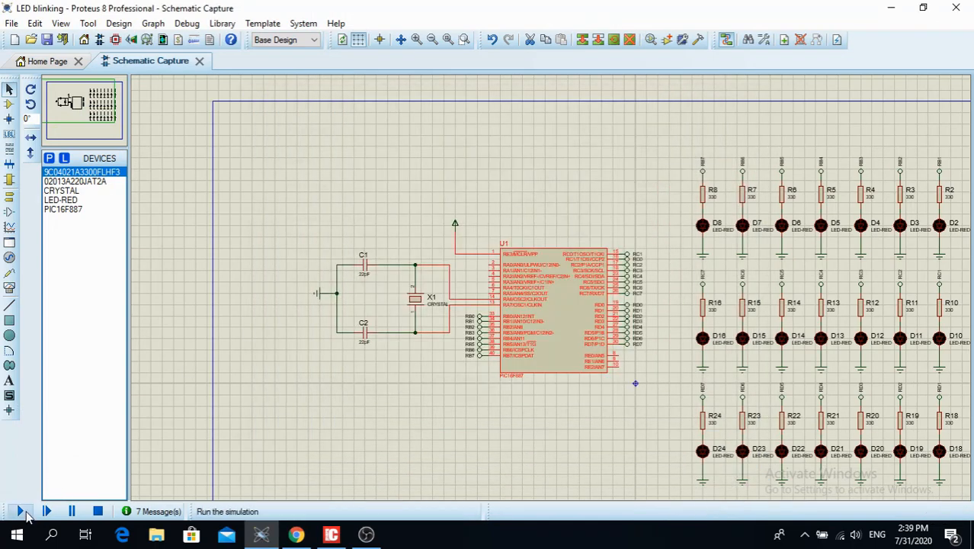
pyautogui.click(19, 510)
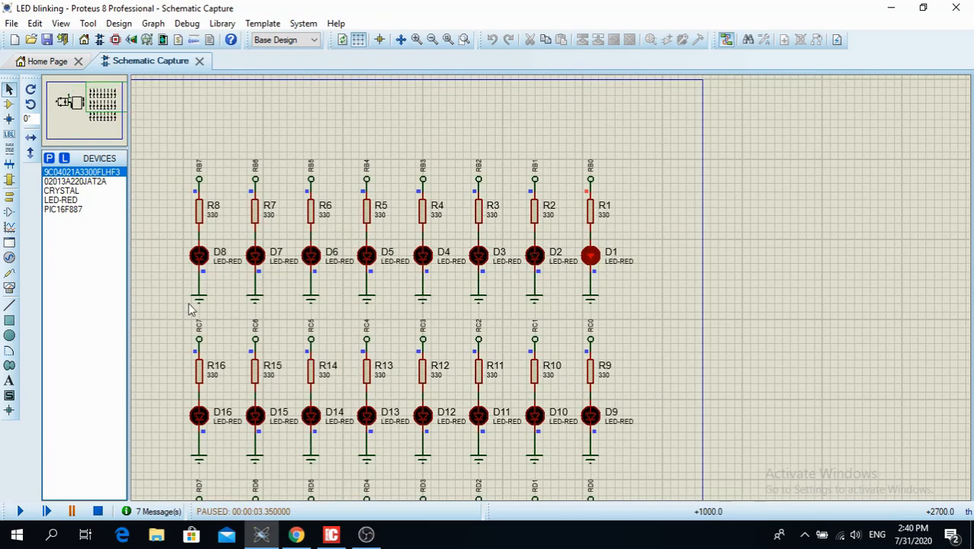
pyautogui.click(97, 511)
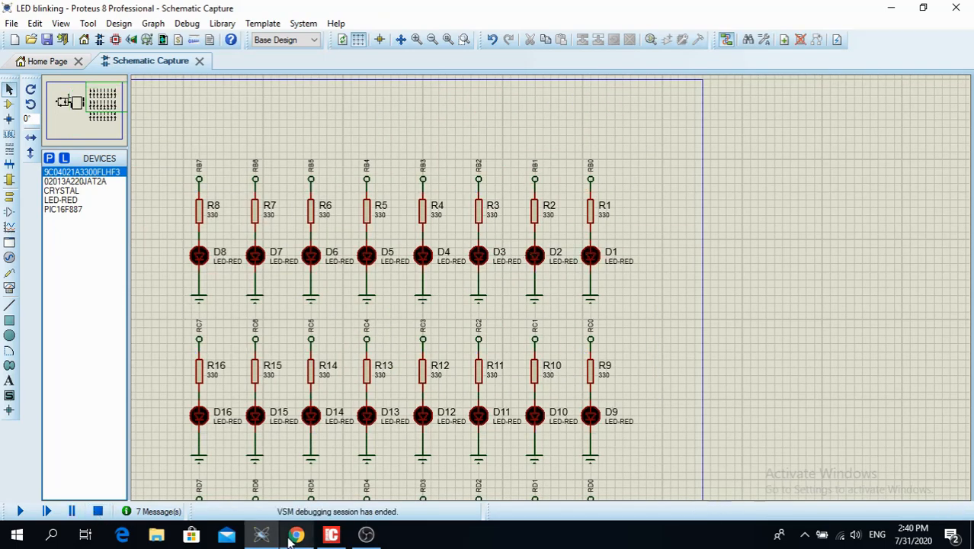
pyautogui.click(293, 534)
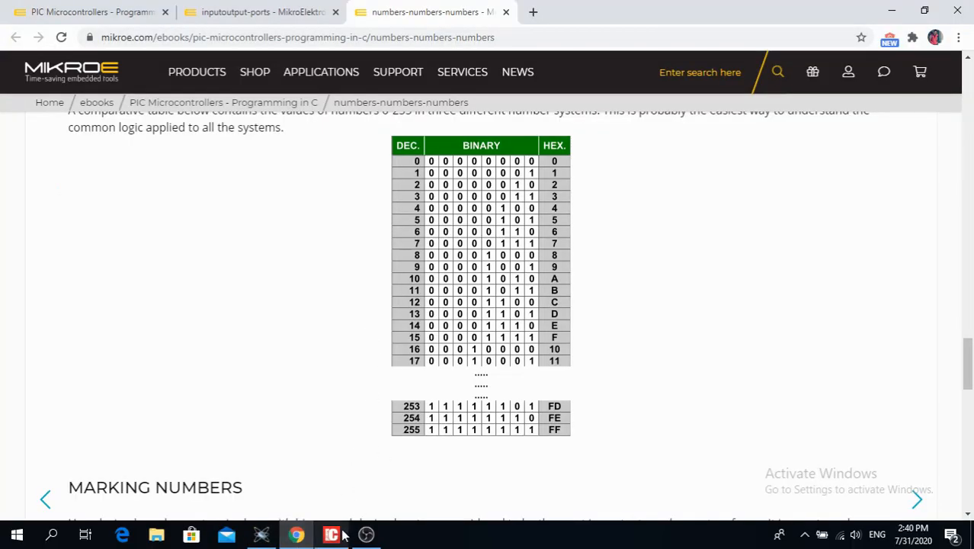
pyautogui.scroll(-3)
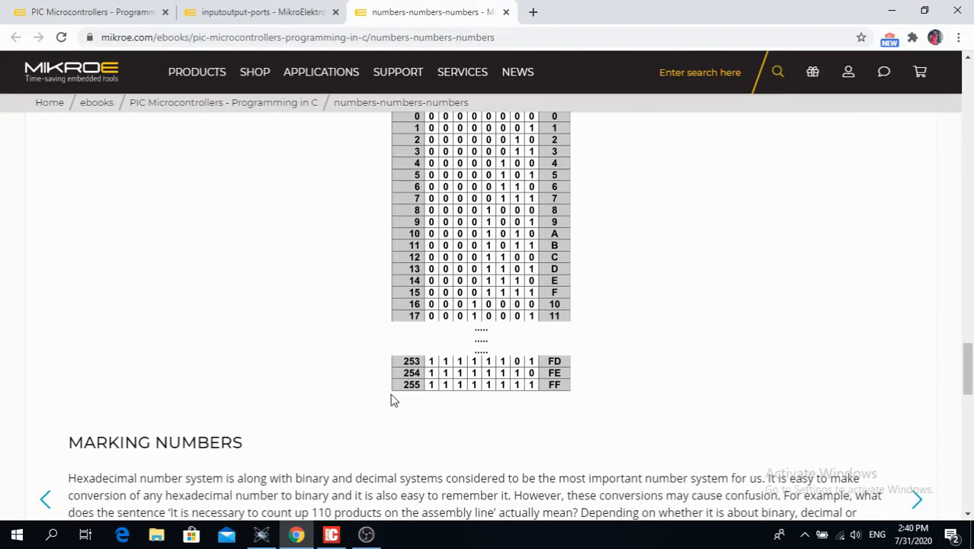
pyautogui.scroll(-3)
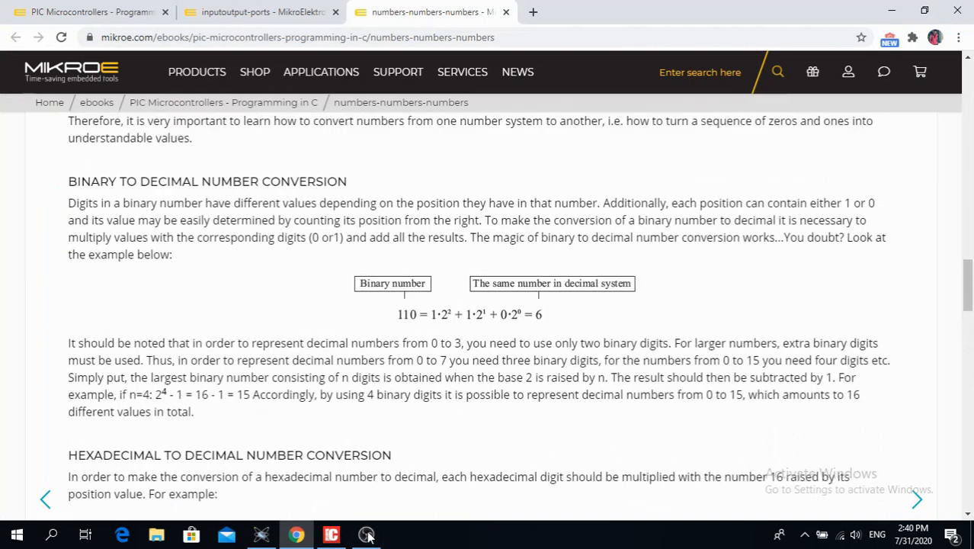
pyautogui.moveTo(343, 541)
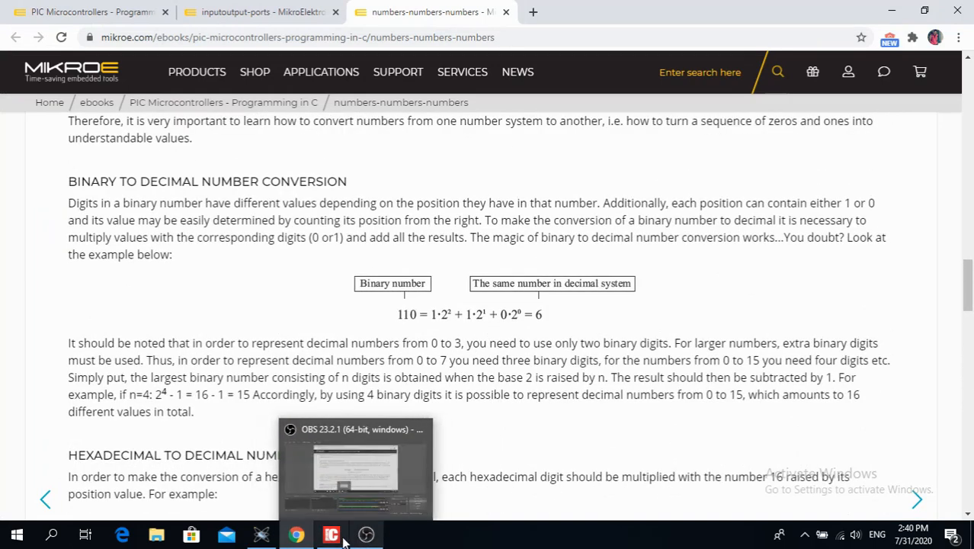
pyautogui.click(329, 535)
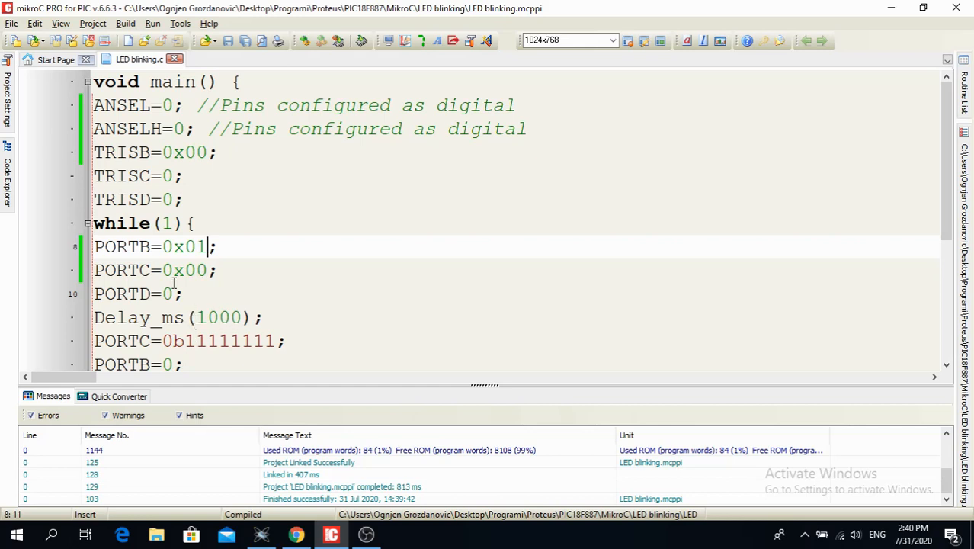
pyautogui.scroll(-3)
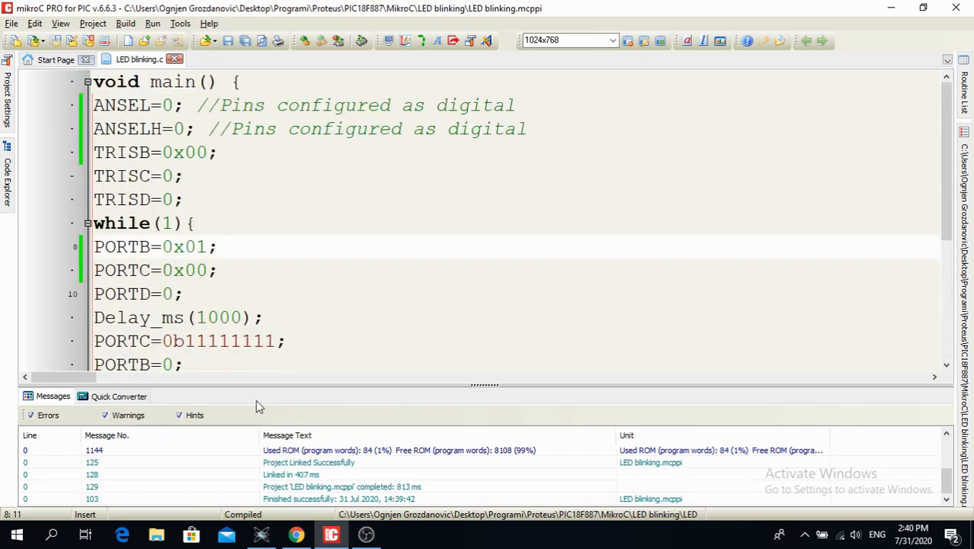
pyautogui.moveTo(256, 387)
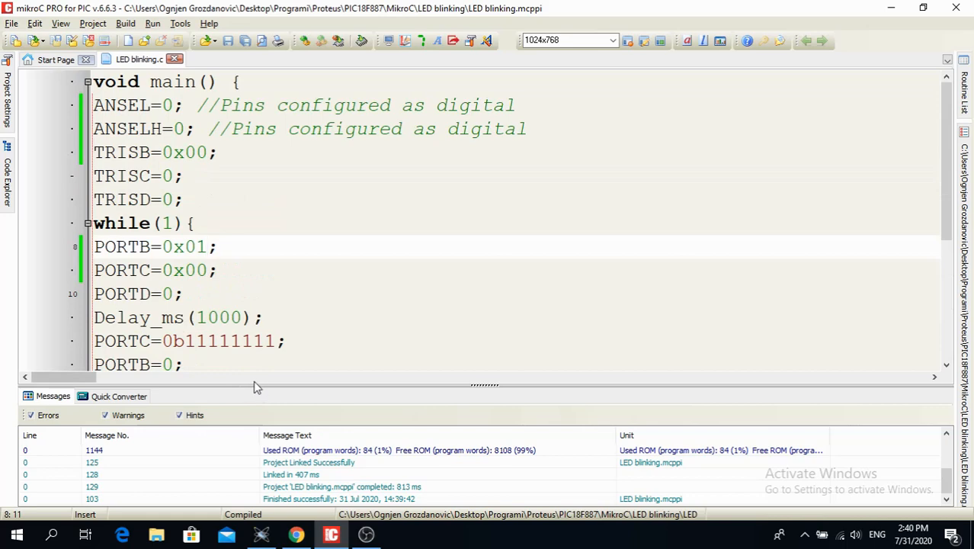
pyautogui.click(206, 247)
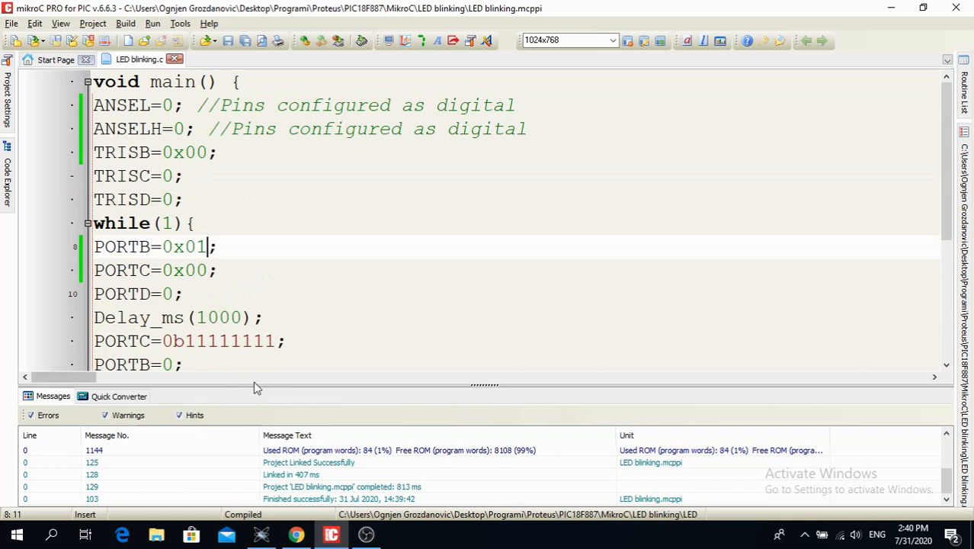